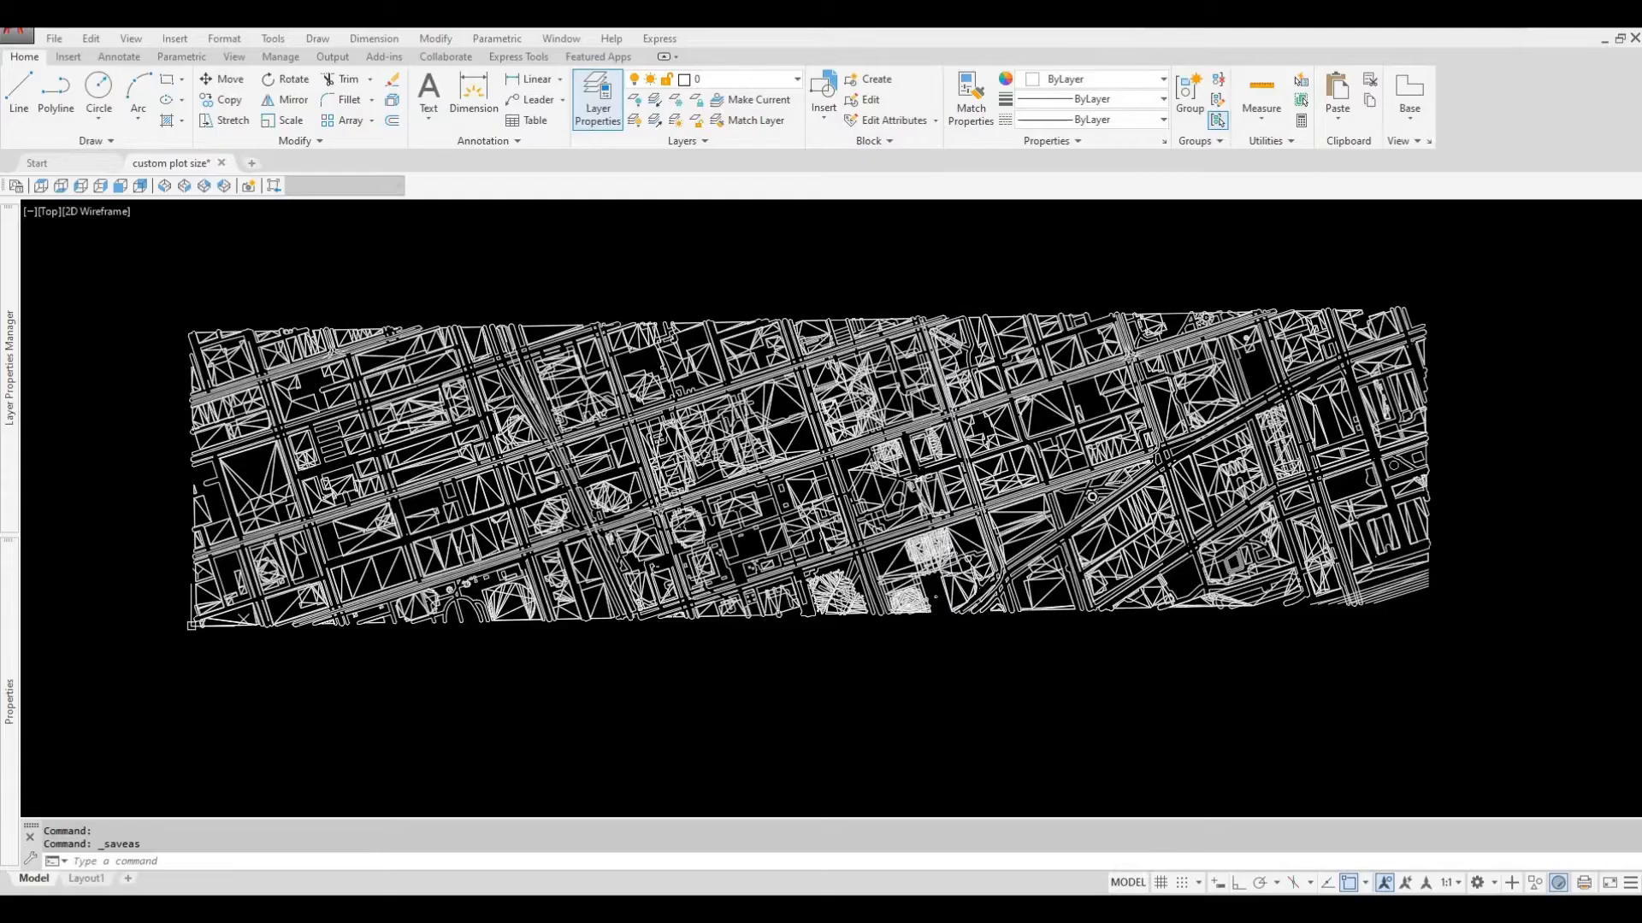
mouse_move(542, 682)
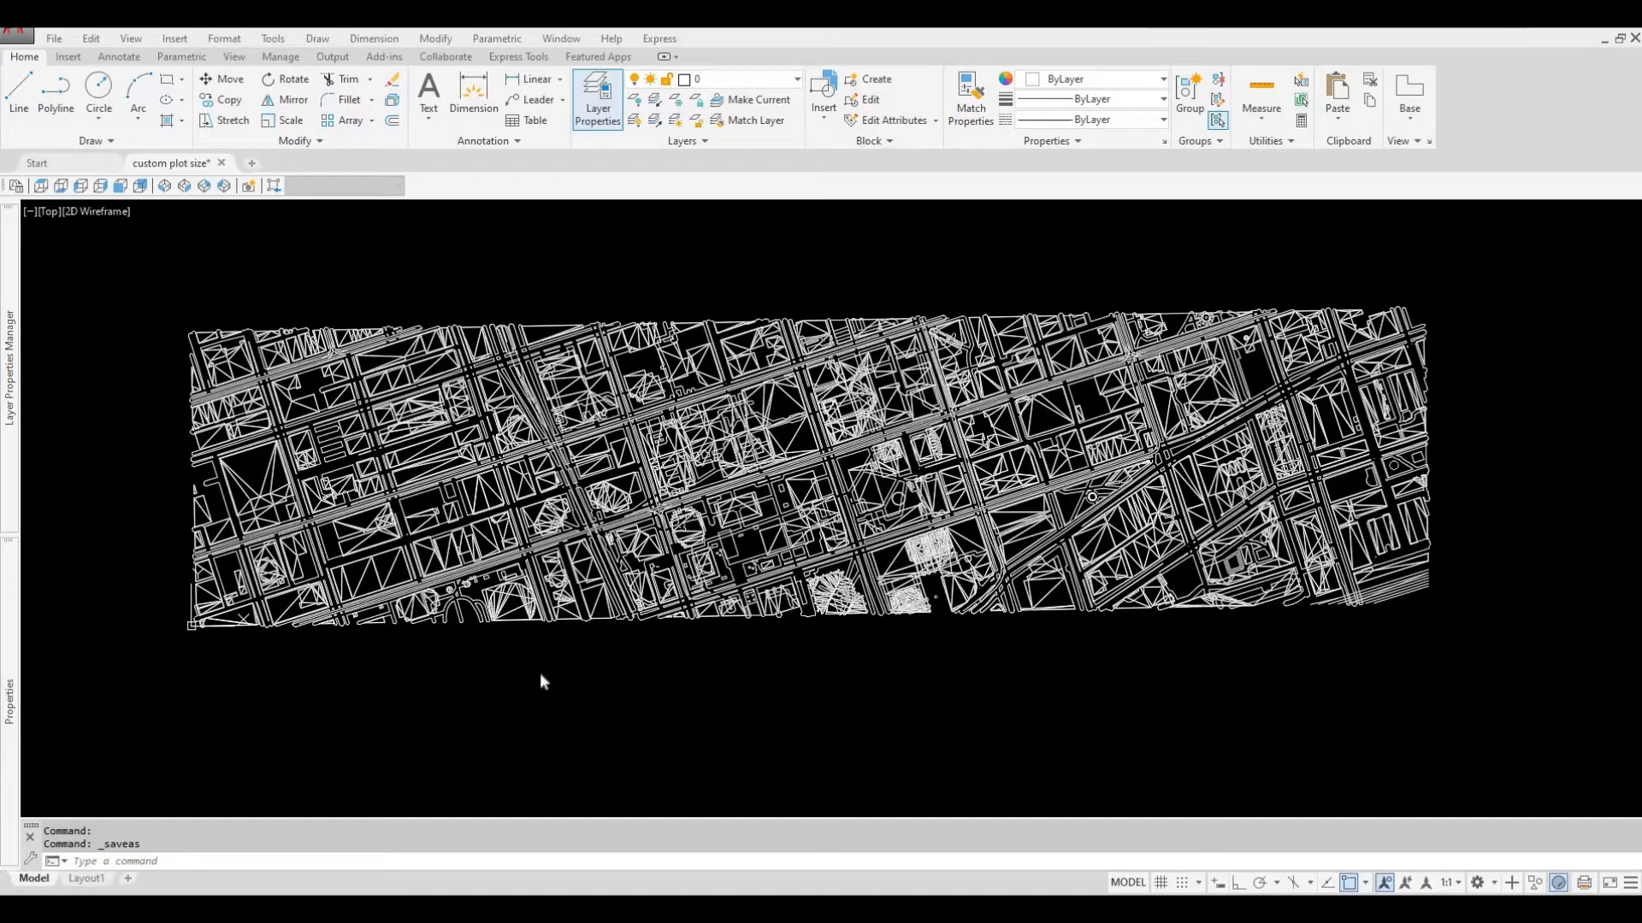
mouse_move(1241, 623)
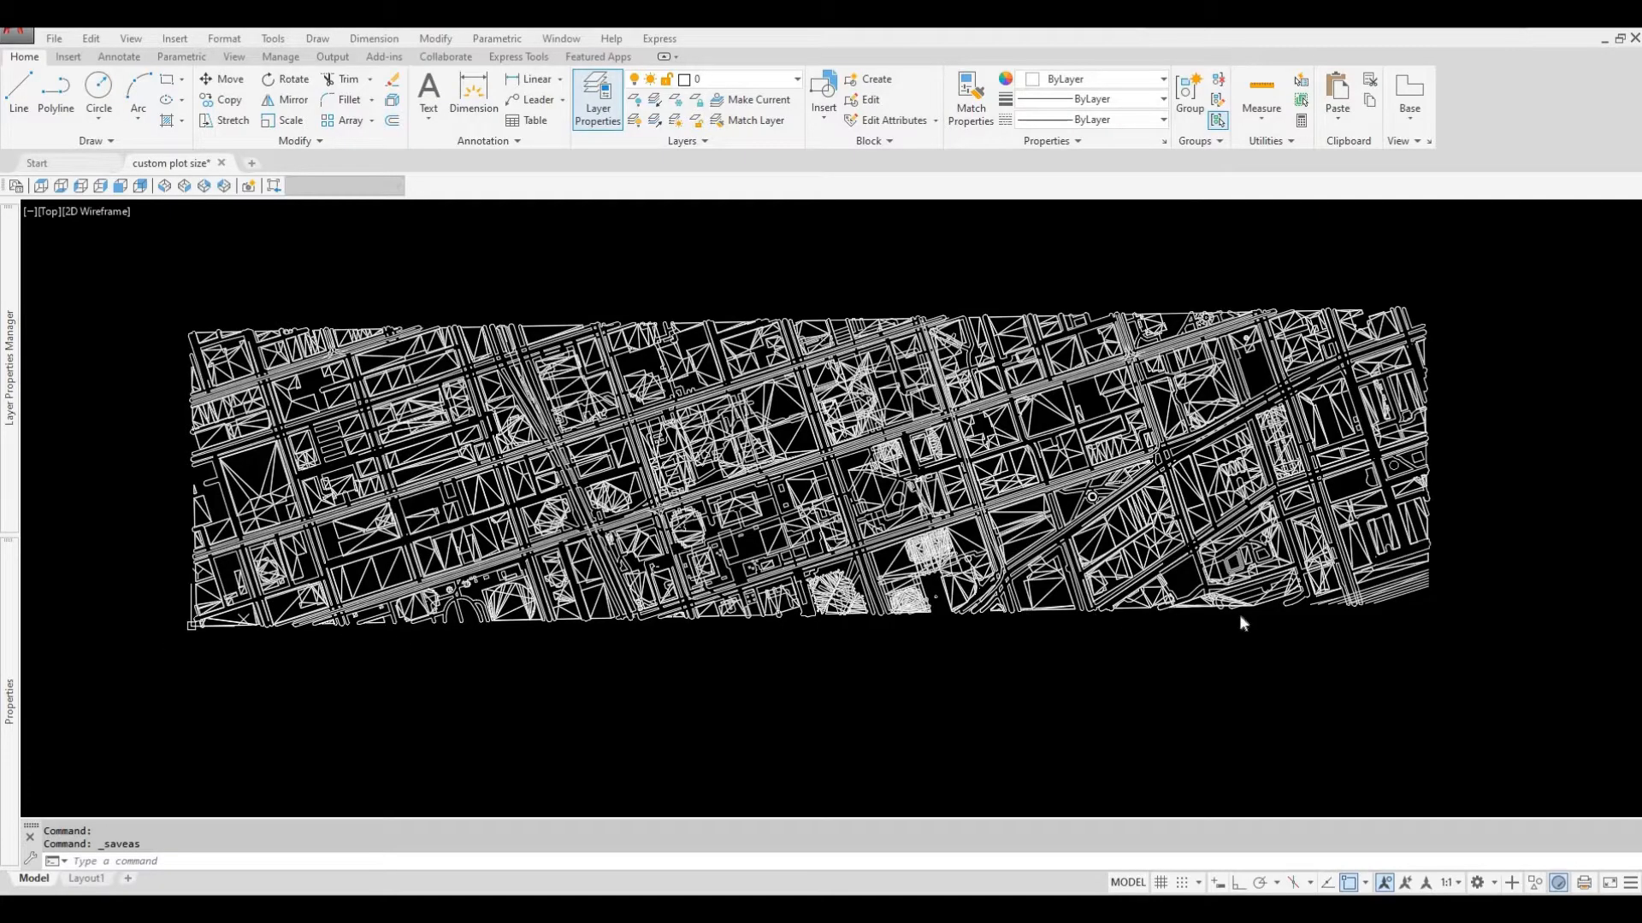
mouse_move(605, 621)
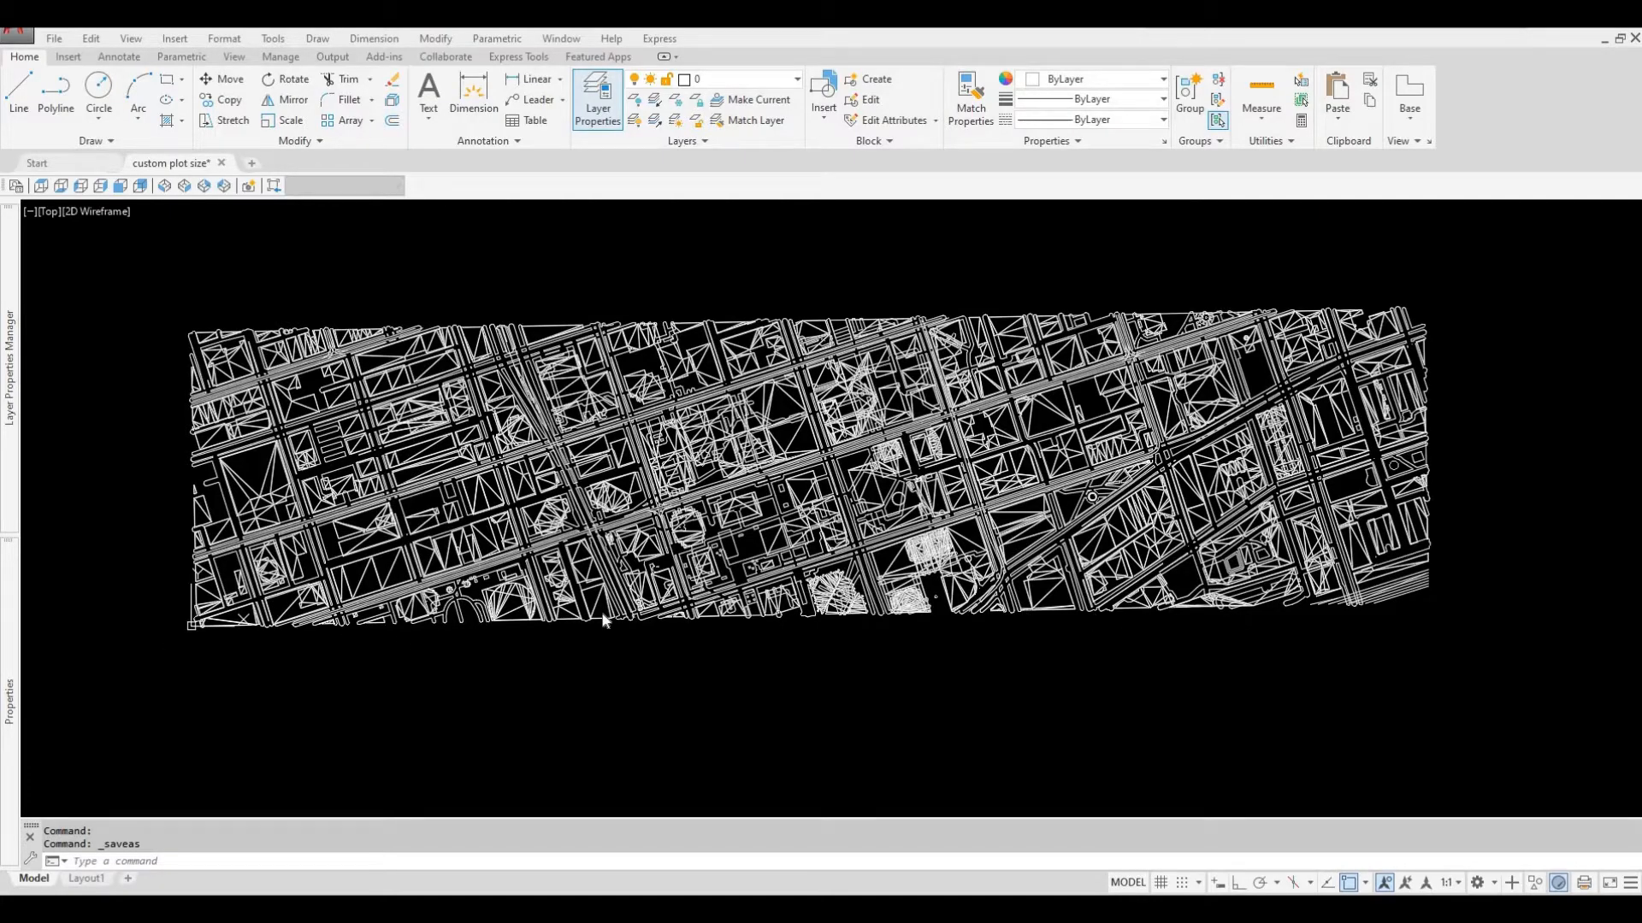
mouse_move(733, 649)
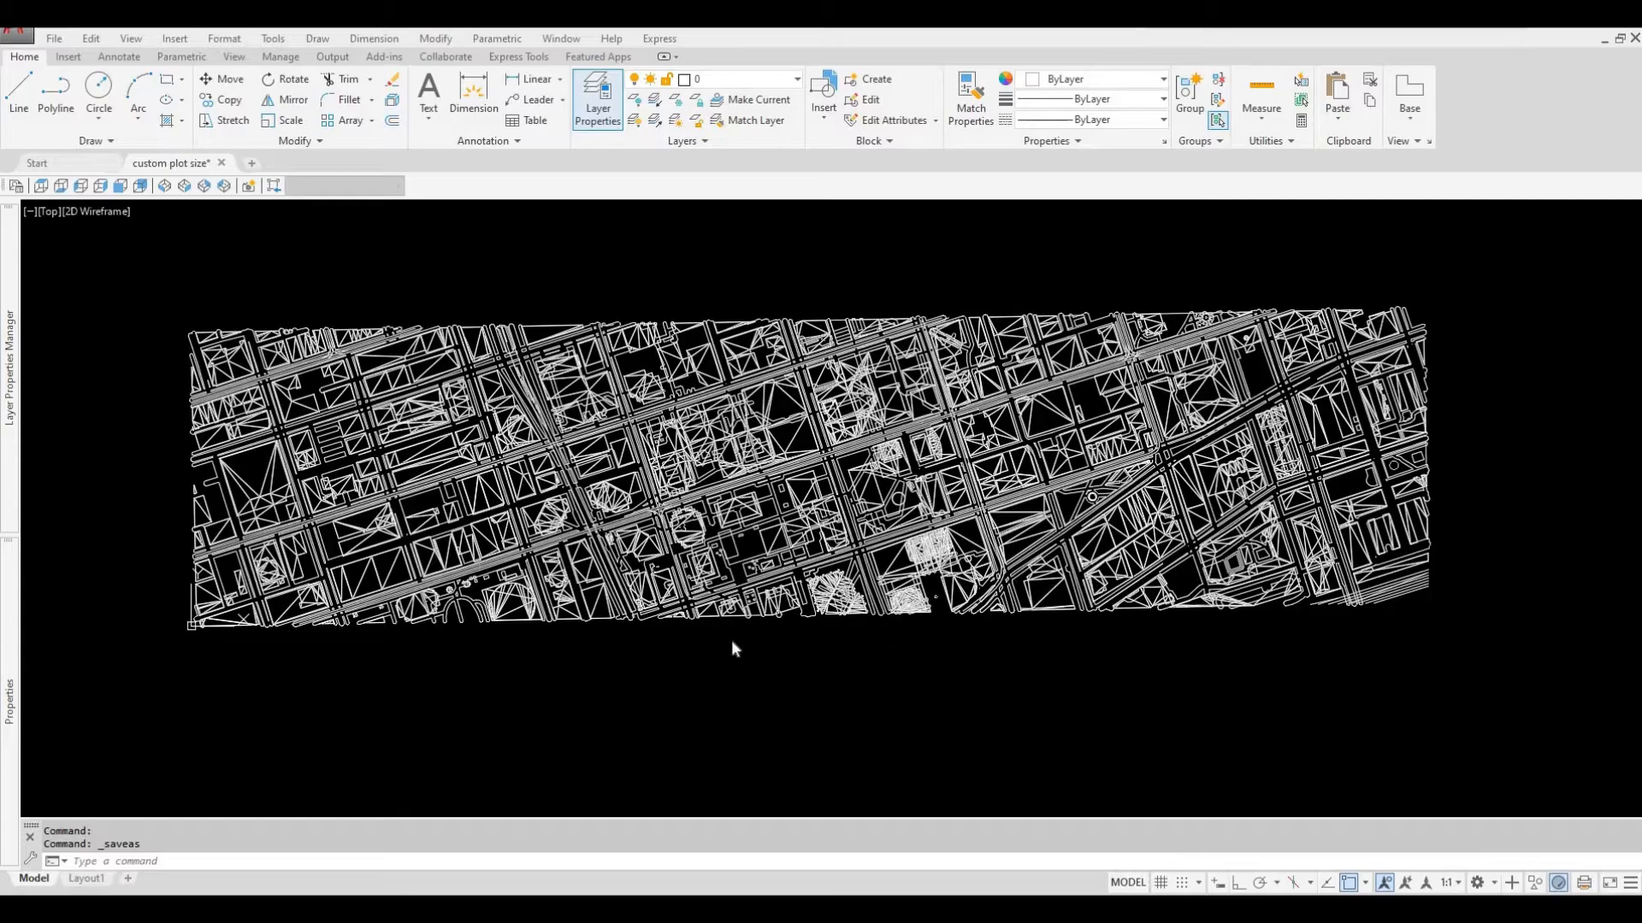
mouse_move(719, 646)
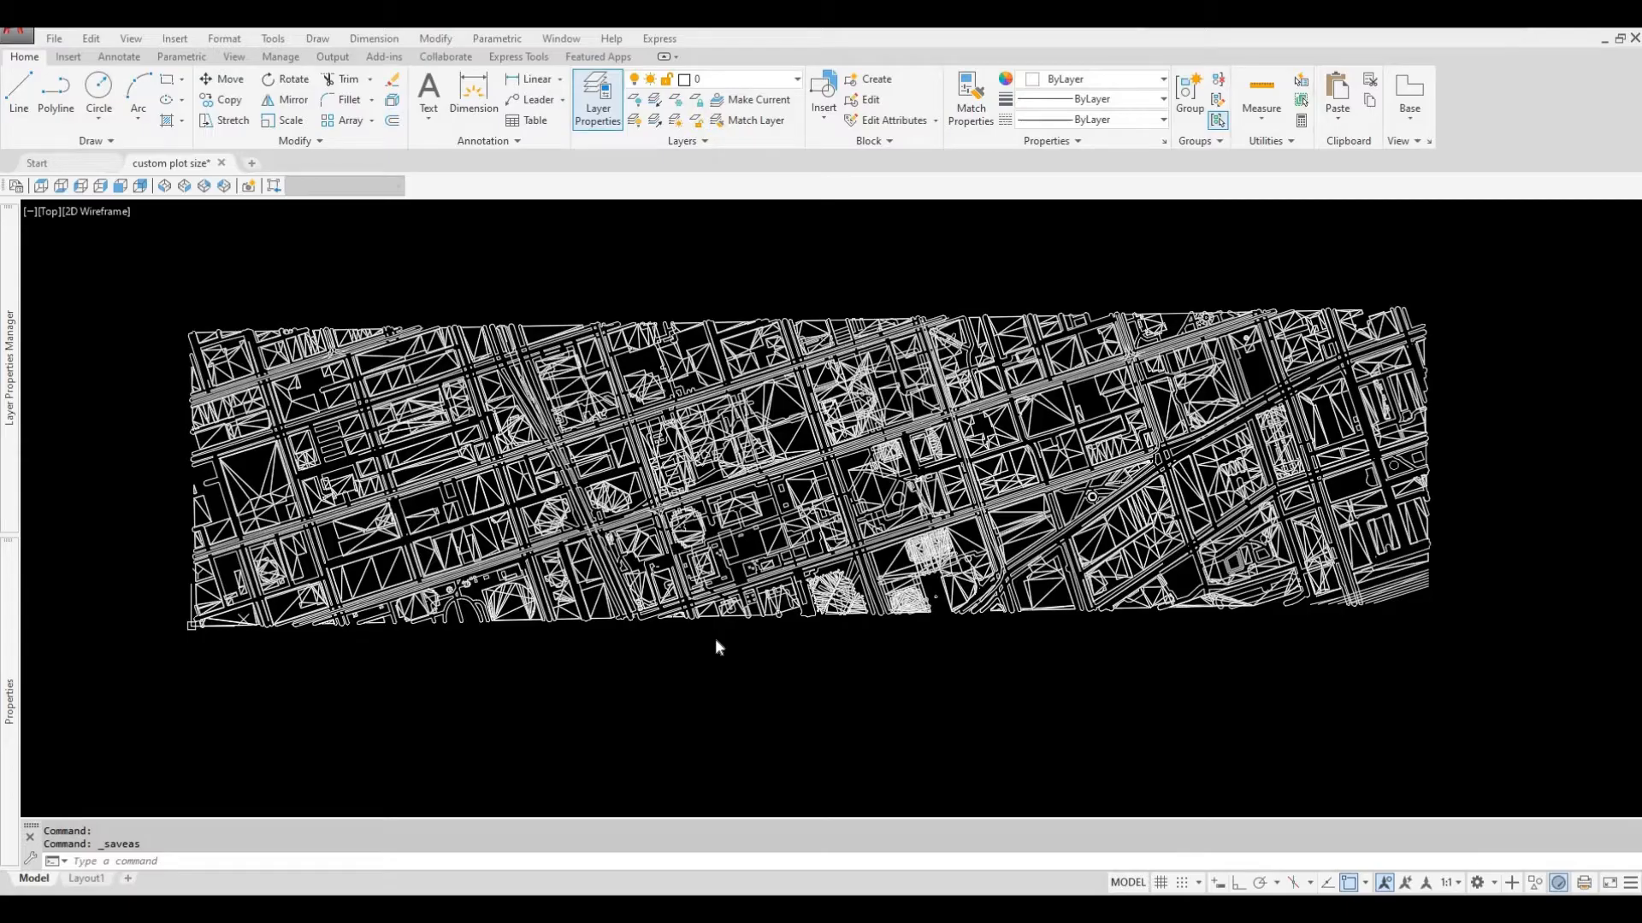
mouse_move(504, 676)
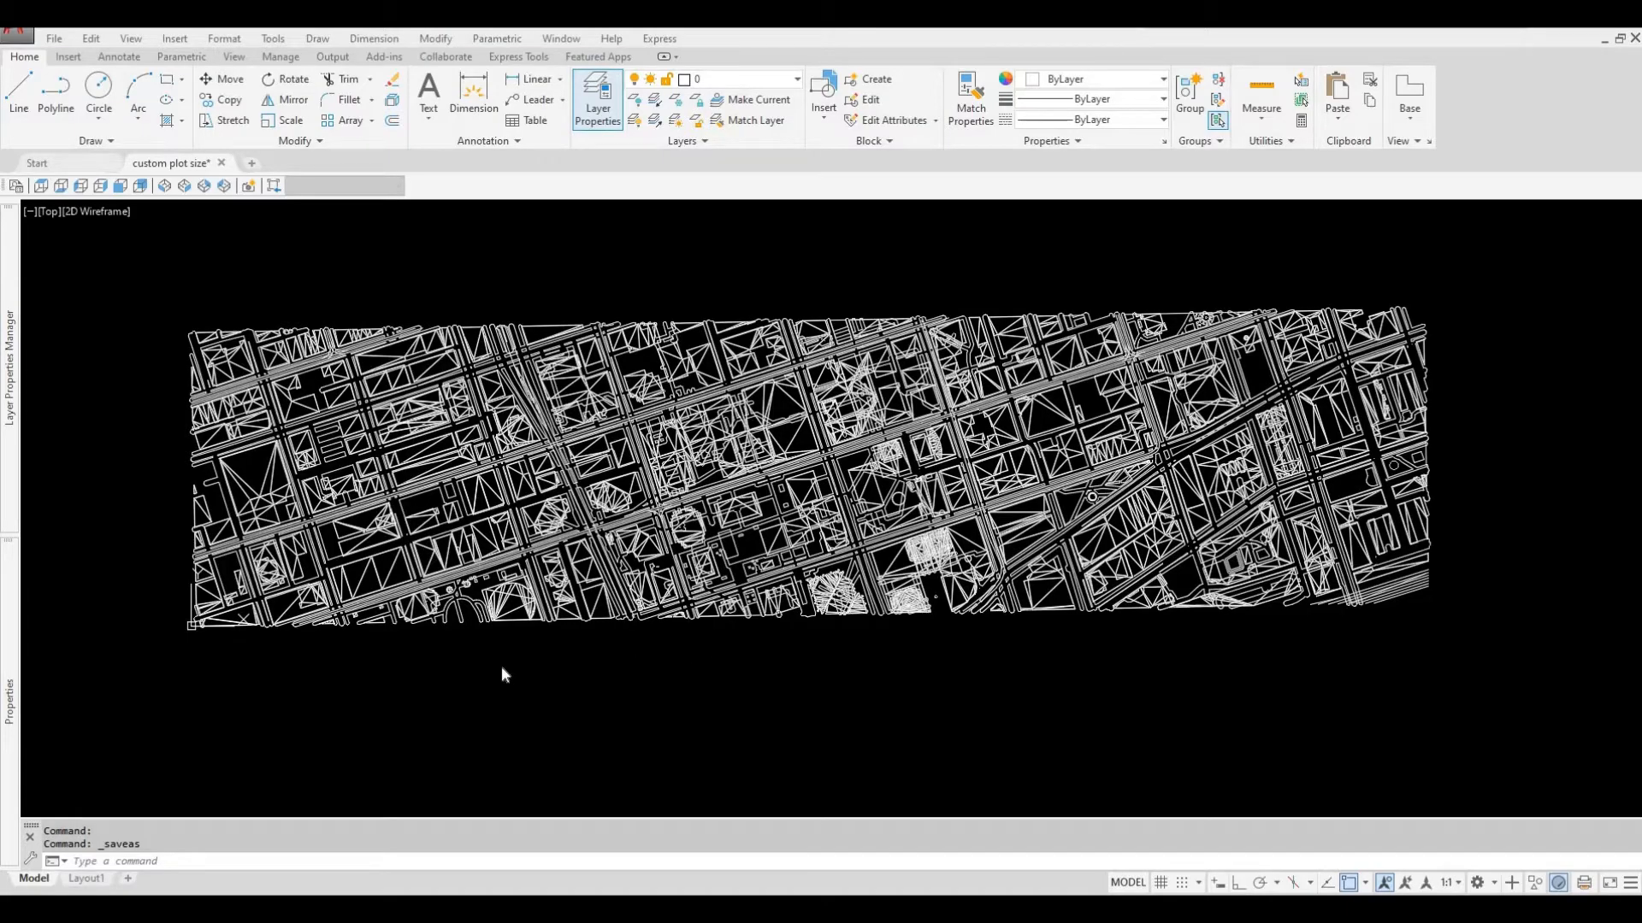
mouse_move(510, 680)
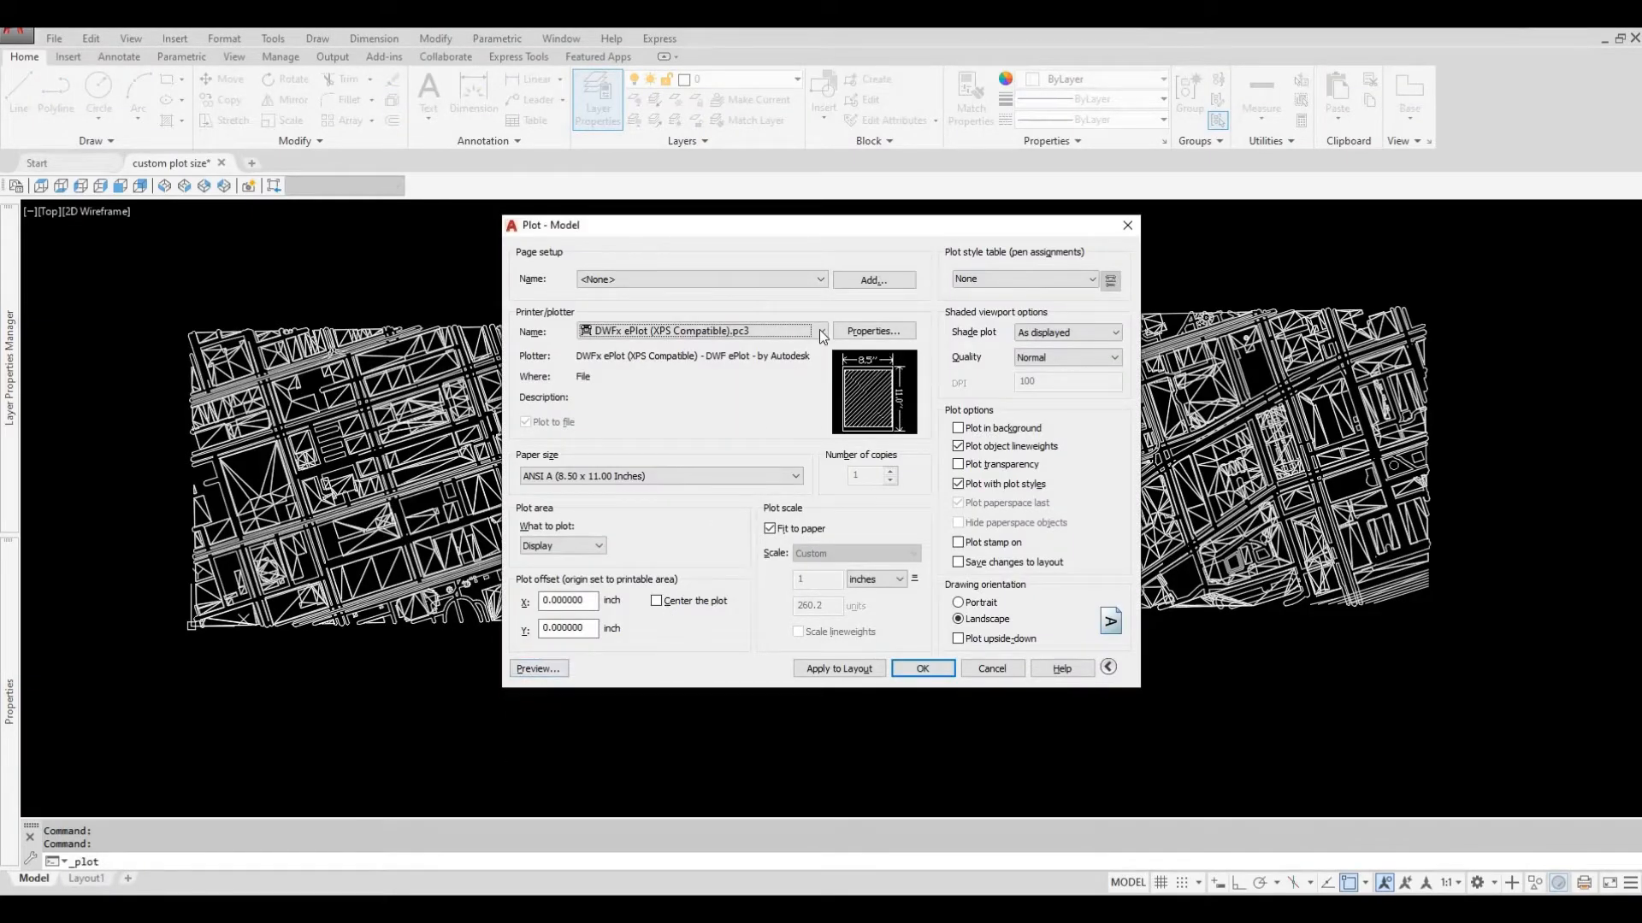
Choose EPSON SC-T5200D Series as the printer/plotter in the Plot dialog
click(820, 331)
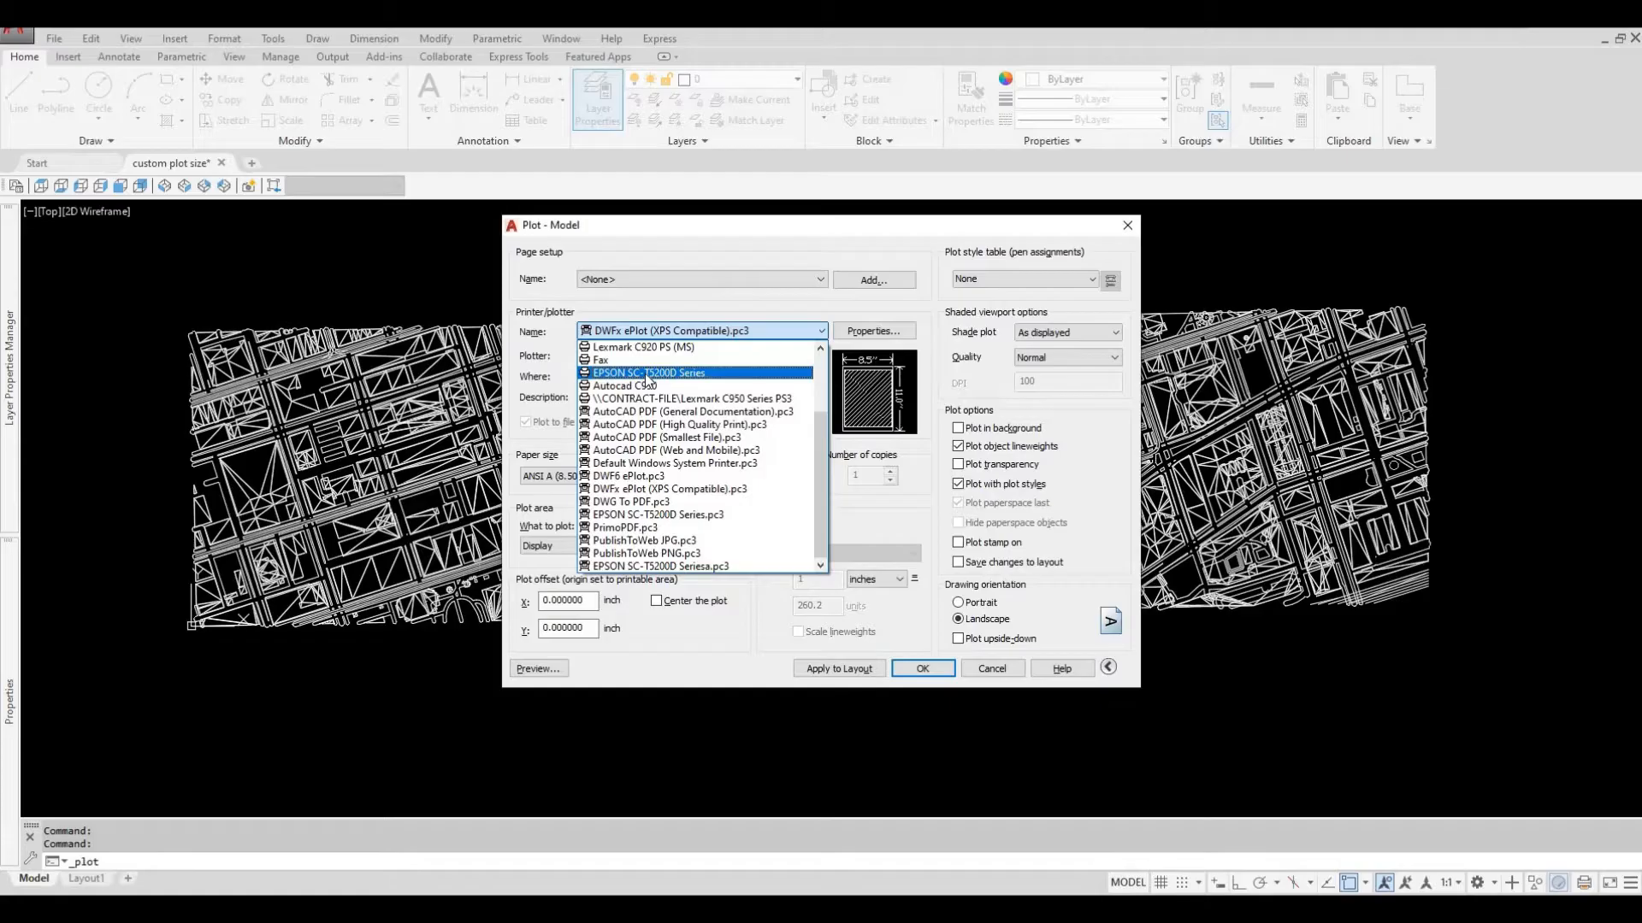
click(648, 373)
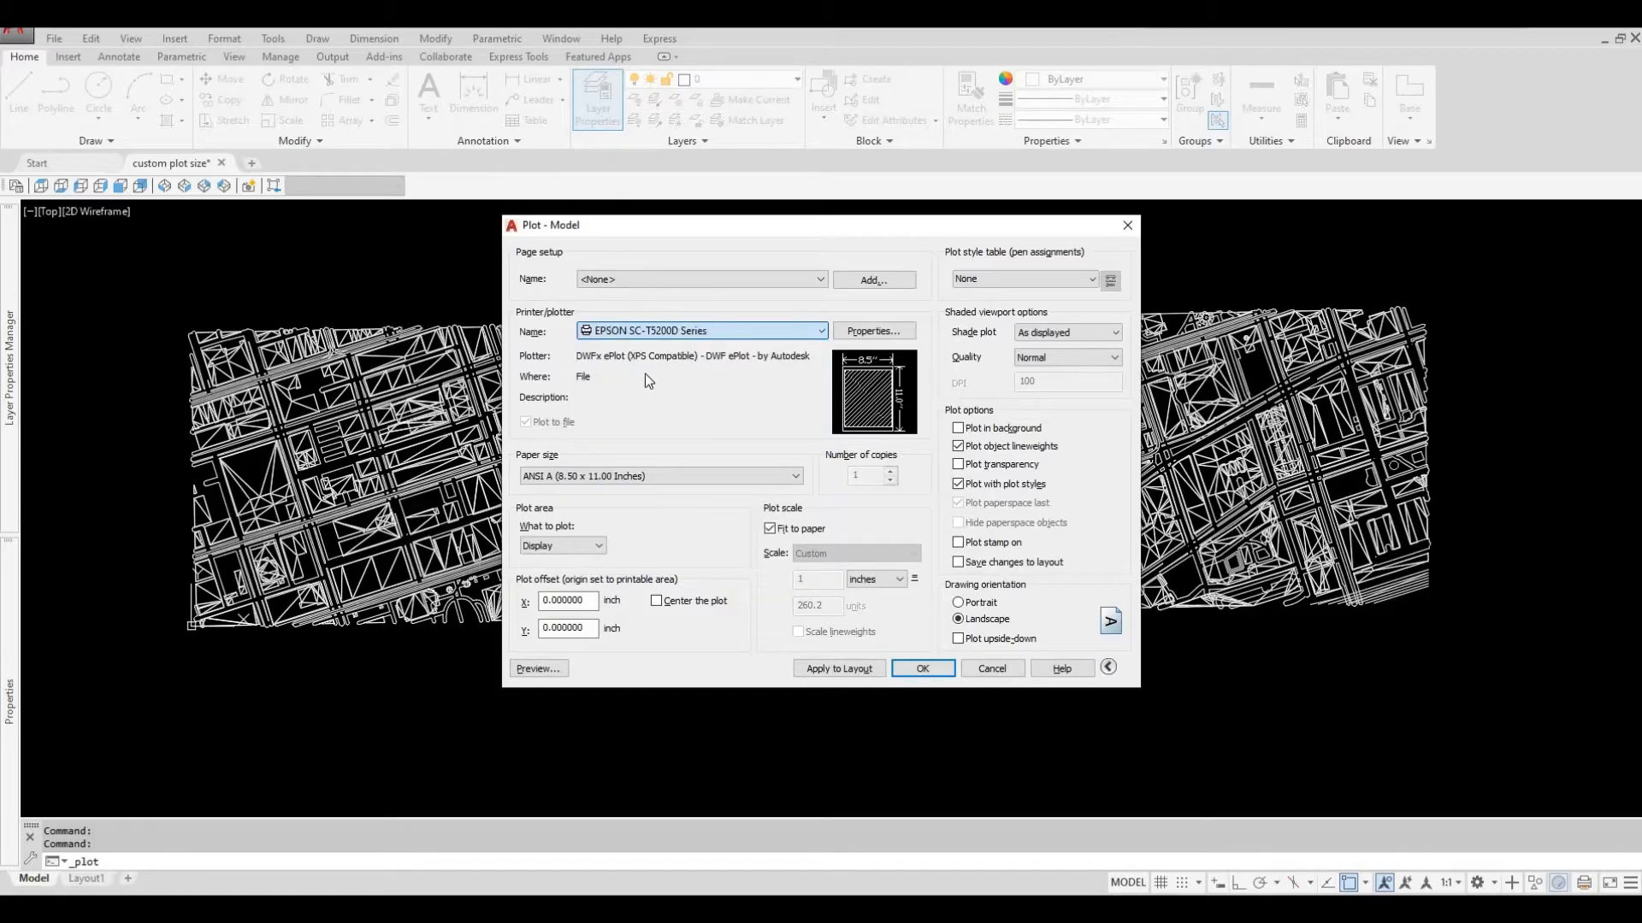
click(700, 331)
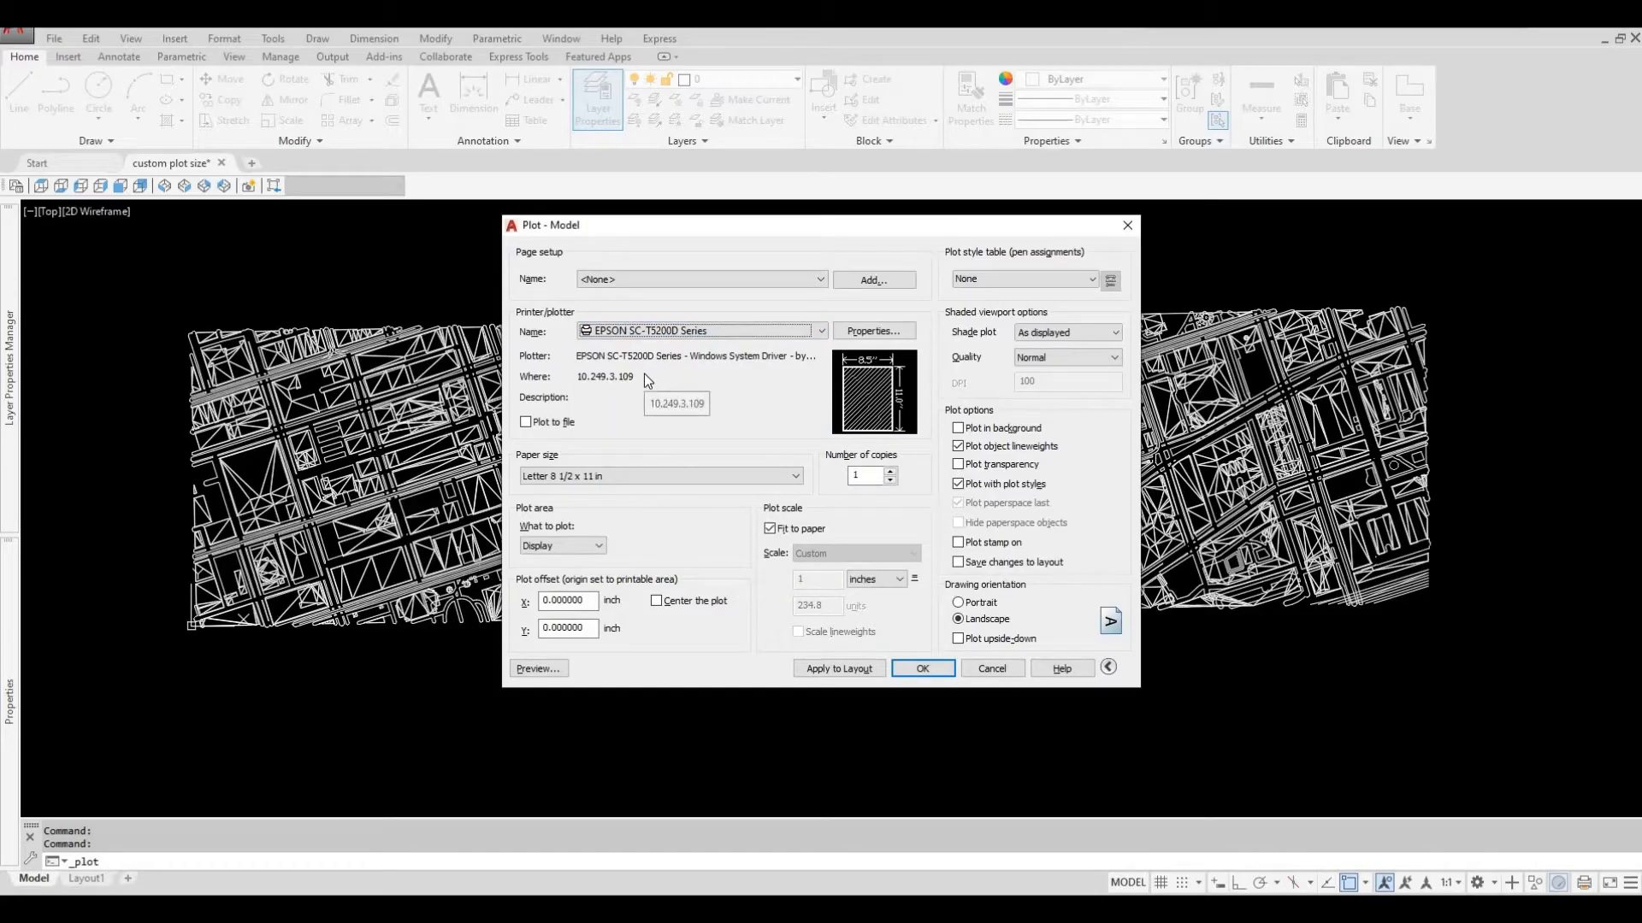
mouse_move(695, 382)
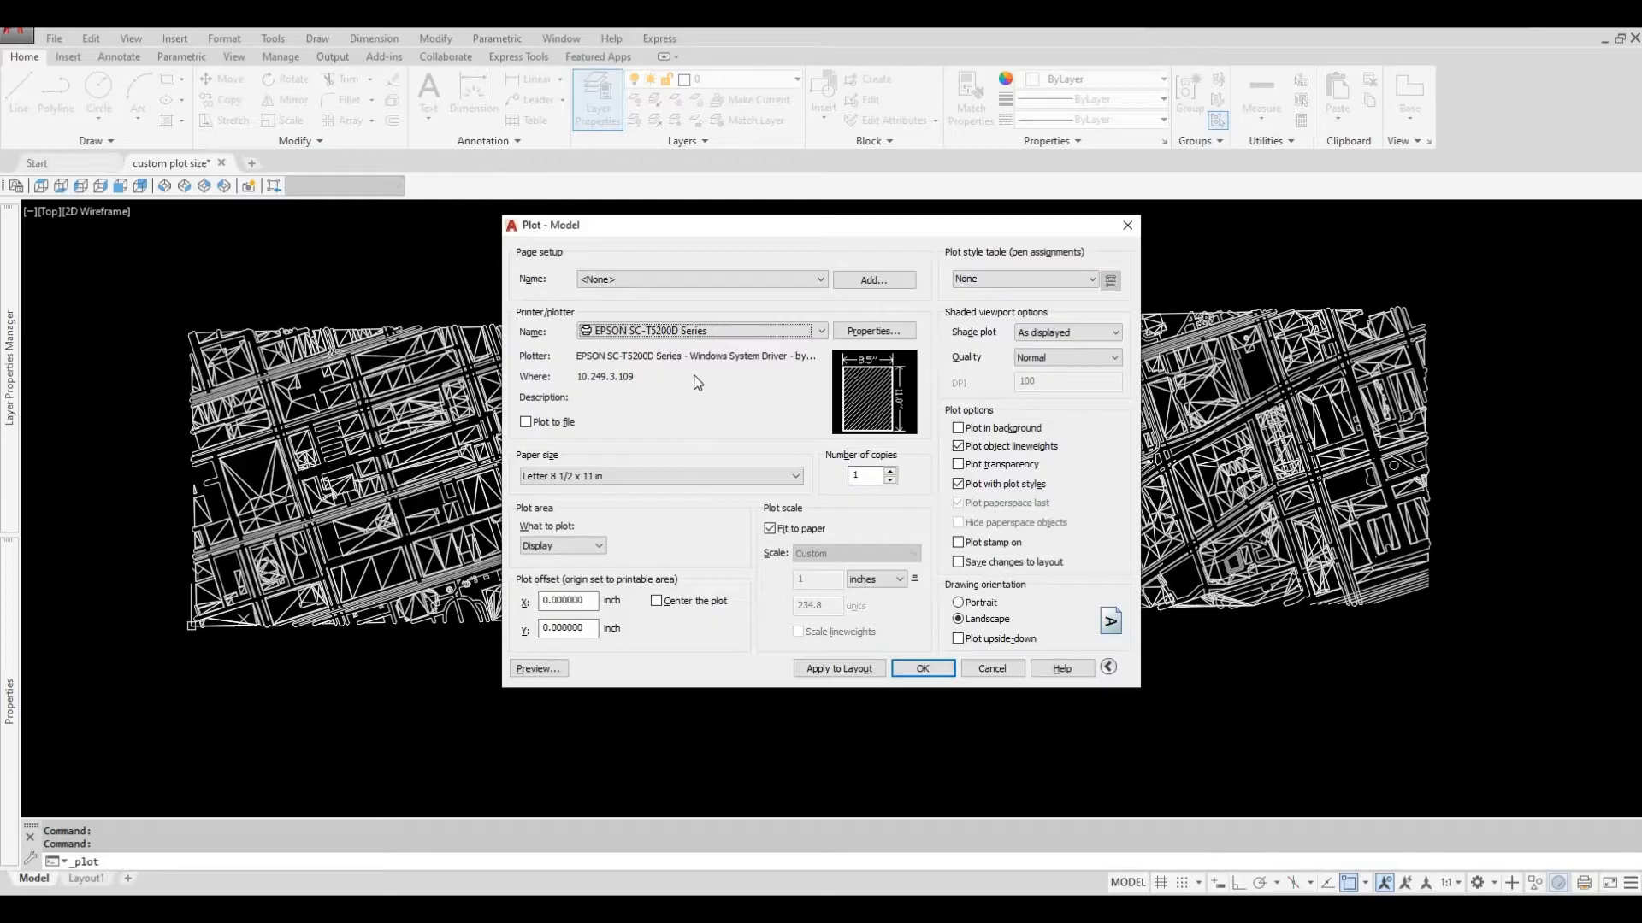
mouse_move(848, 351)
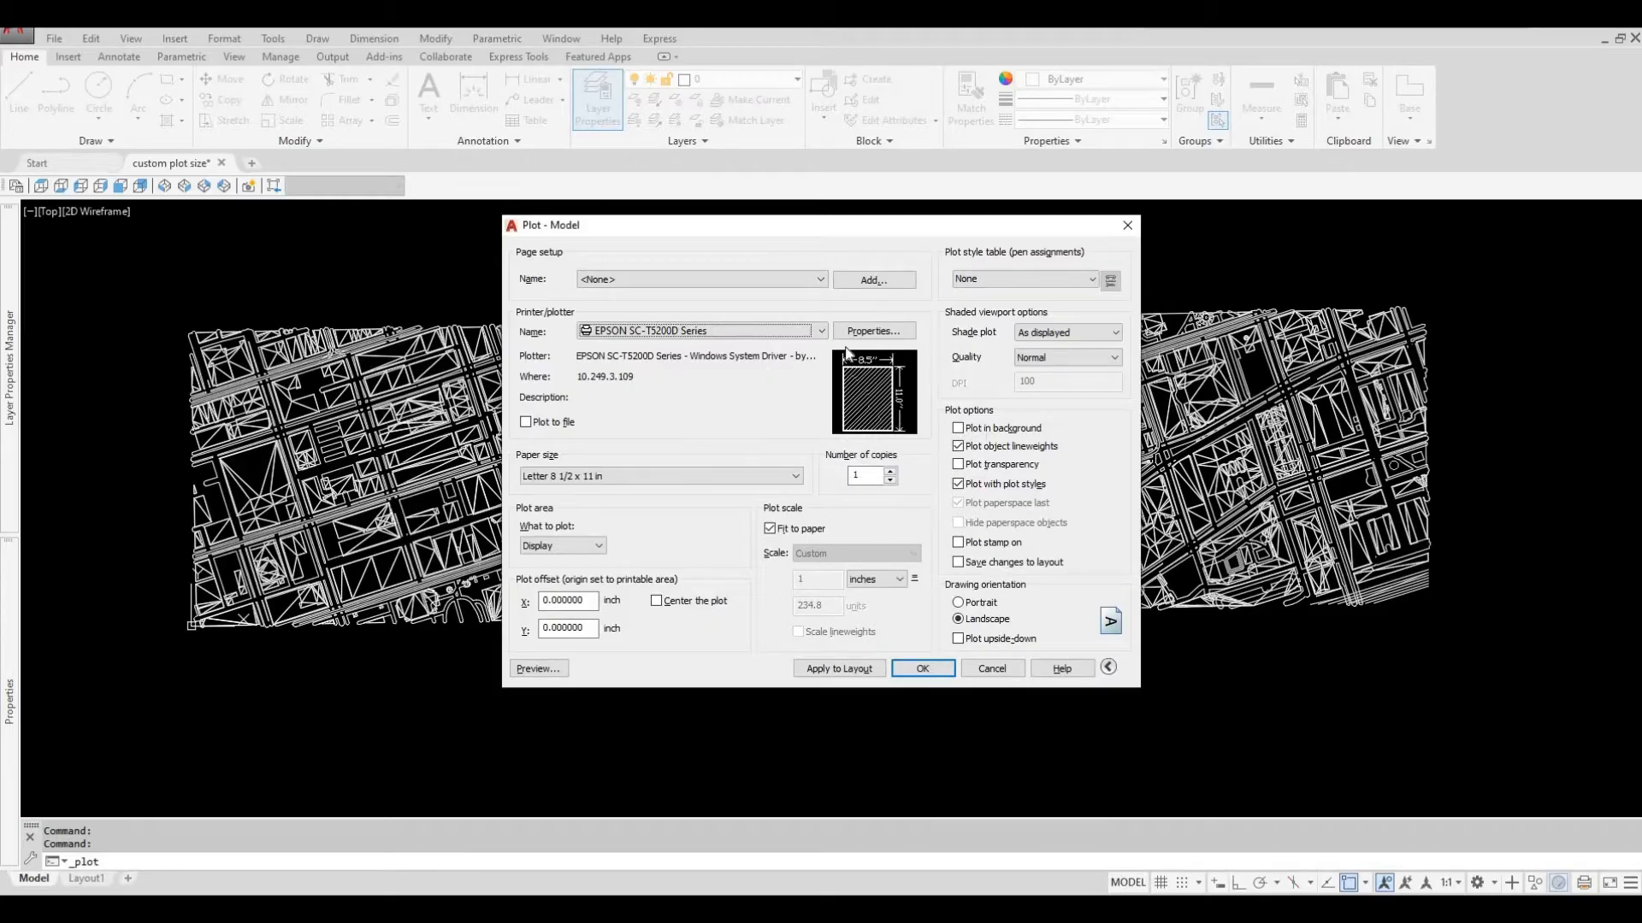
mouse_move(874, 331)
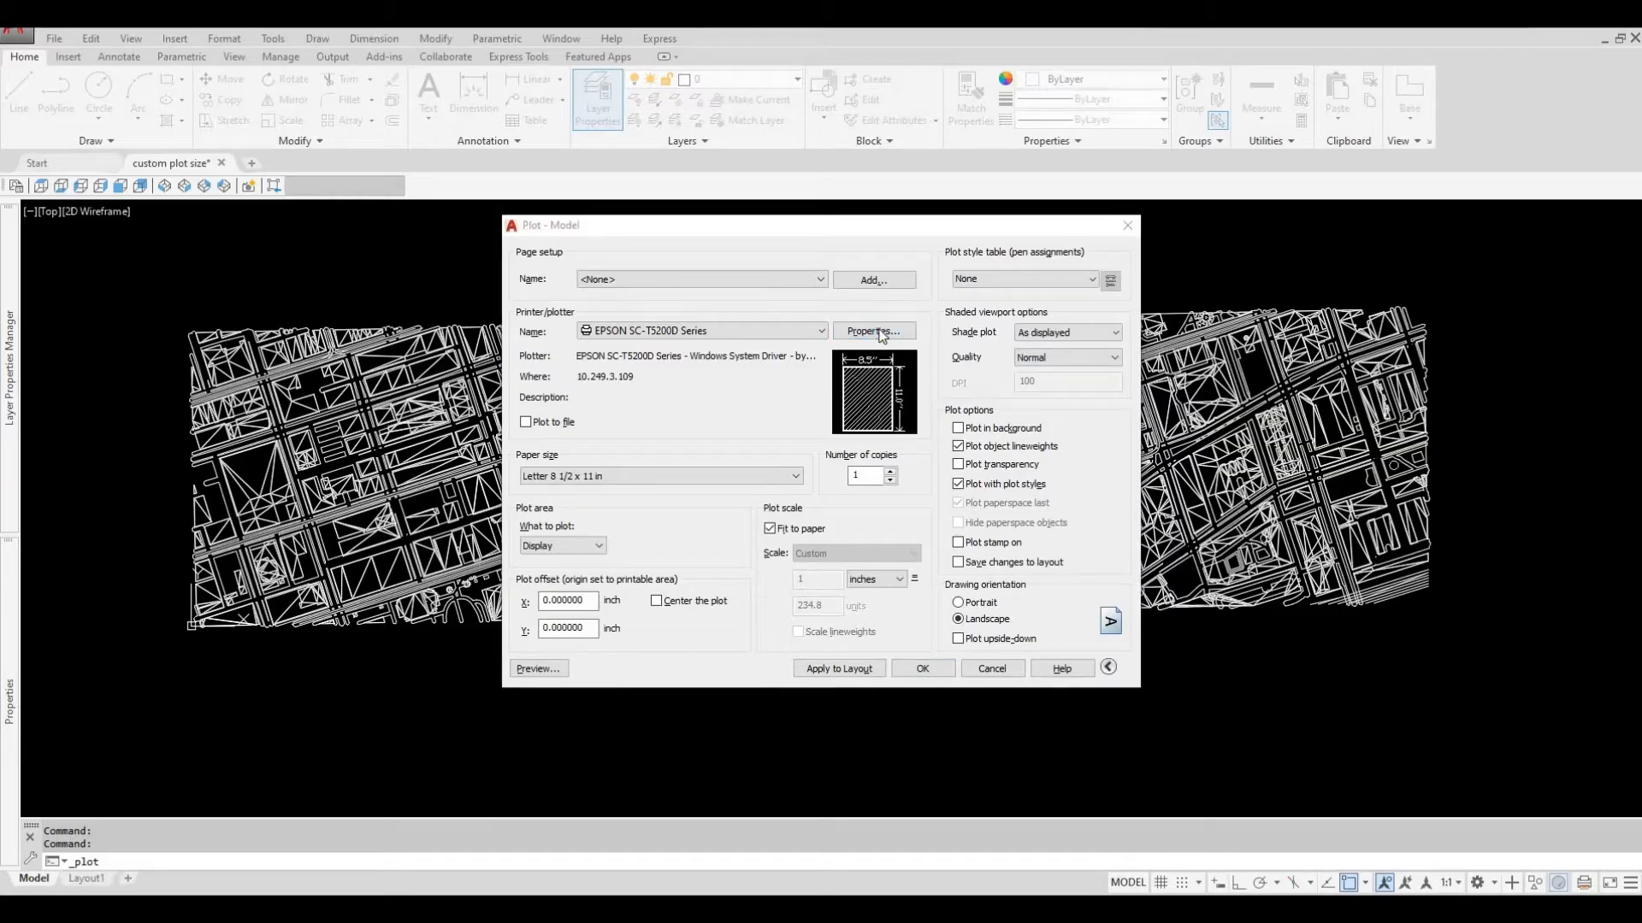
mouse_move(644, 255)
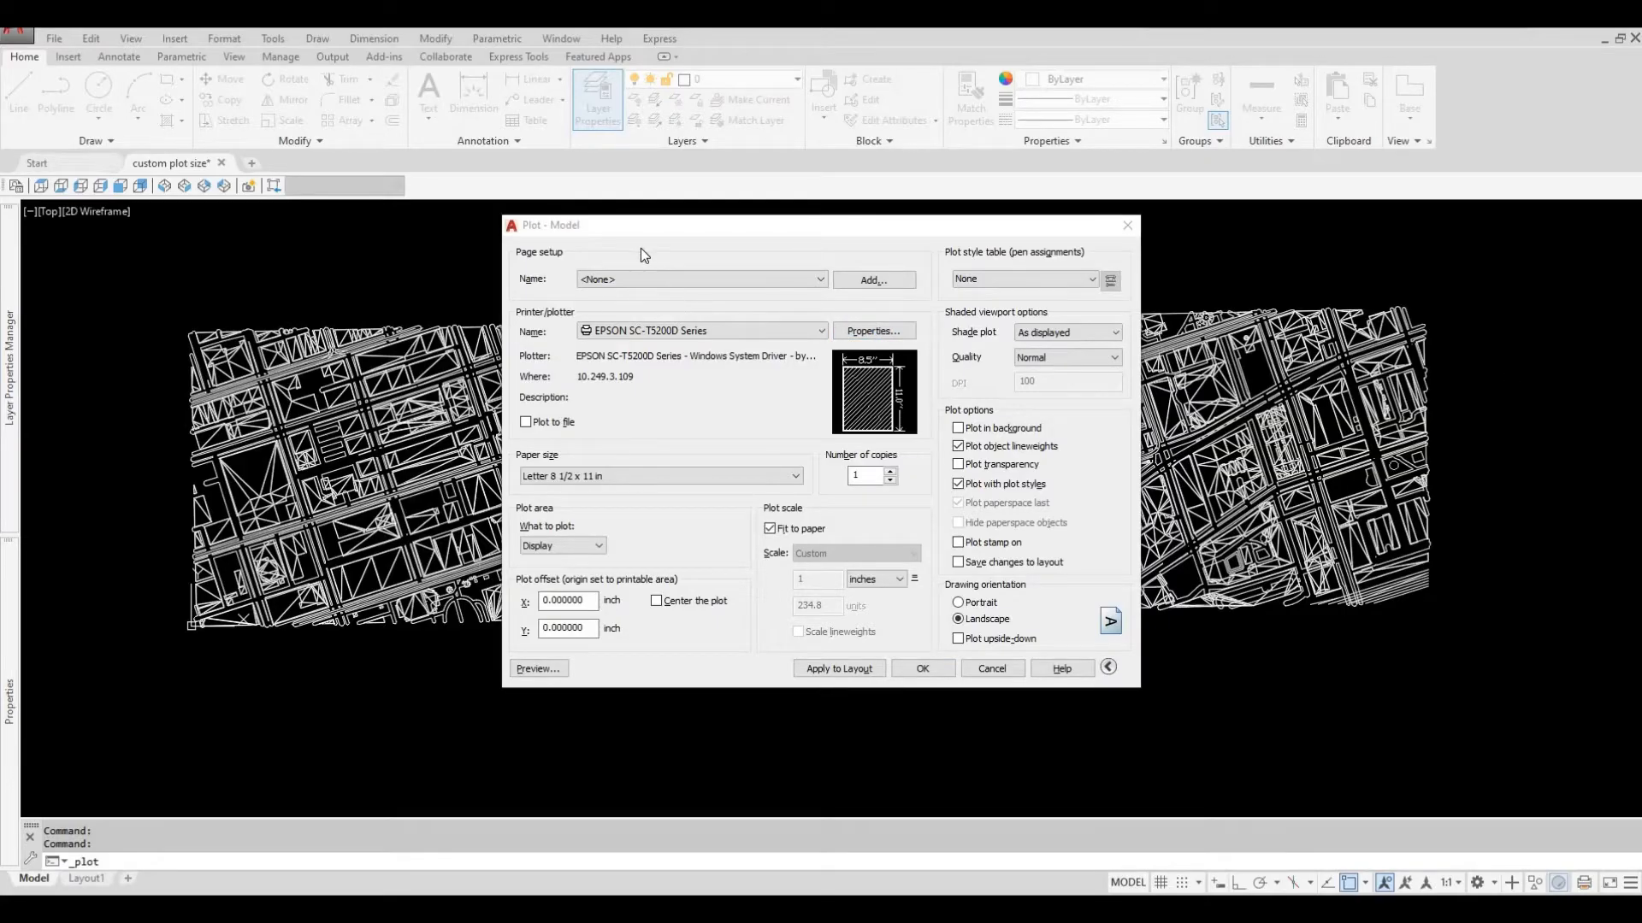
Open the Epson plotter's Custom Properties under Device and Document Settings to reach its driver settings
click(872, 331)
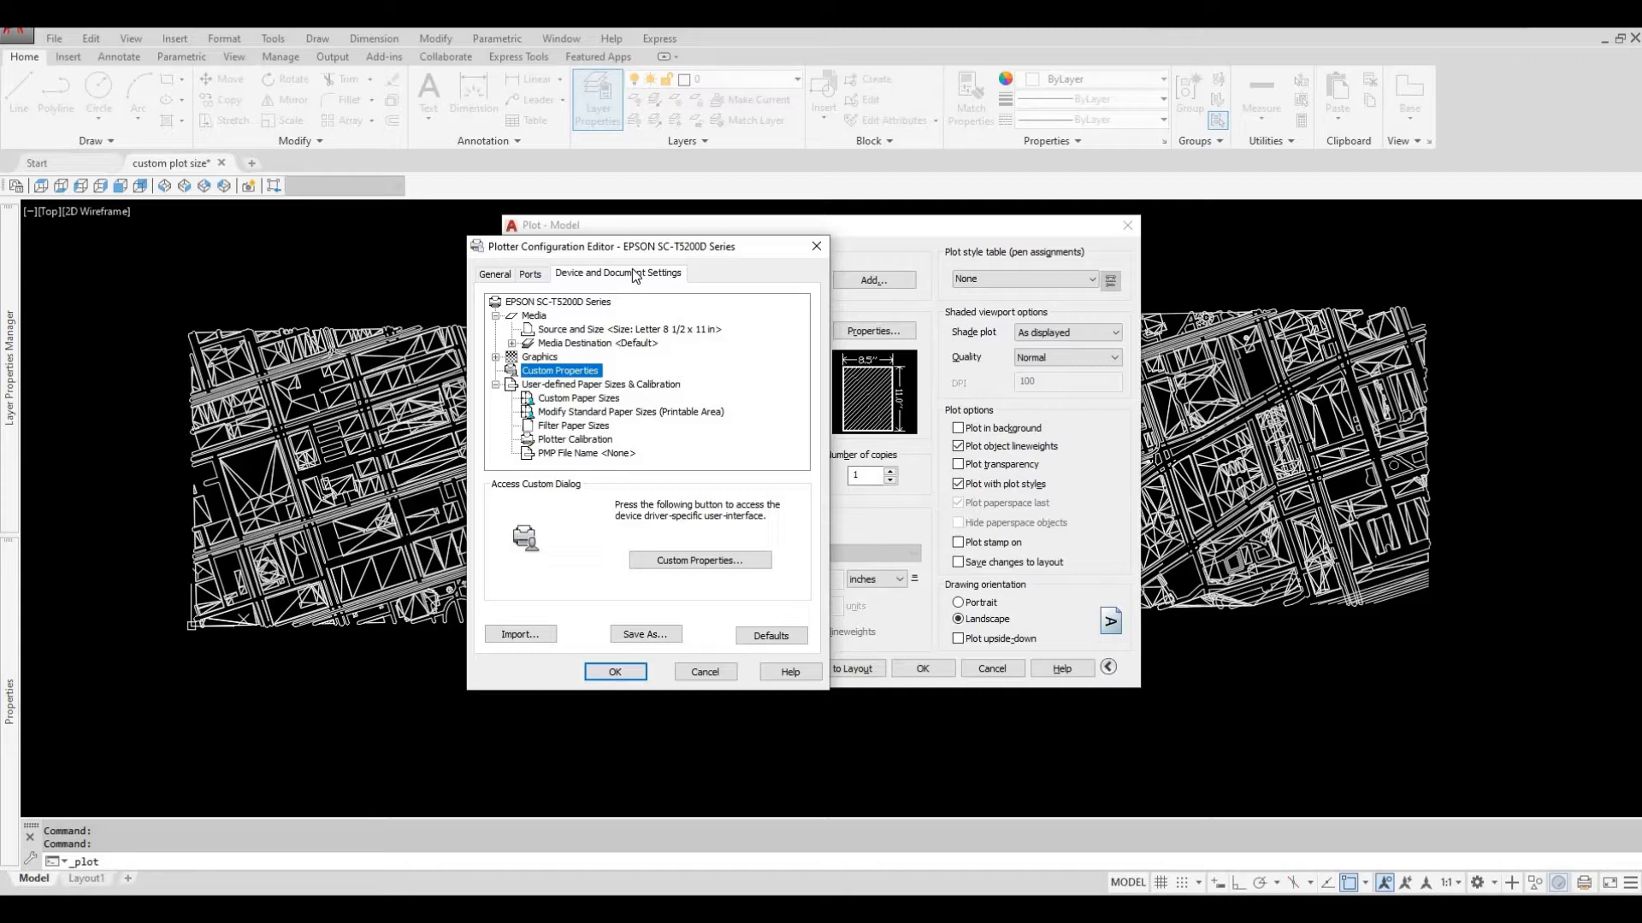
mouse_move(556, 389)
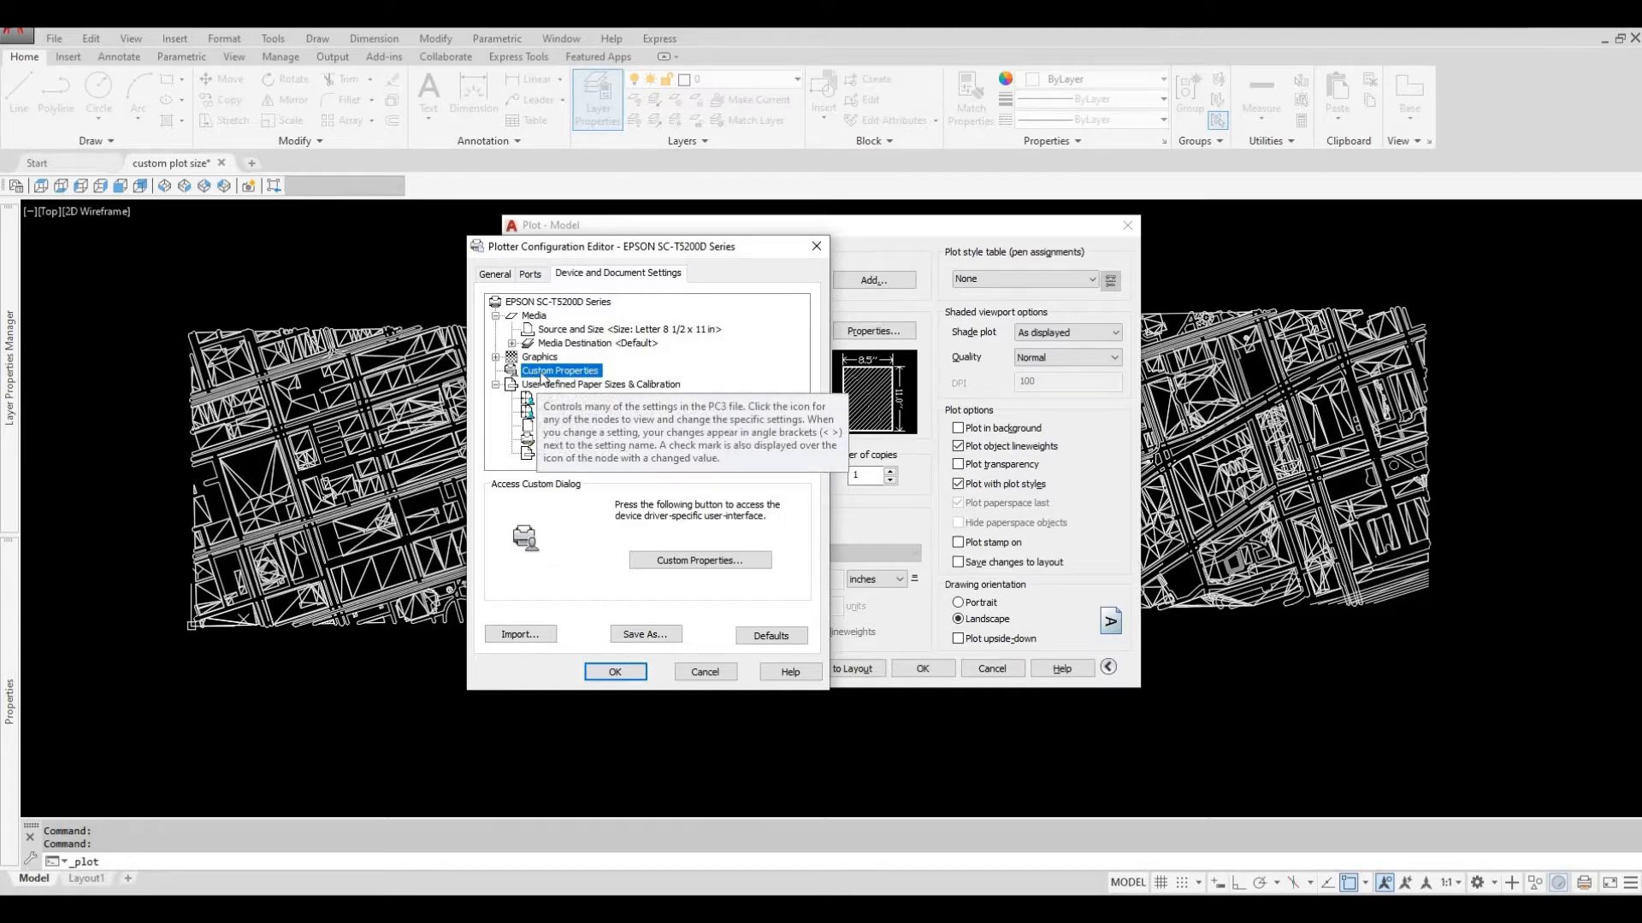
click(495, 384)
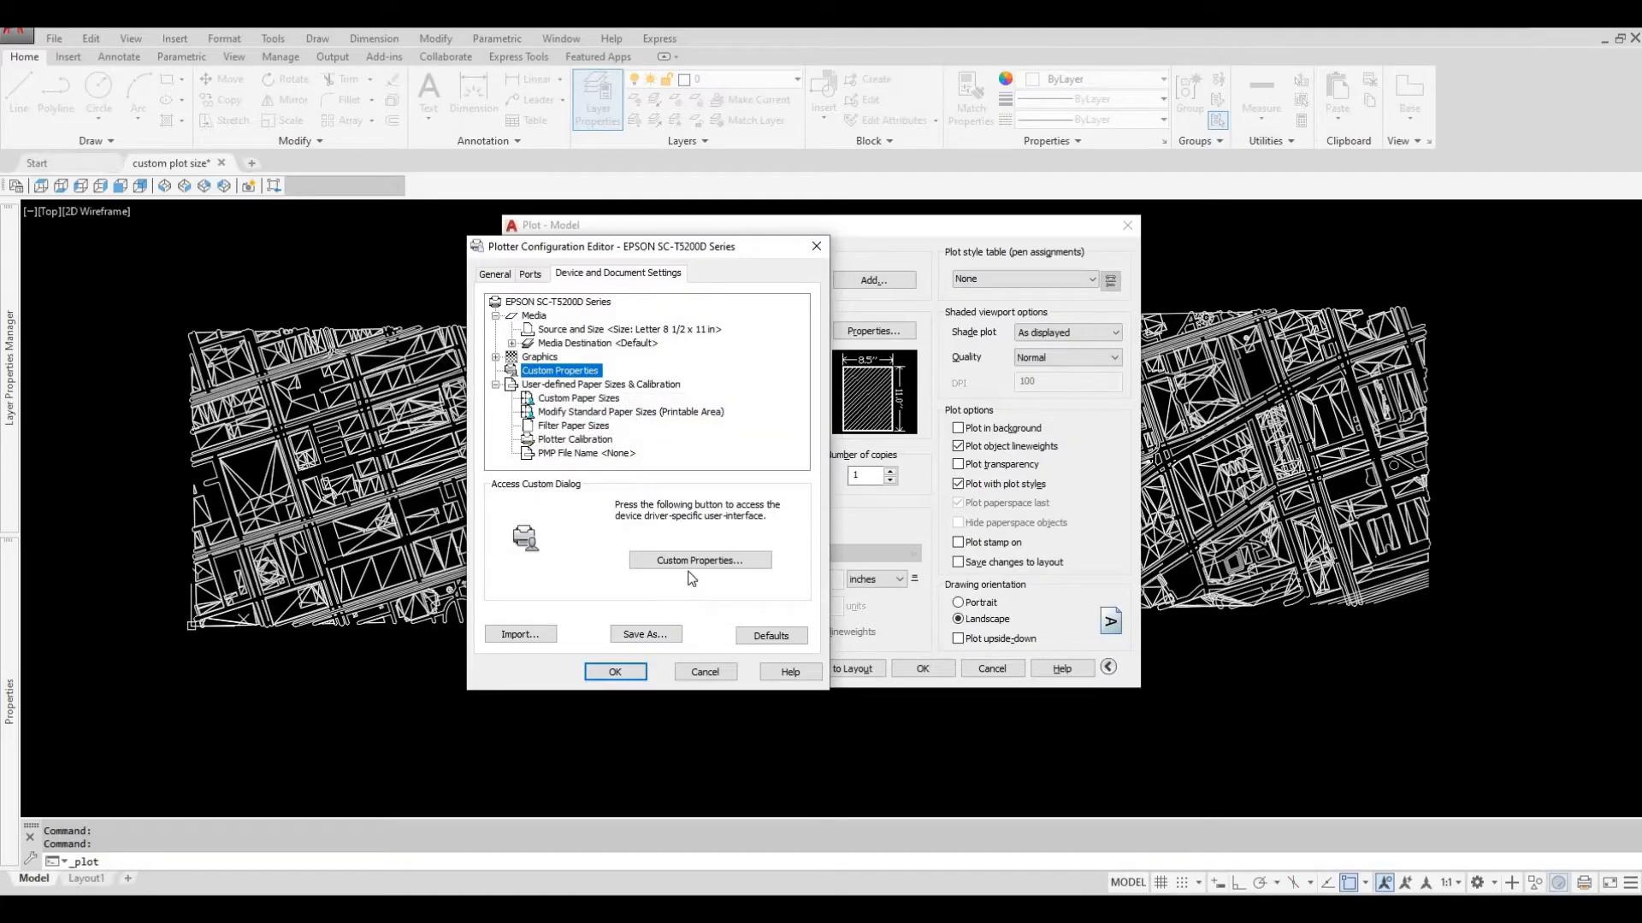
mouse_move(699, 559)
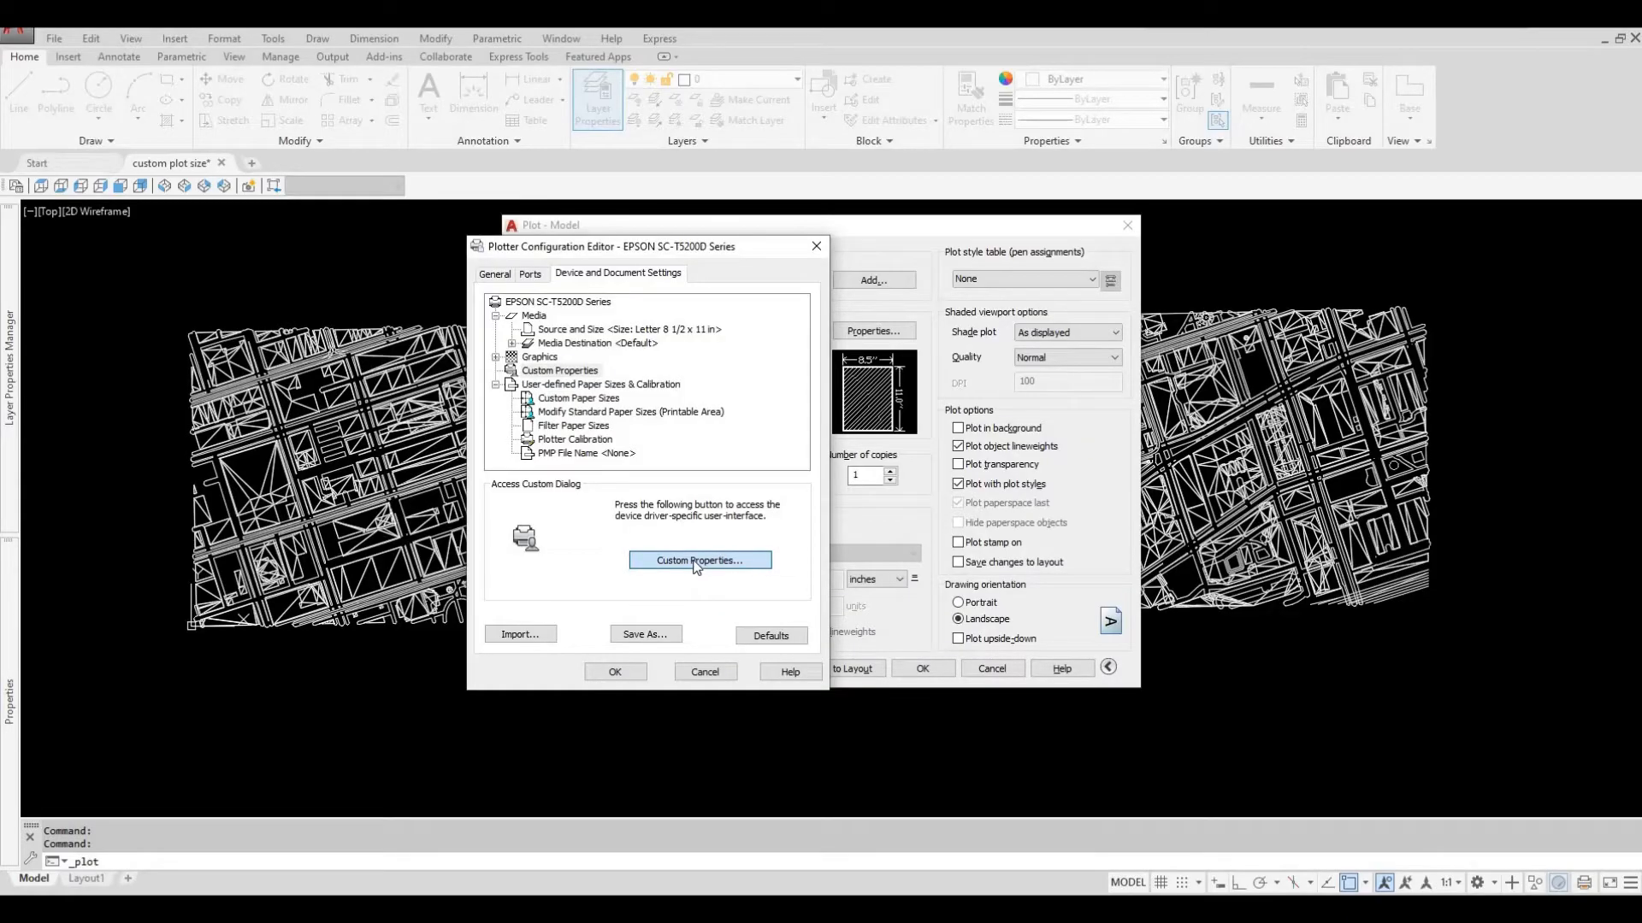
click(699, 560)
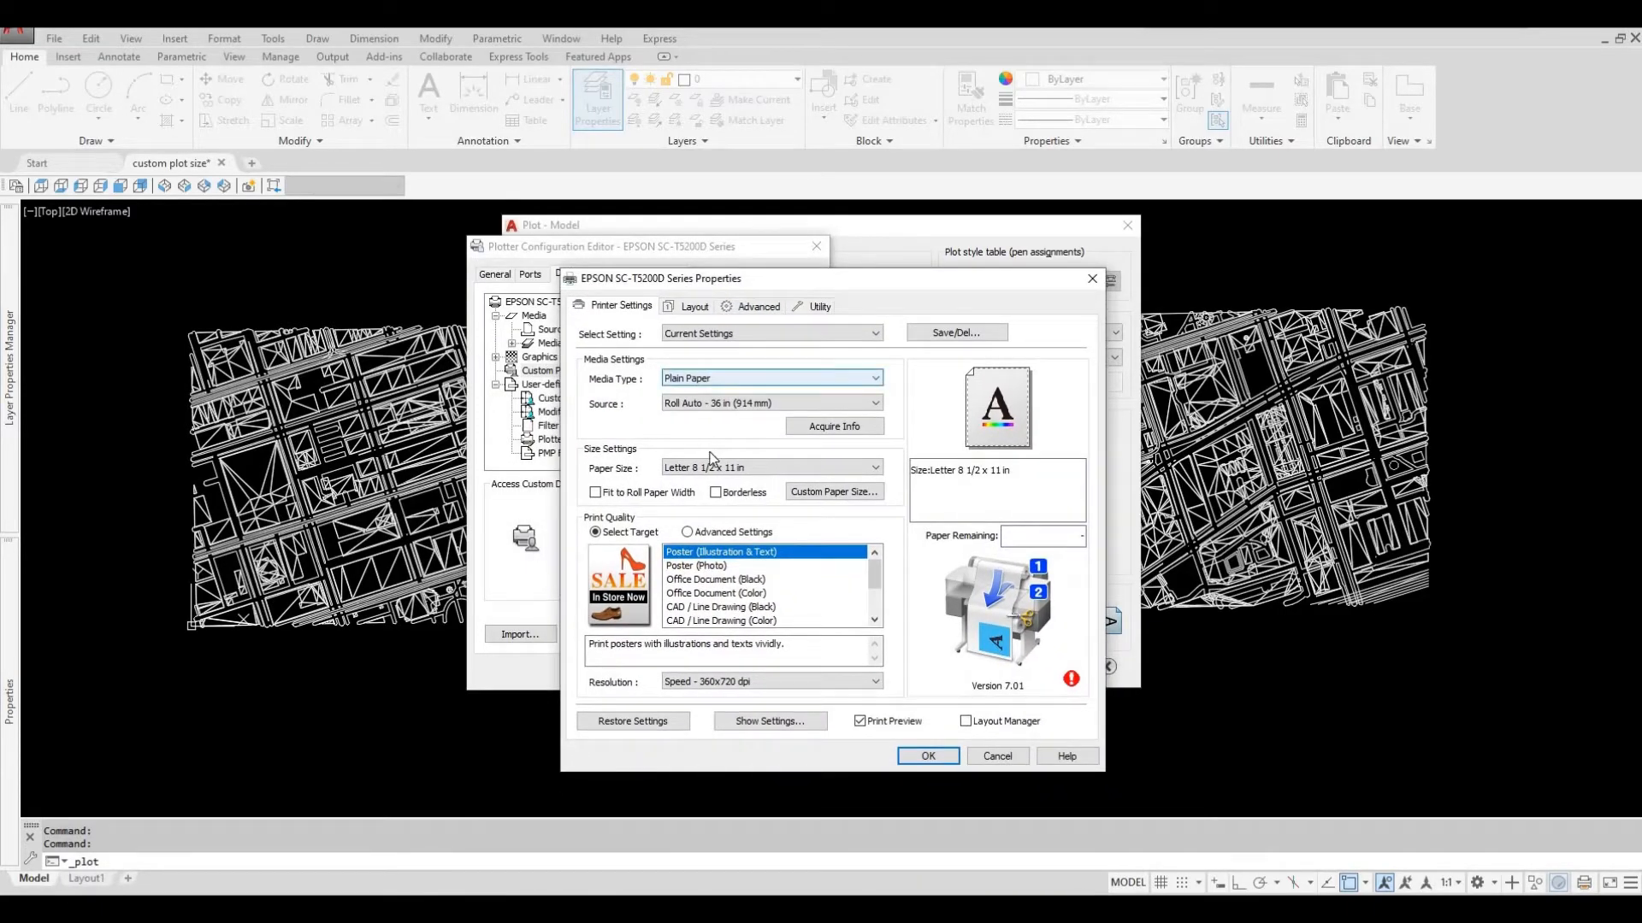
mouse_move(832, 493)
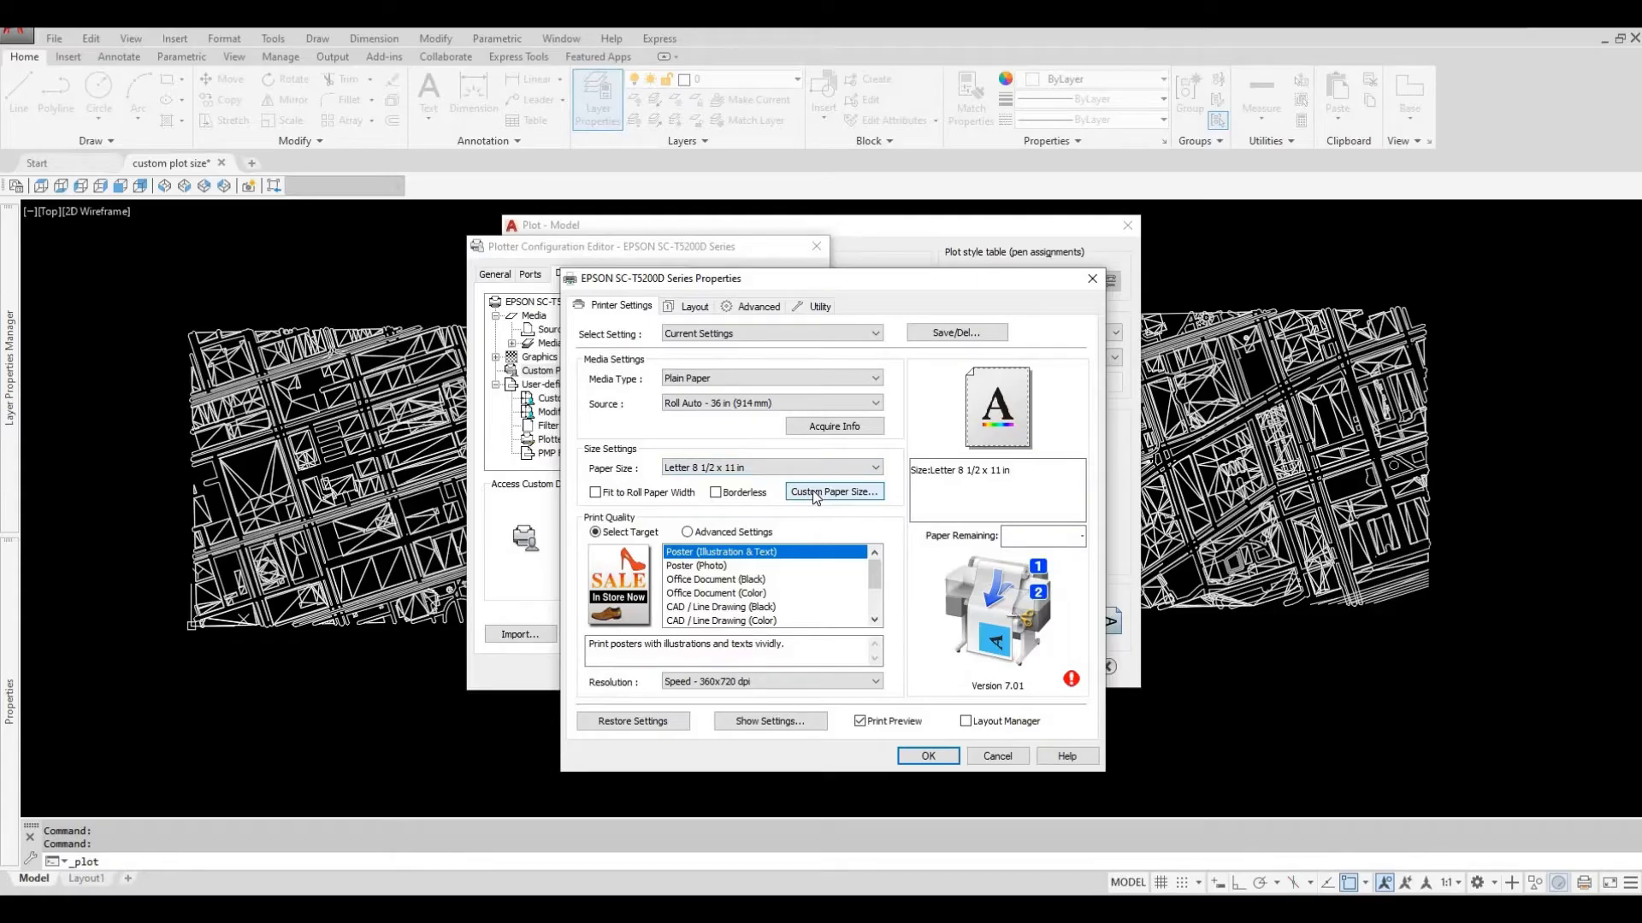
Create and save user-defined paper size 'sample', 36 in wide by 110 in tall
click(832, 492)
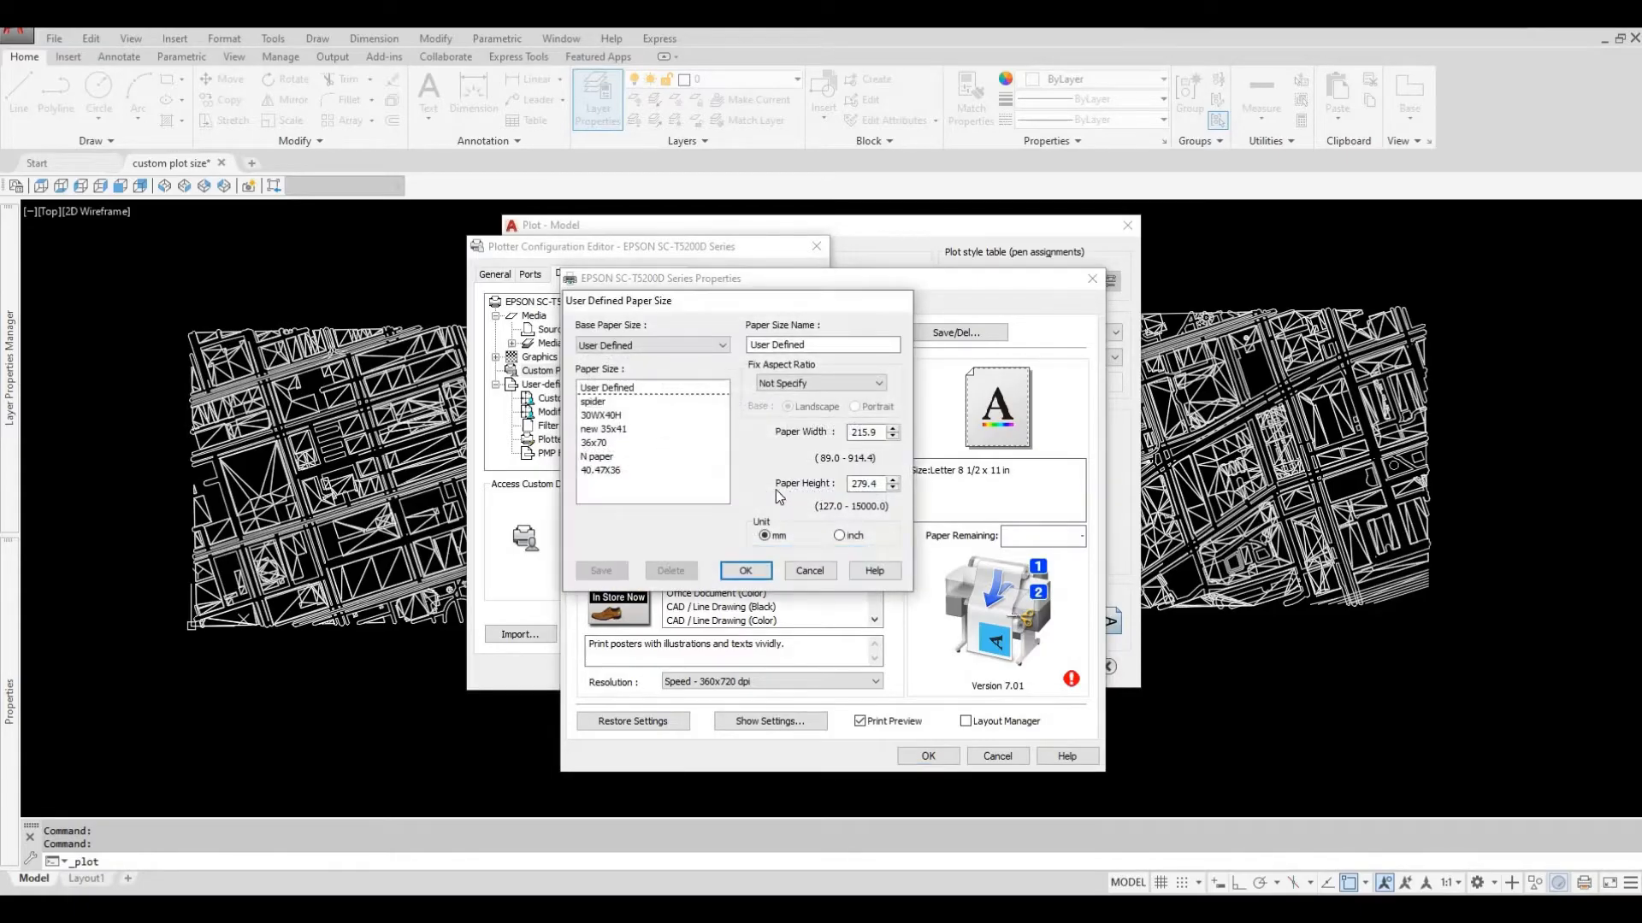
mouse_move(749, 459)
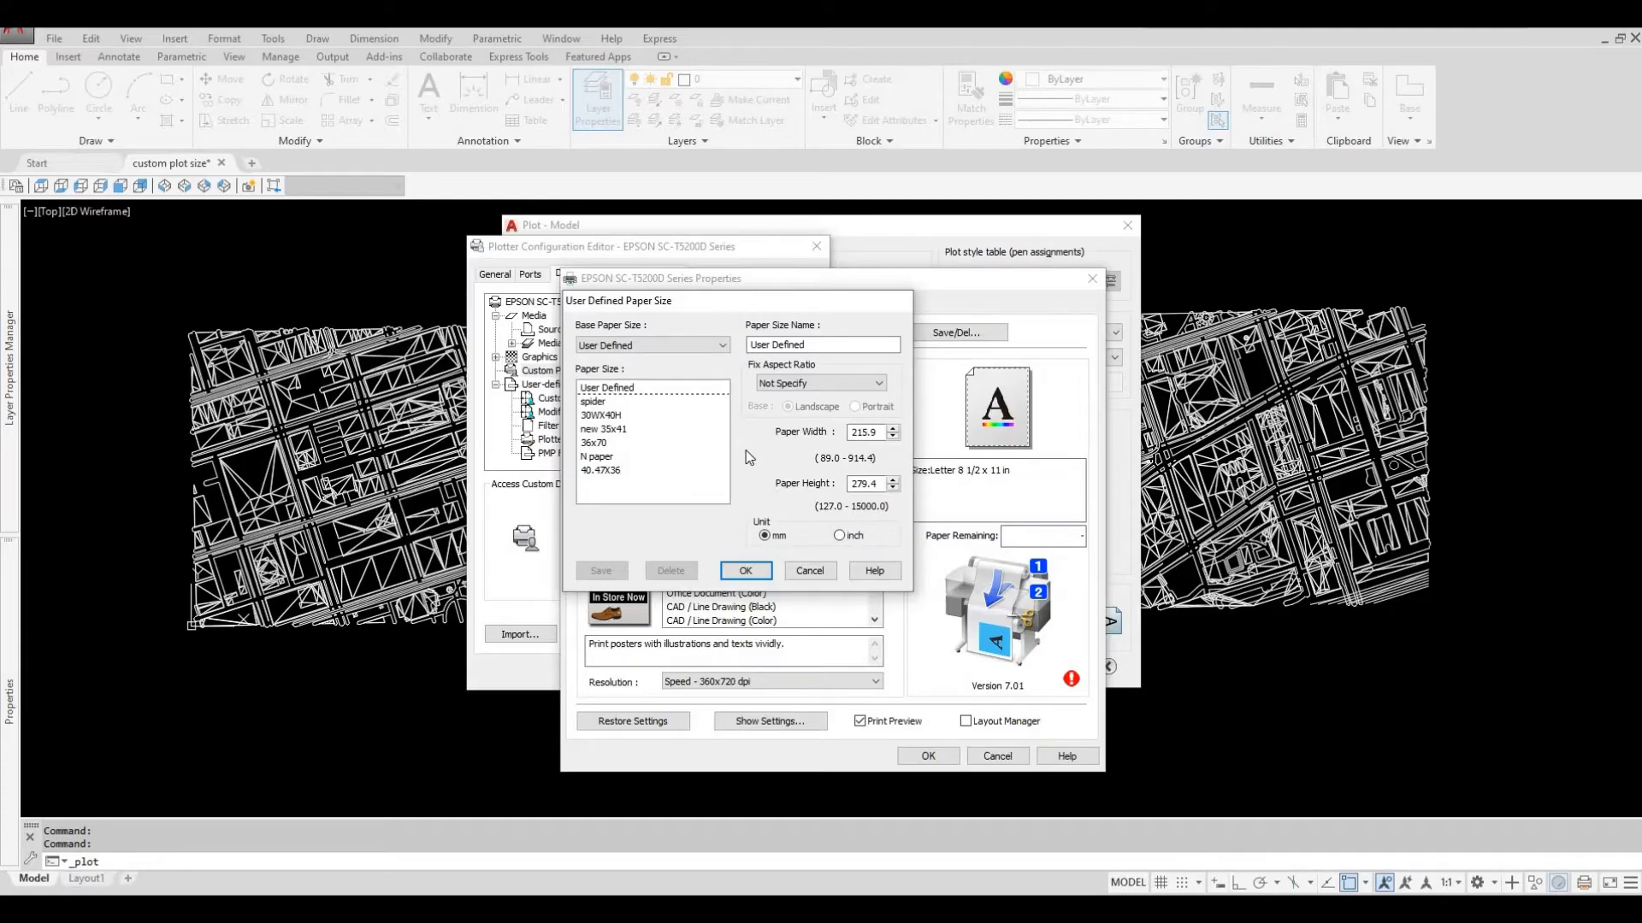
mouse_move(834, 479)
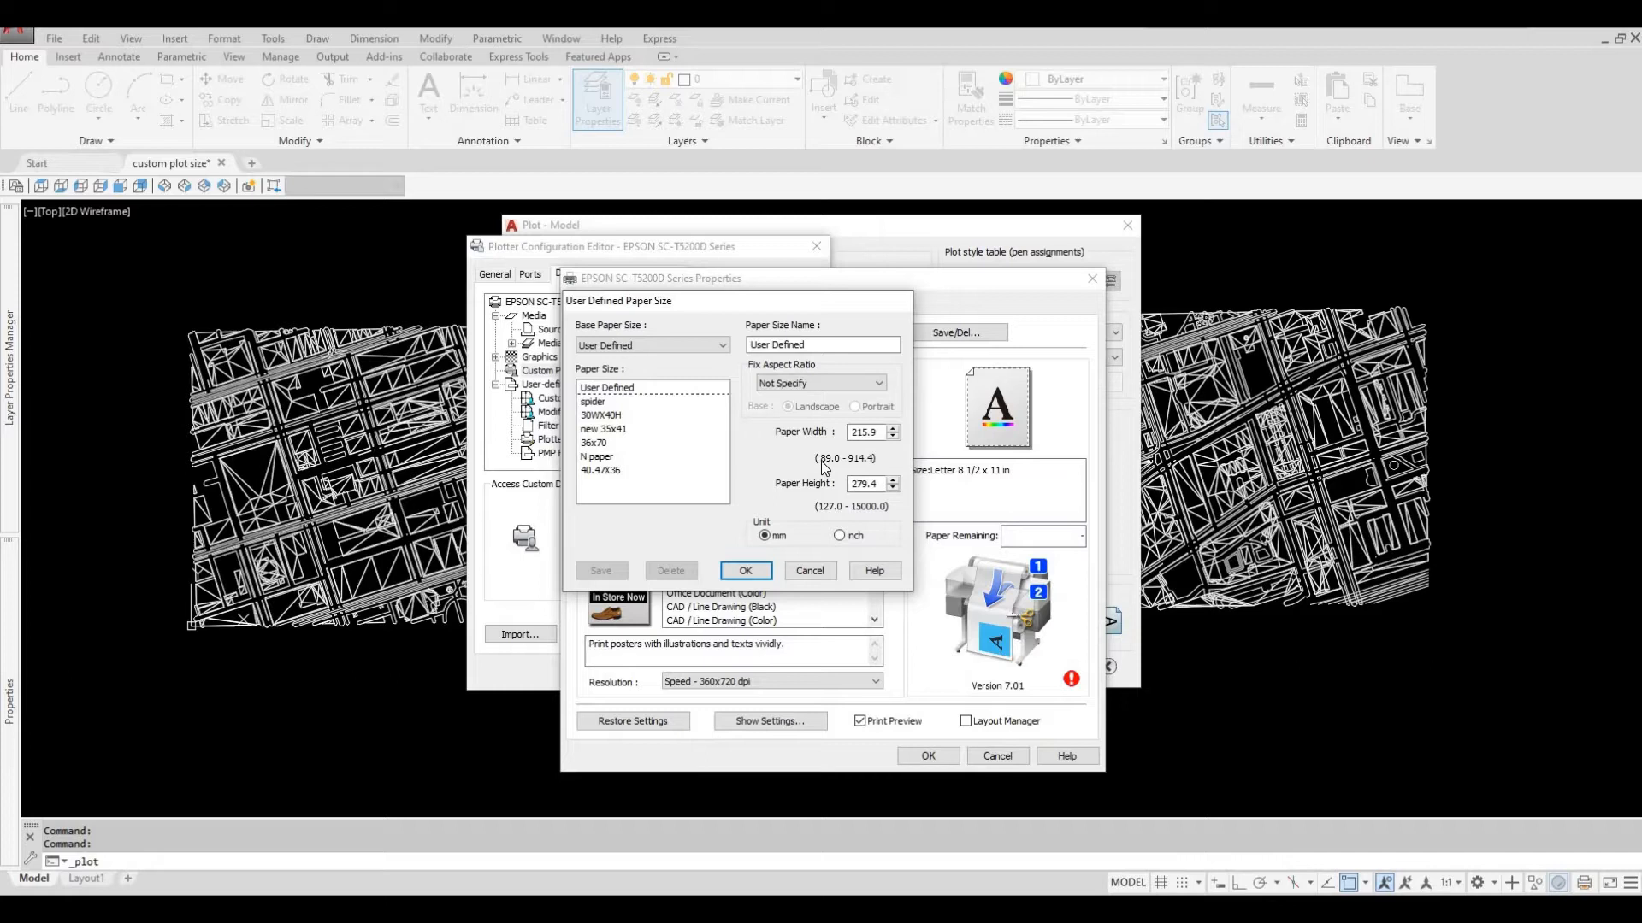
mouse_move(816, 502)
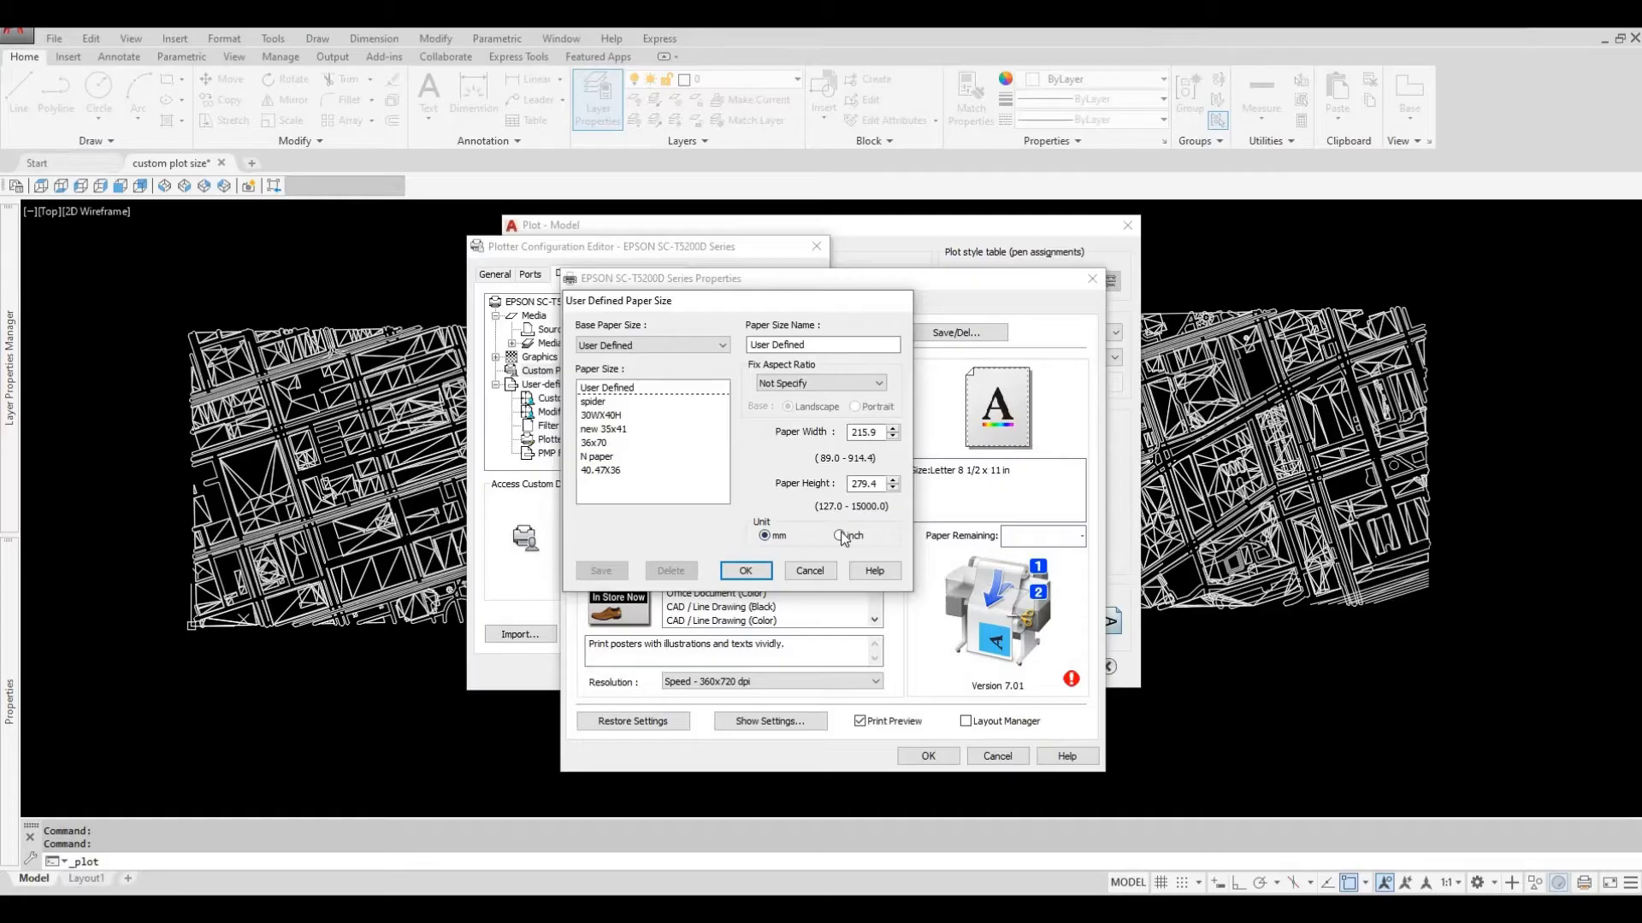
click(838, 536)
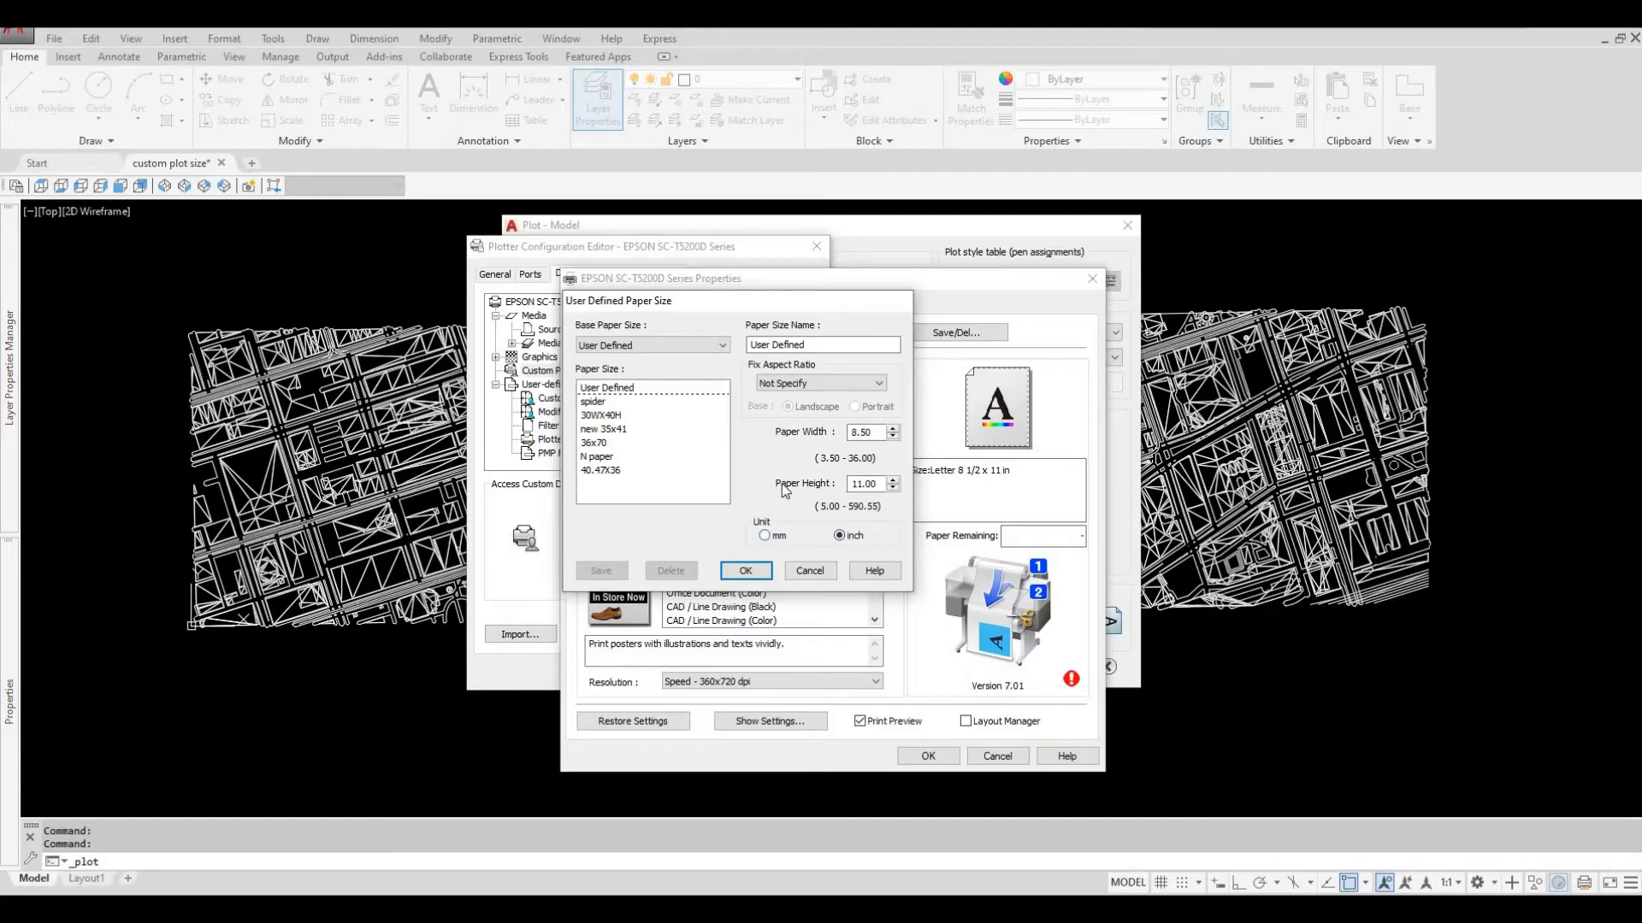
triple_click(822, 344)
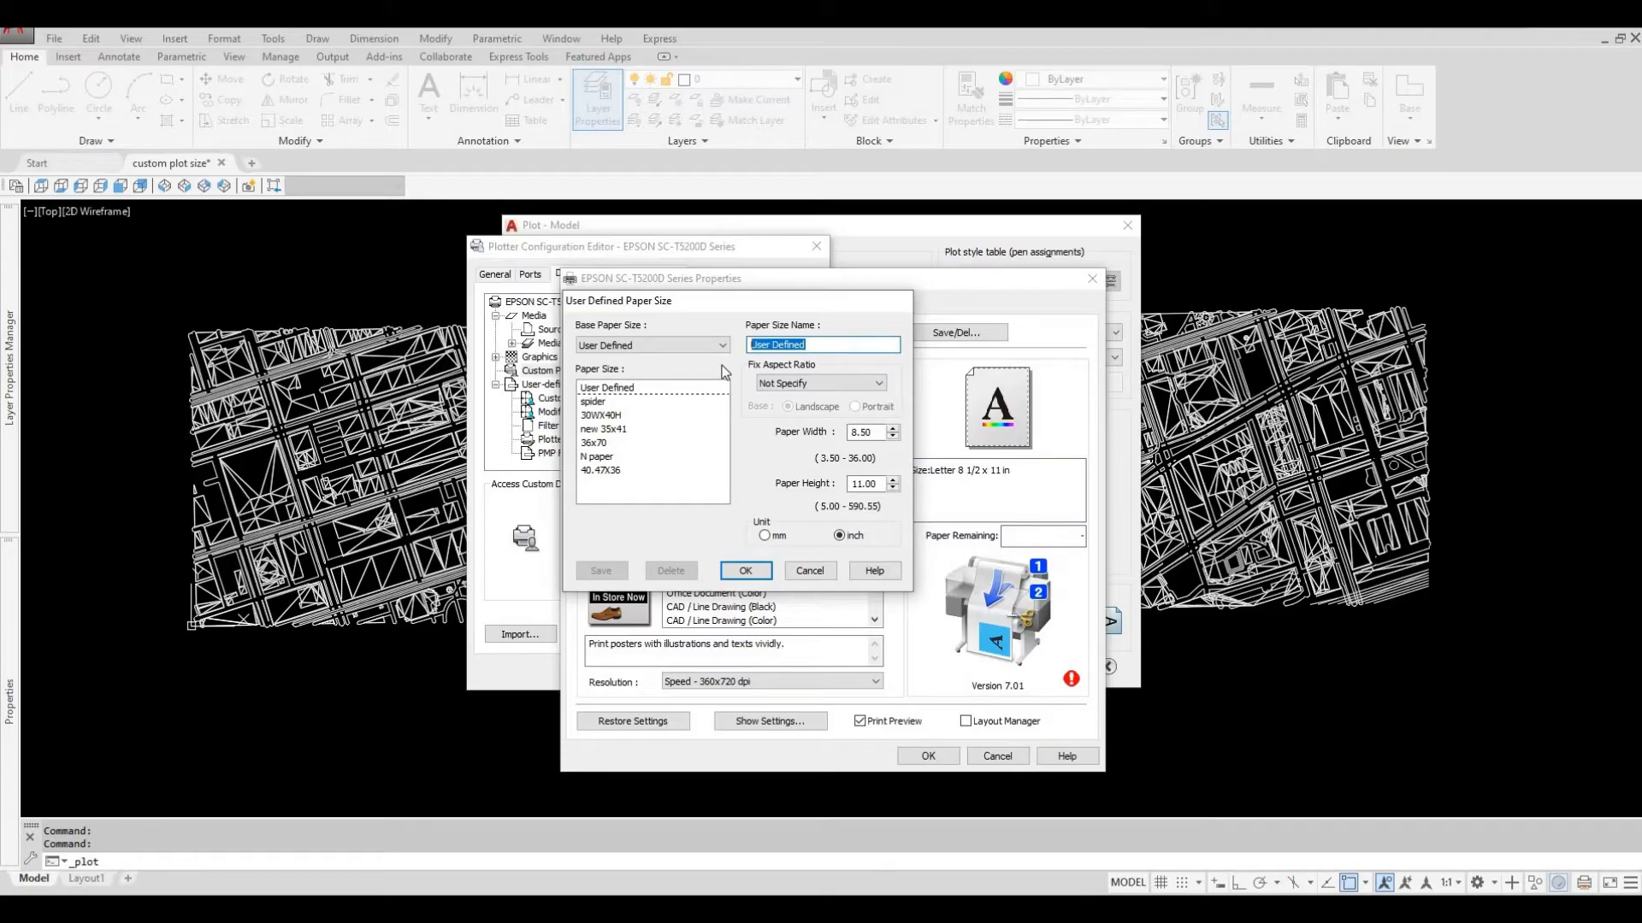
text(sampl)
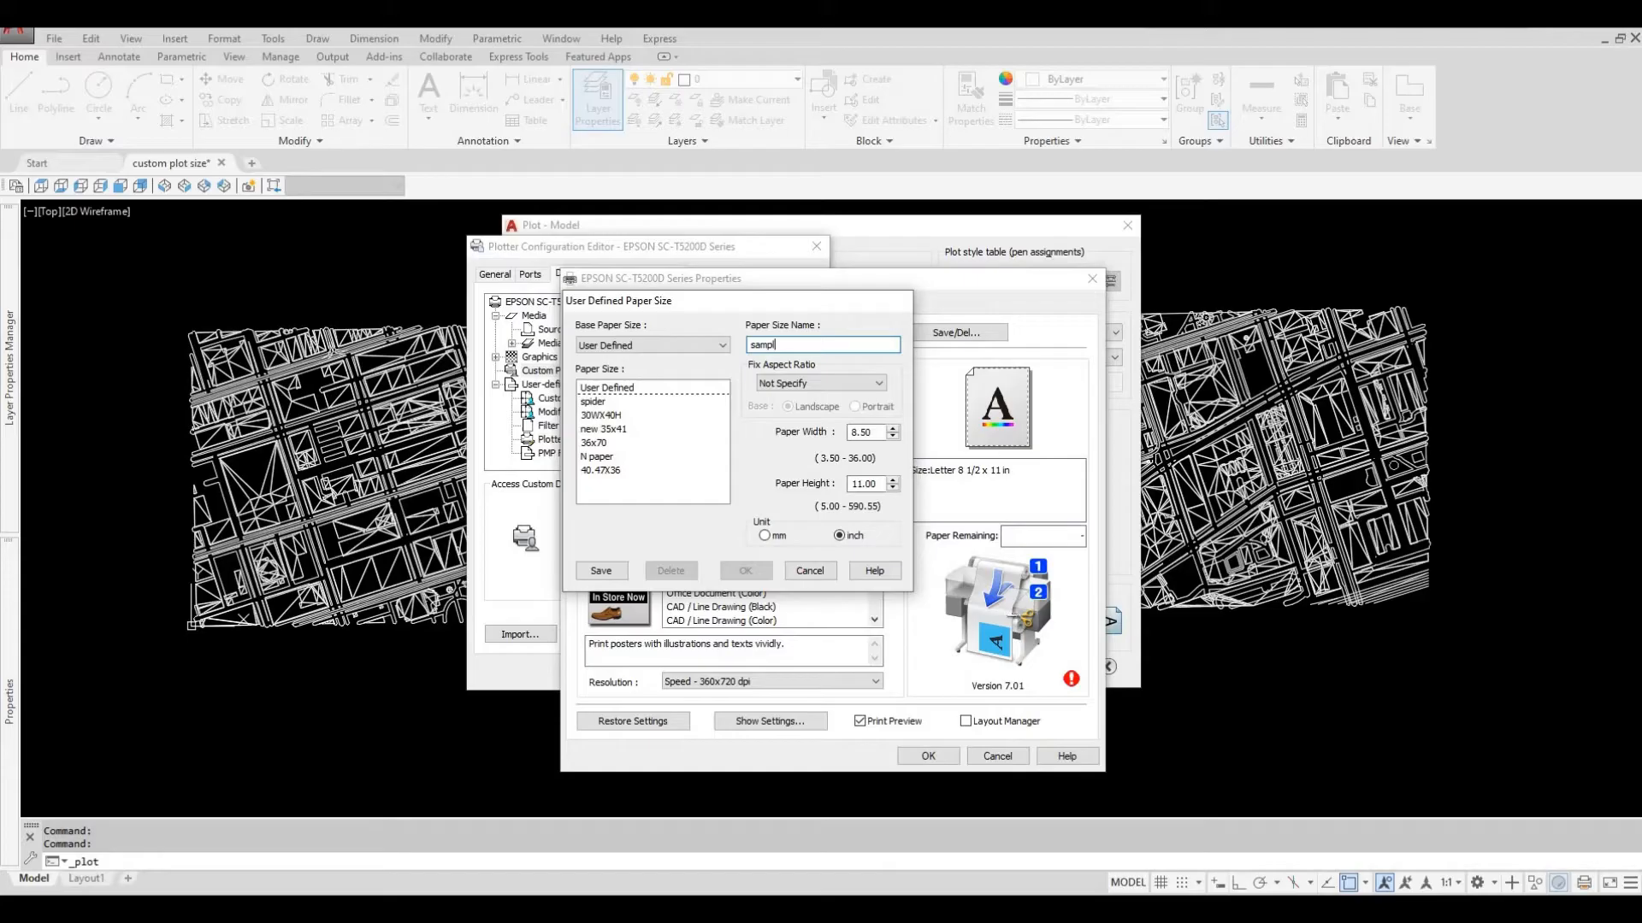
text(e)
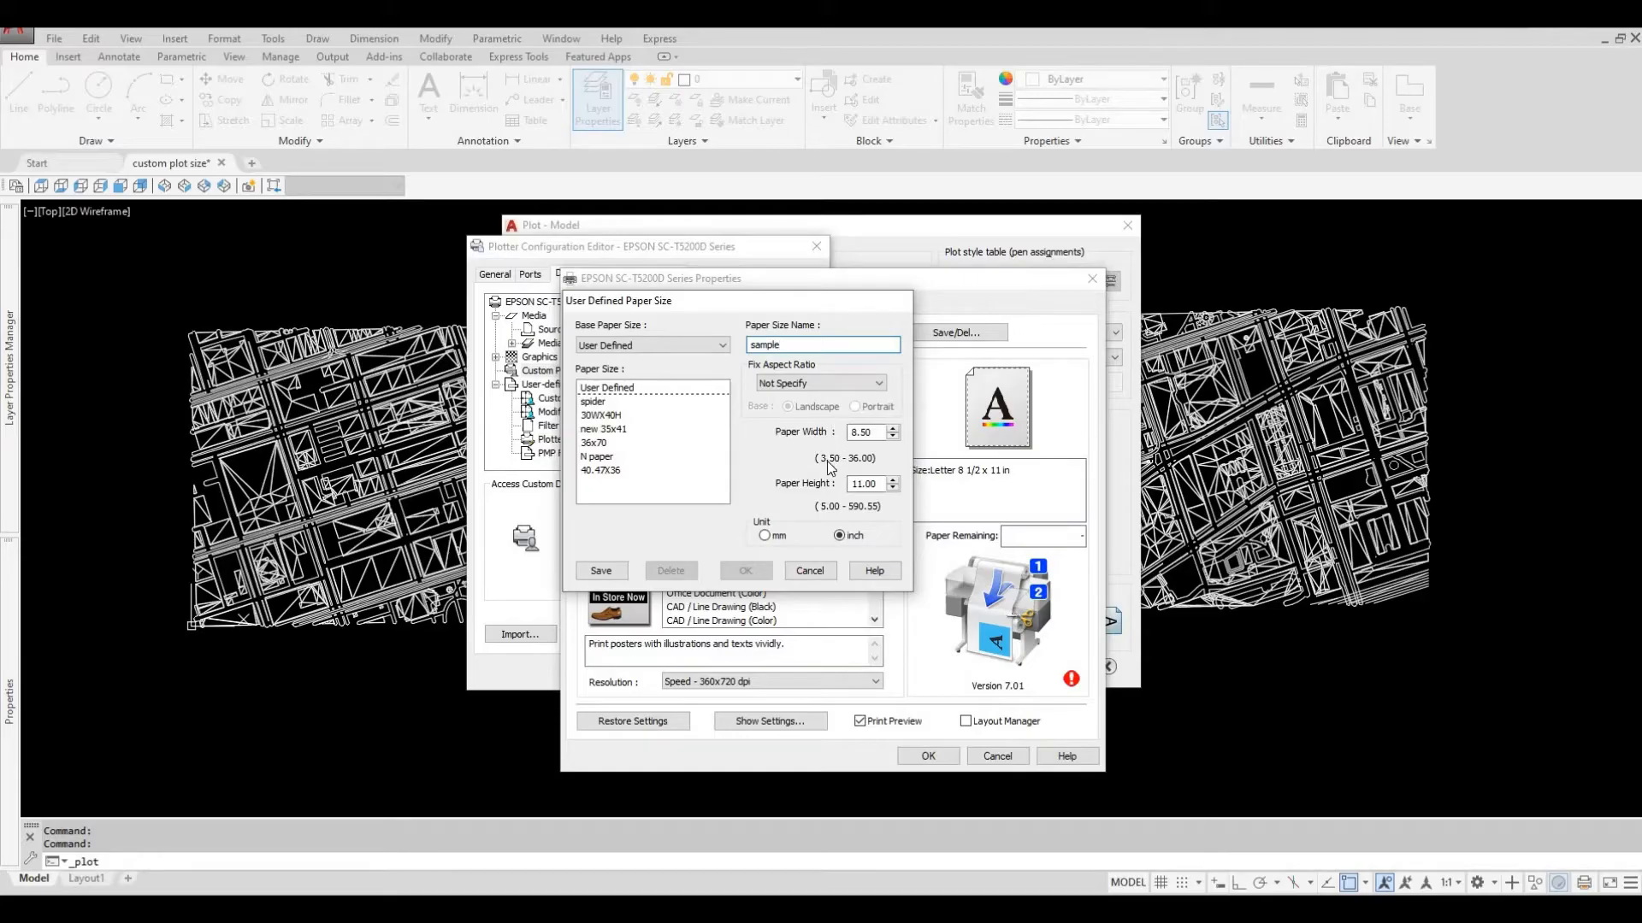
mouse_move(832, 544)
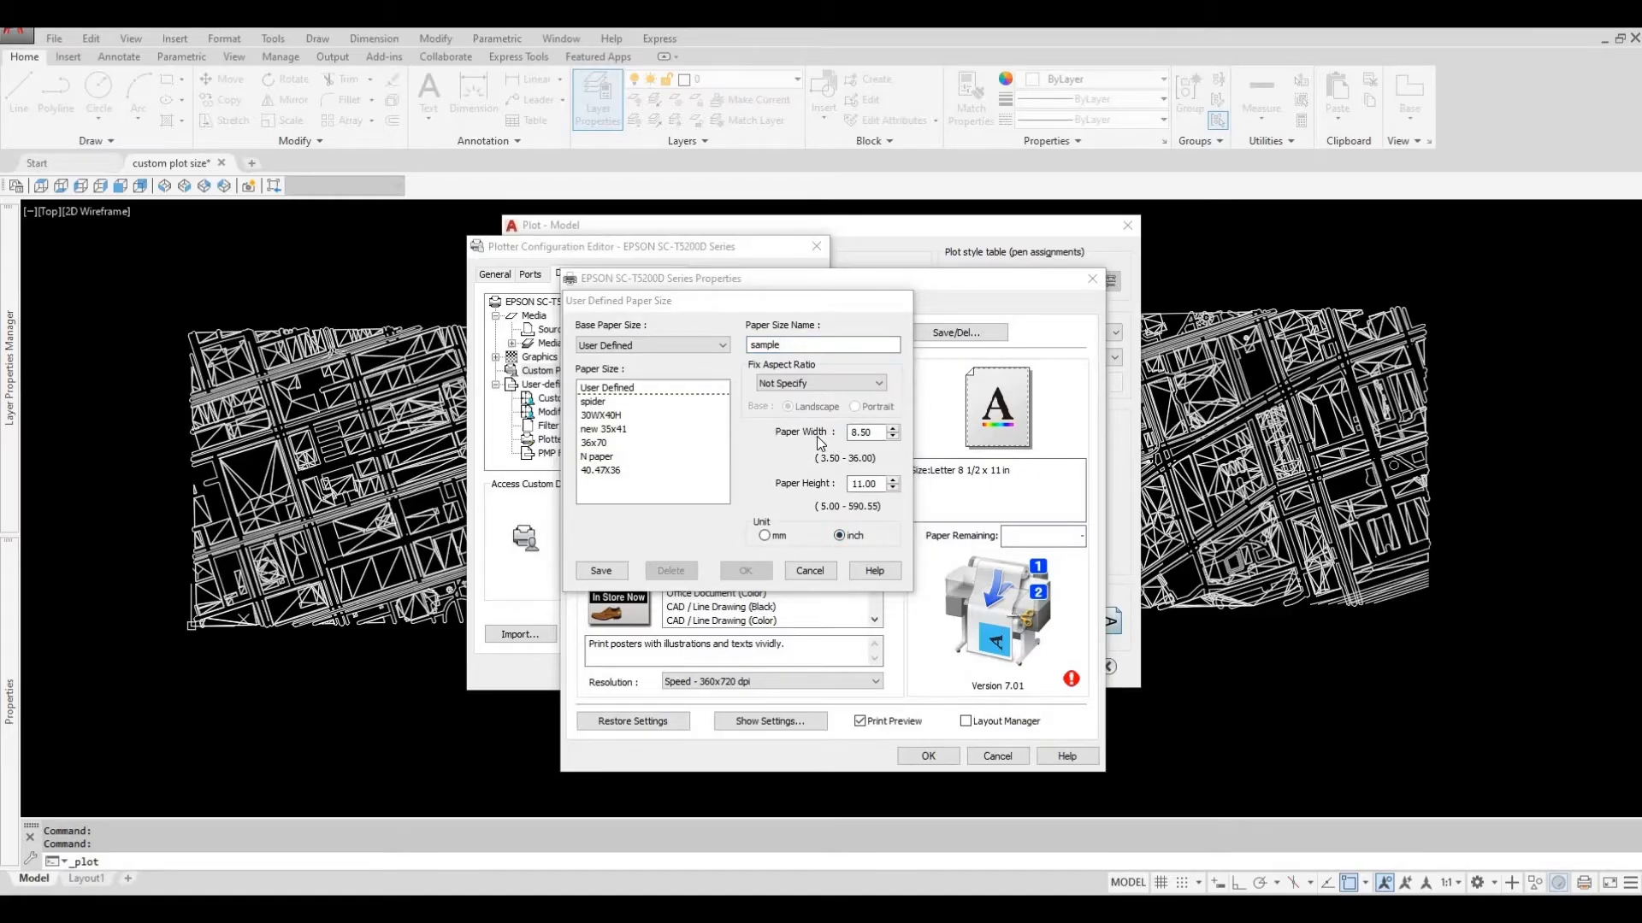
mouse_move(843, 471)
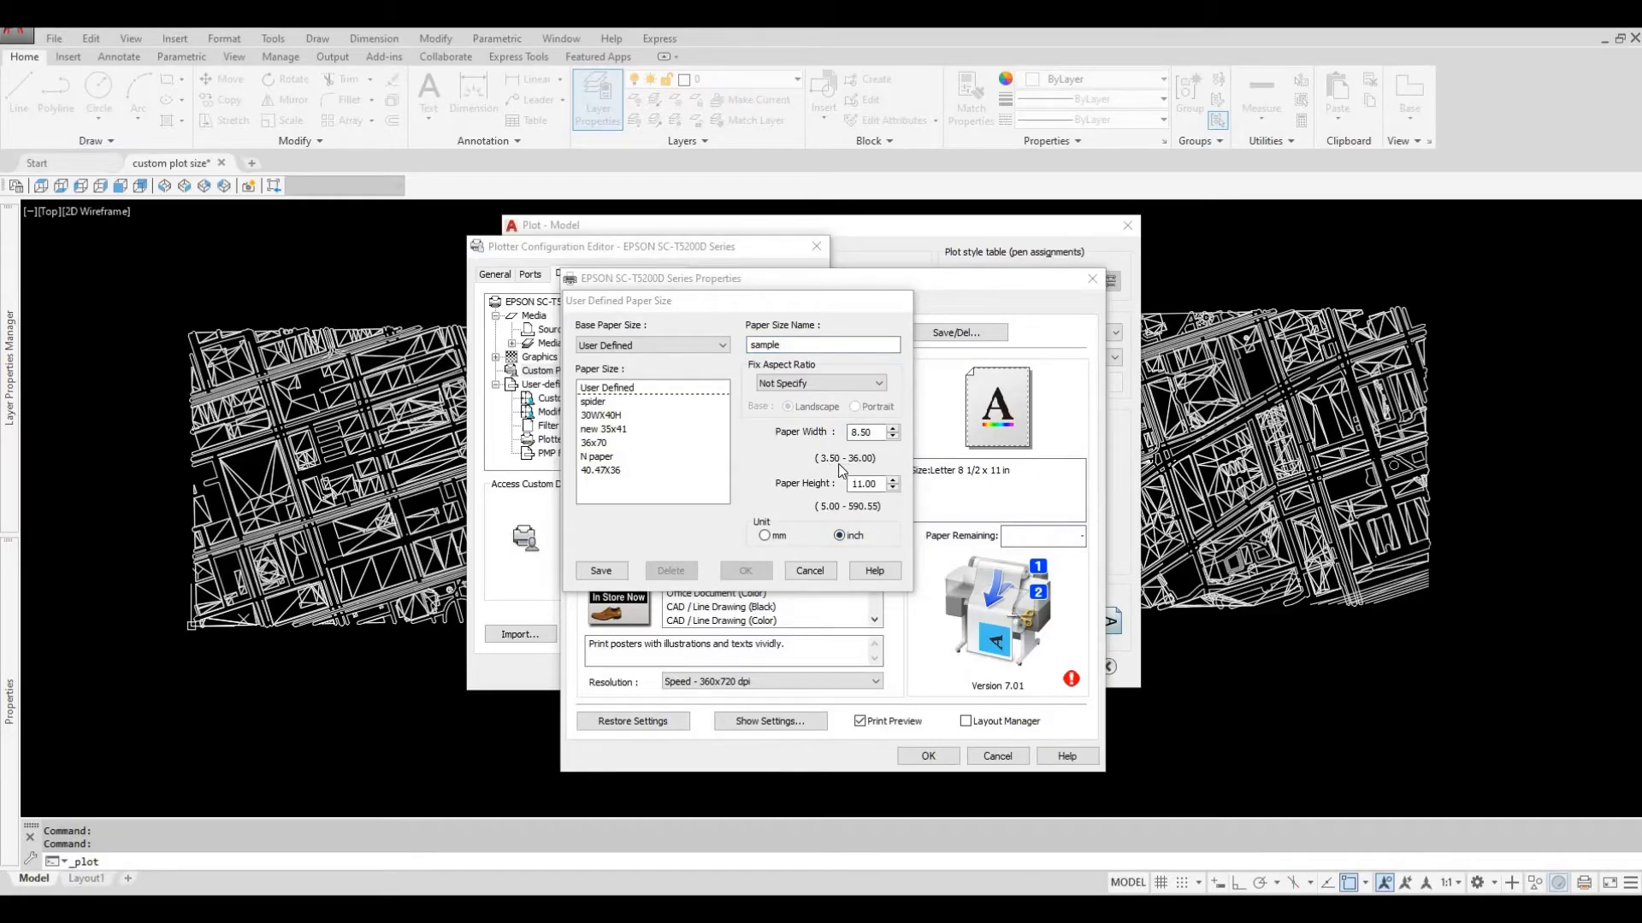
mouse_move(1008, 659)
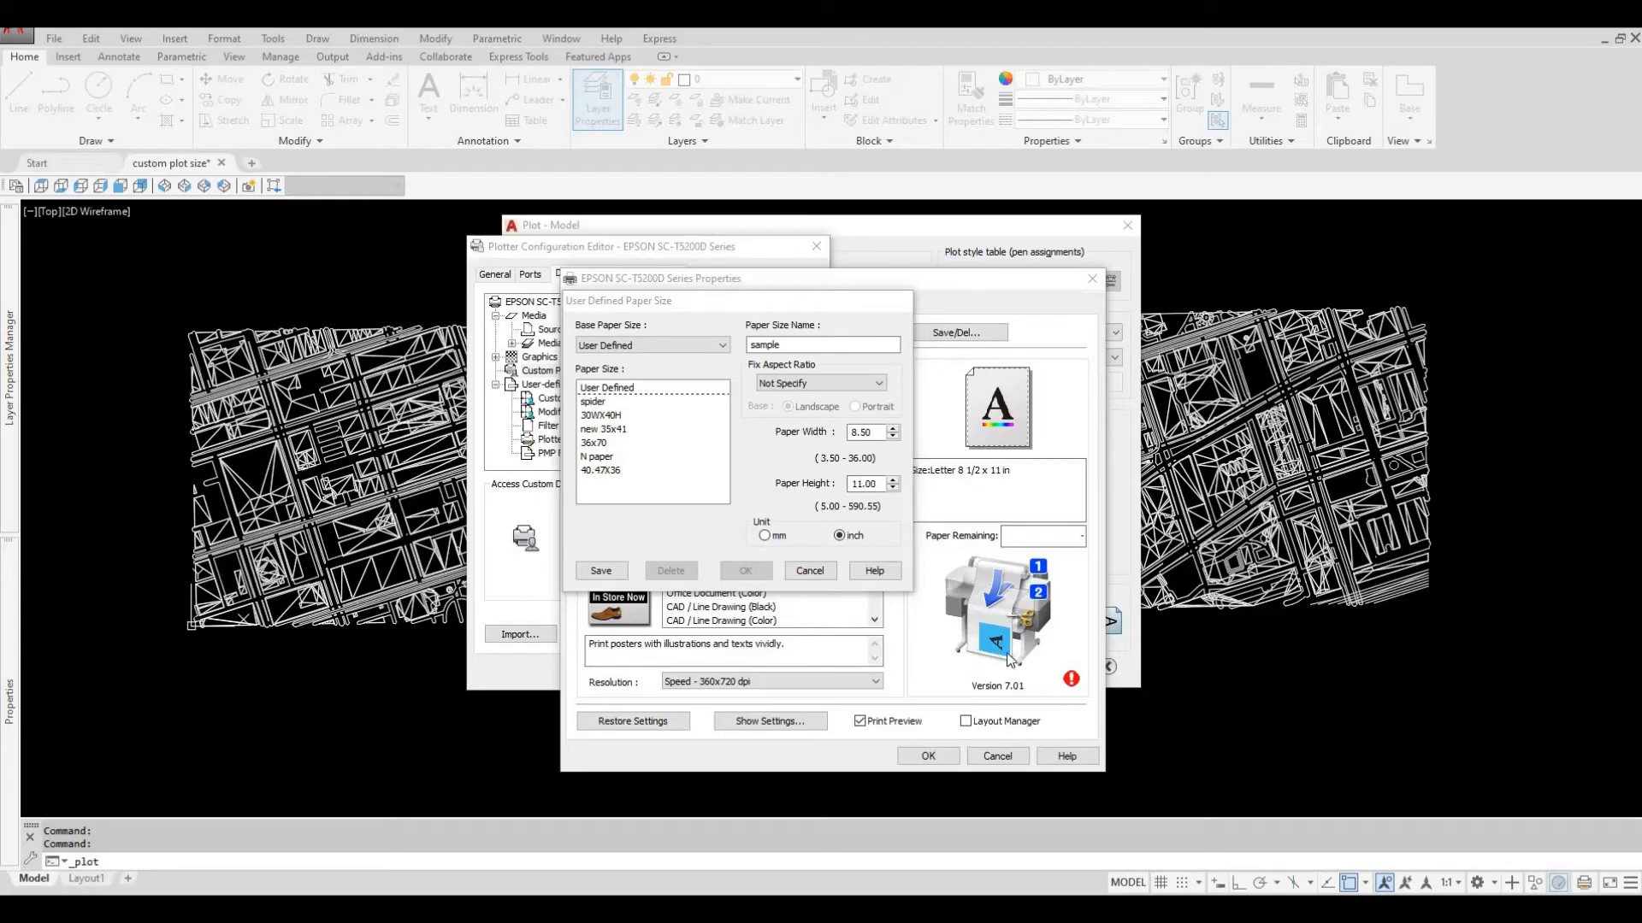
mouse_move(979, 653)
text(36)
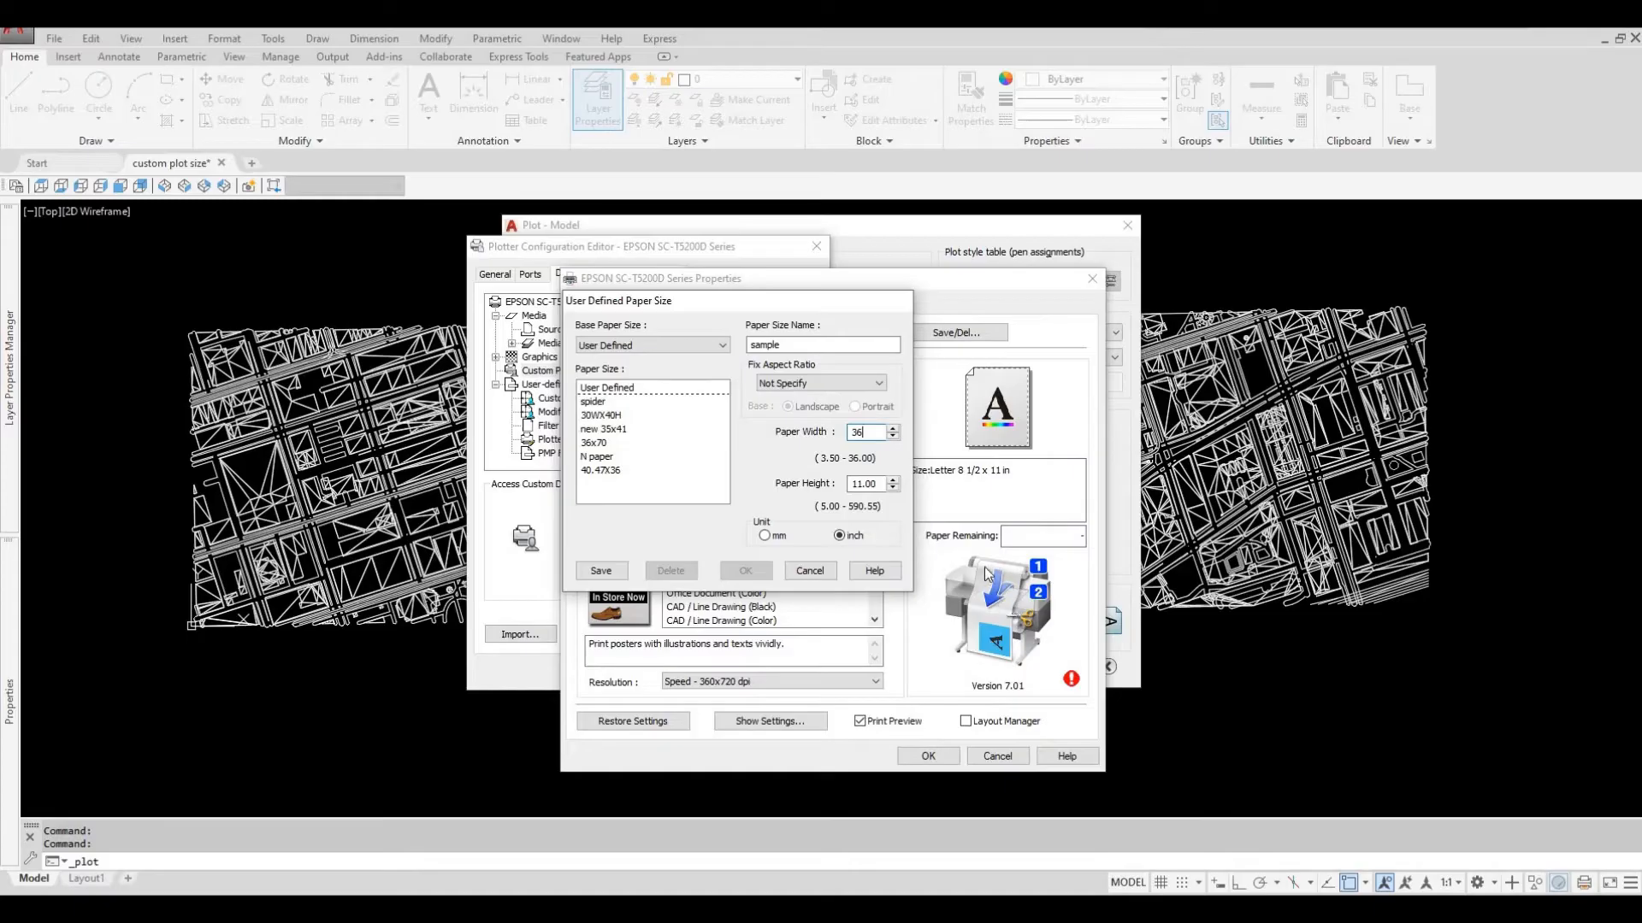
mouse_move(855, 523)
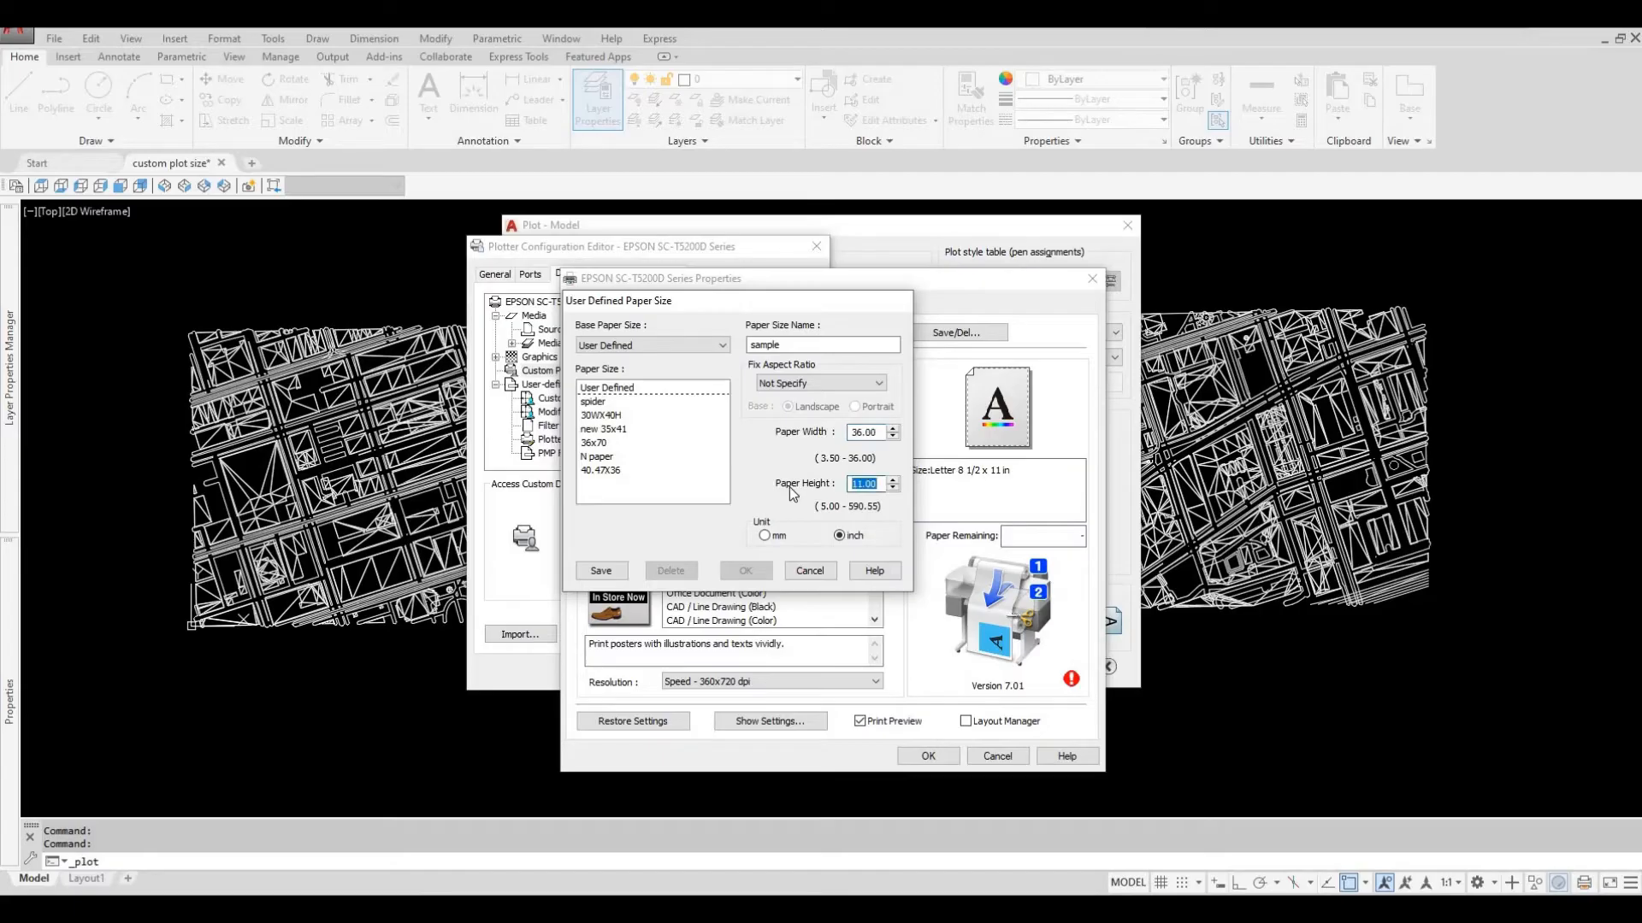
text(110)
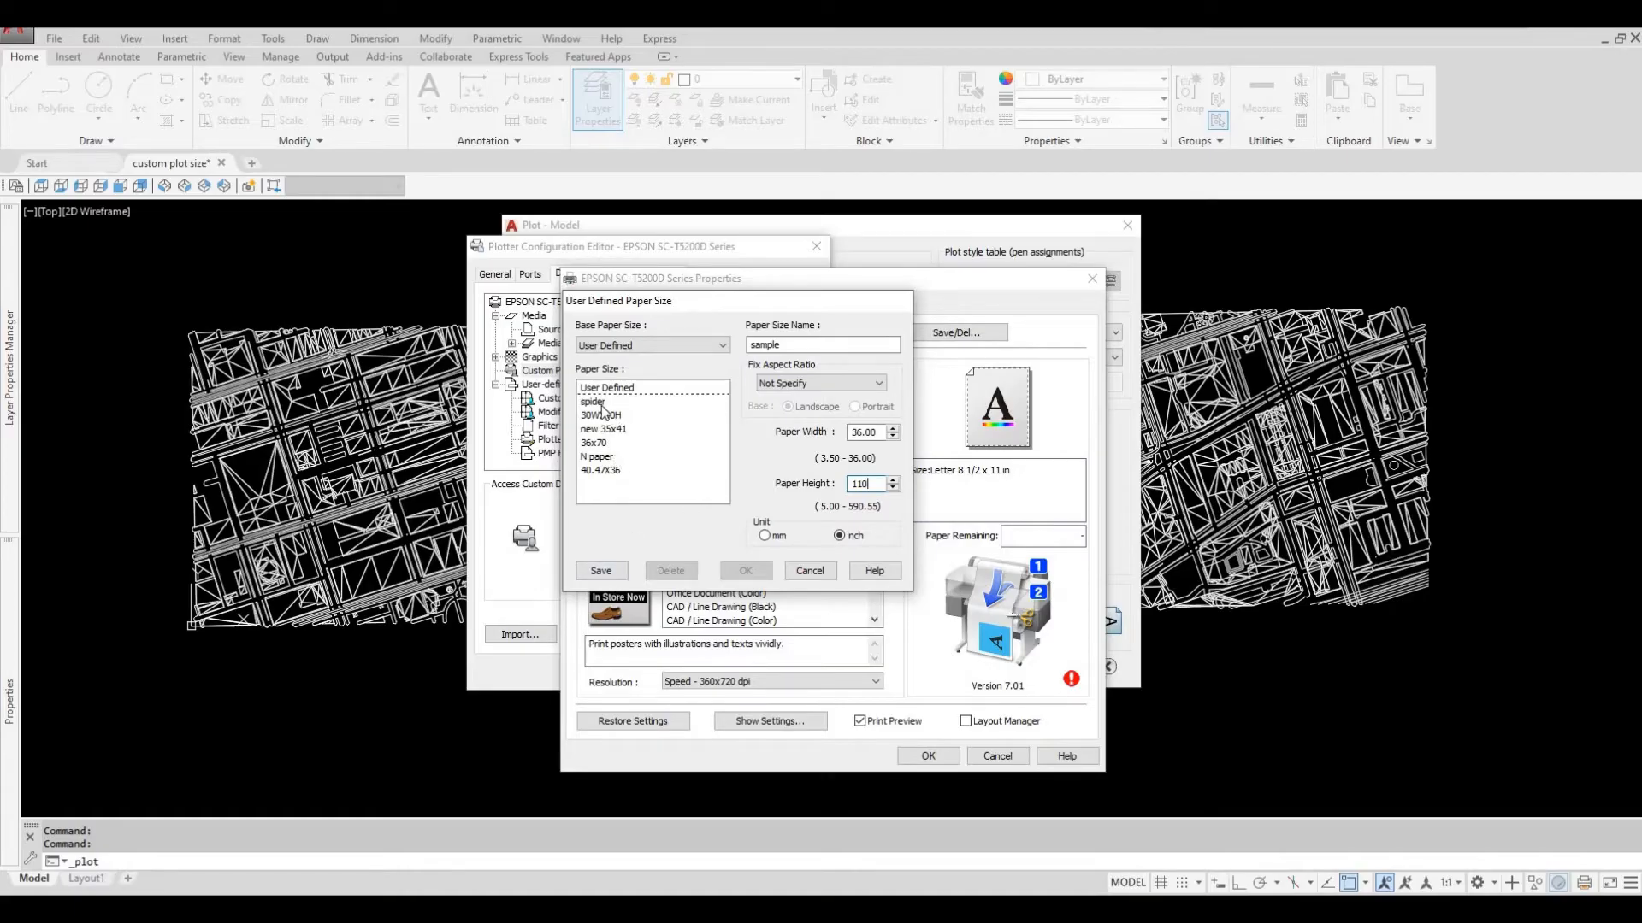
click(600, 570)
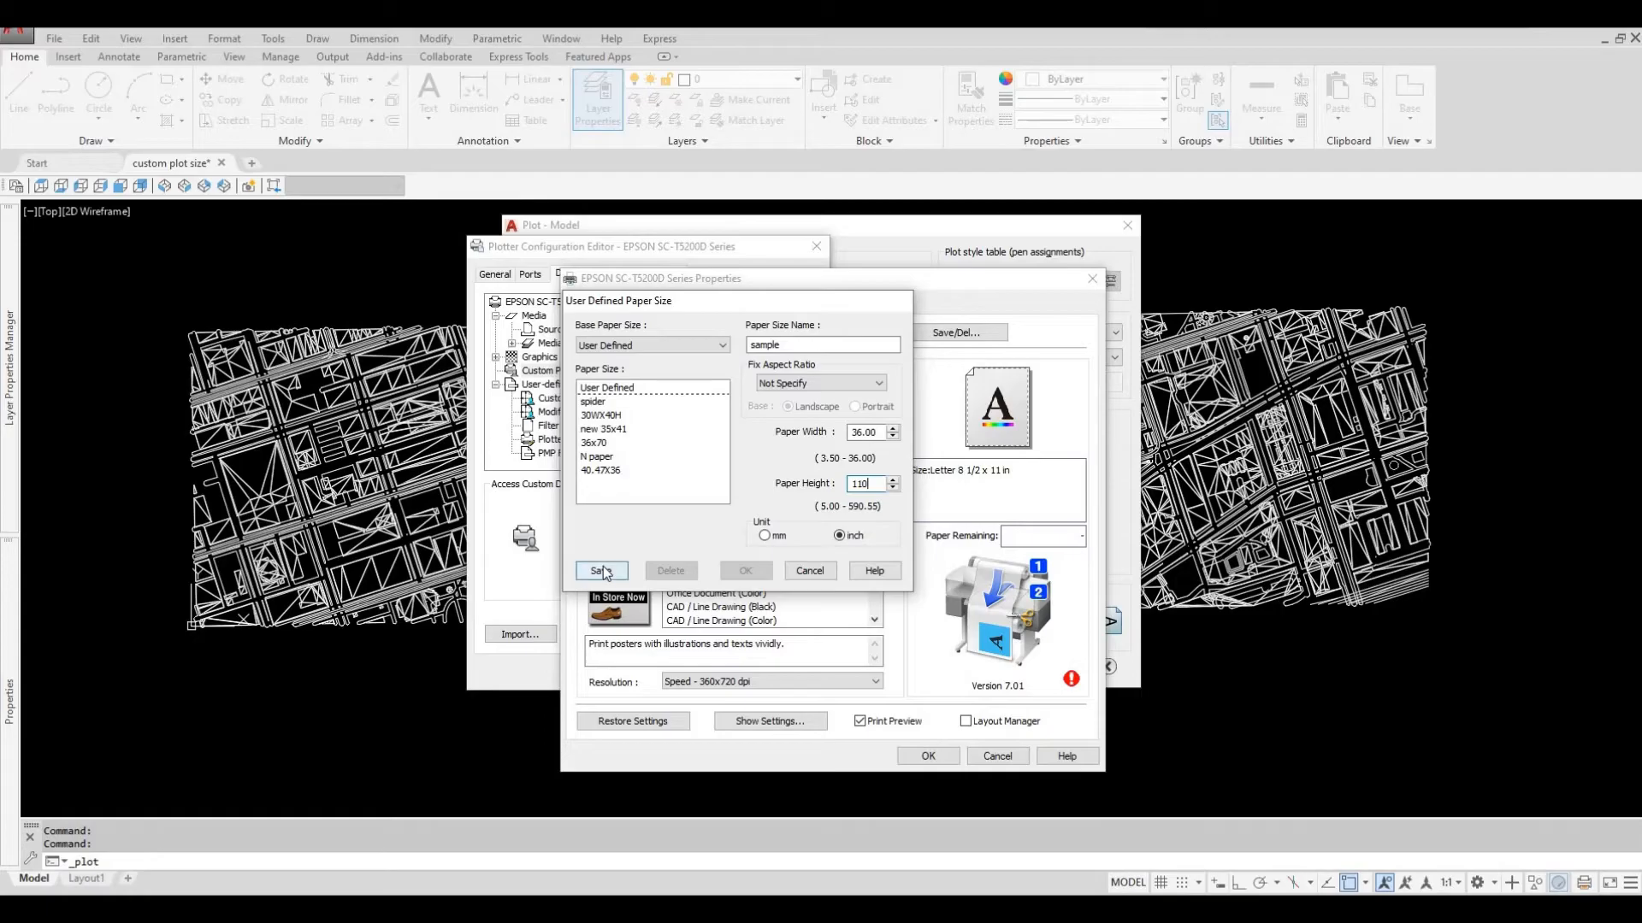
click(600, 570)
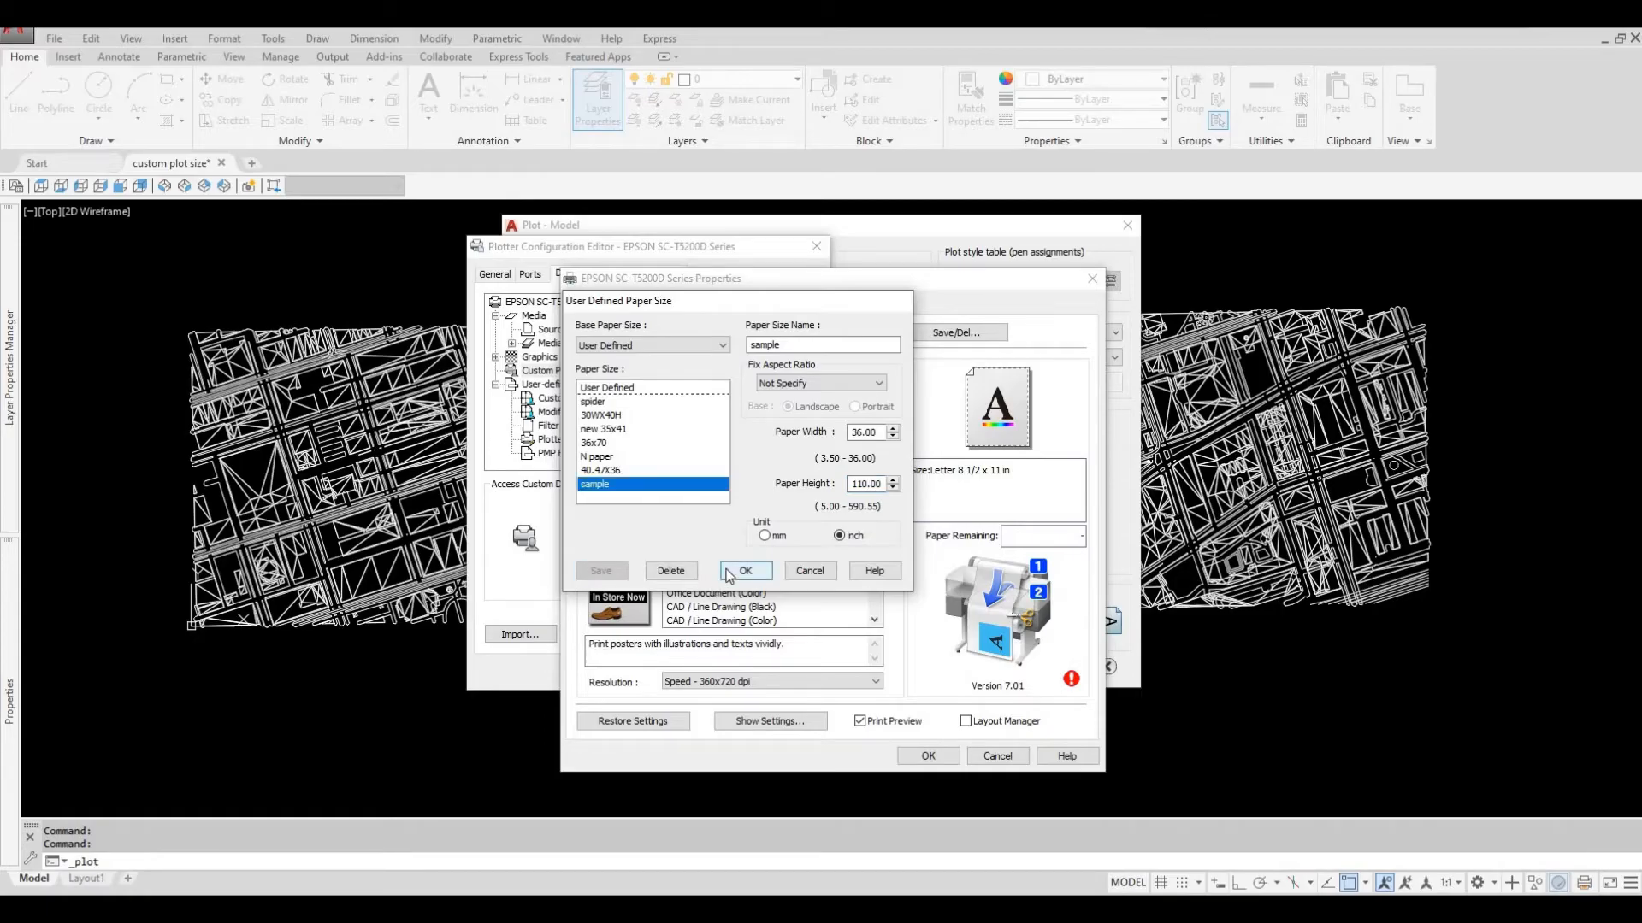
Accept the Epson driver settings with sample paper, then cancel the Plot - Model dialog
click(745, 571)
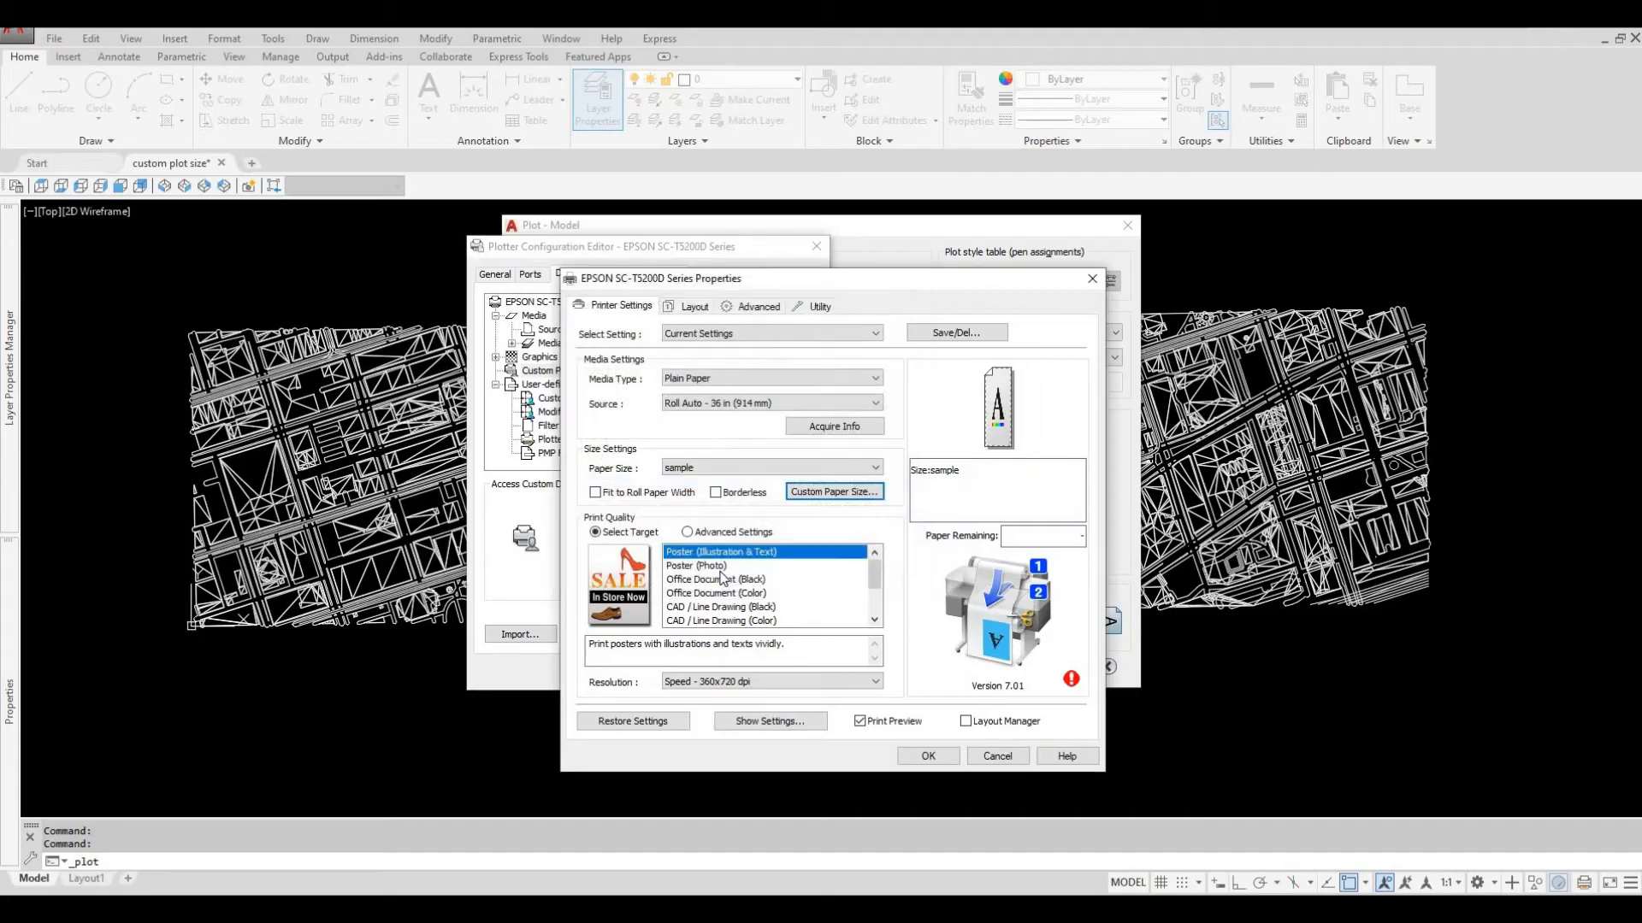
mouse_move(1077, 309)
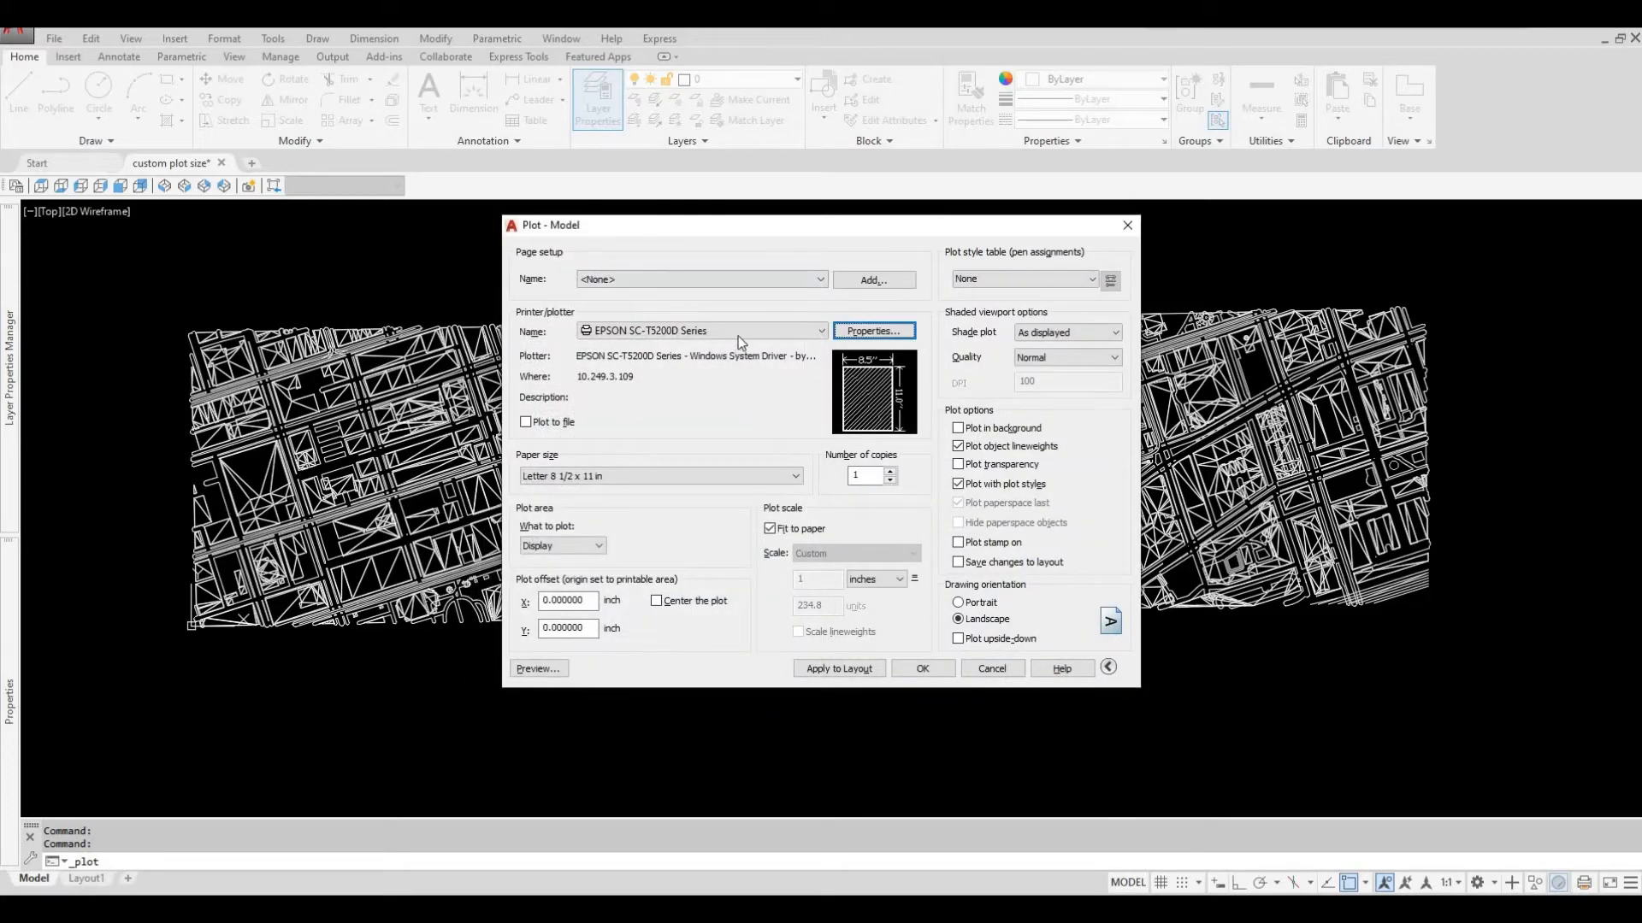
click(659, 476)
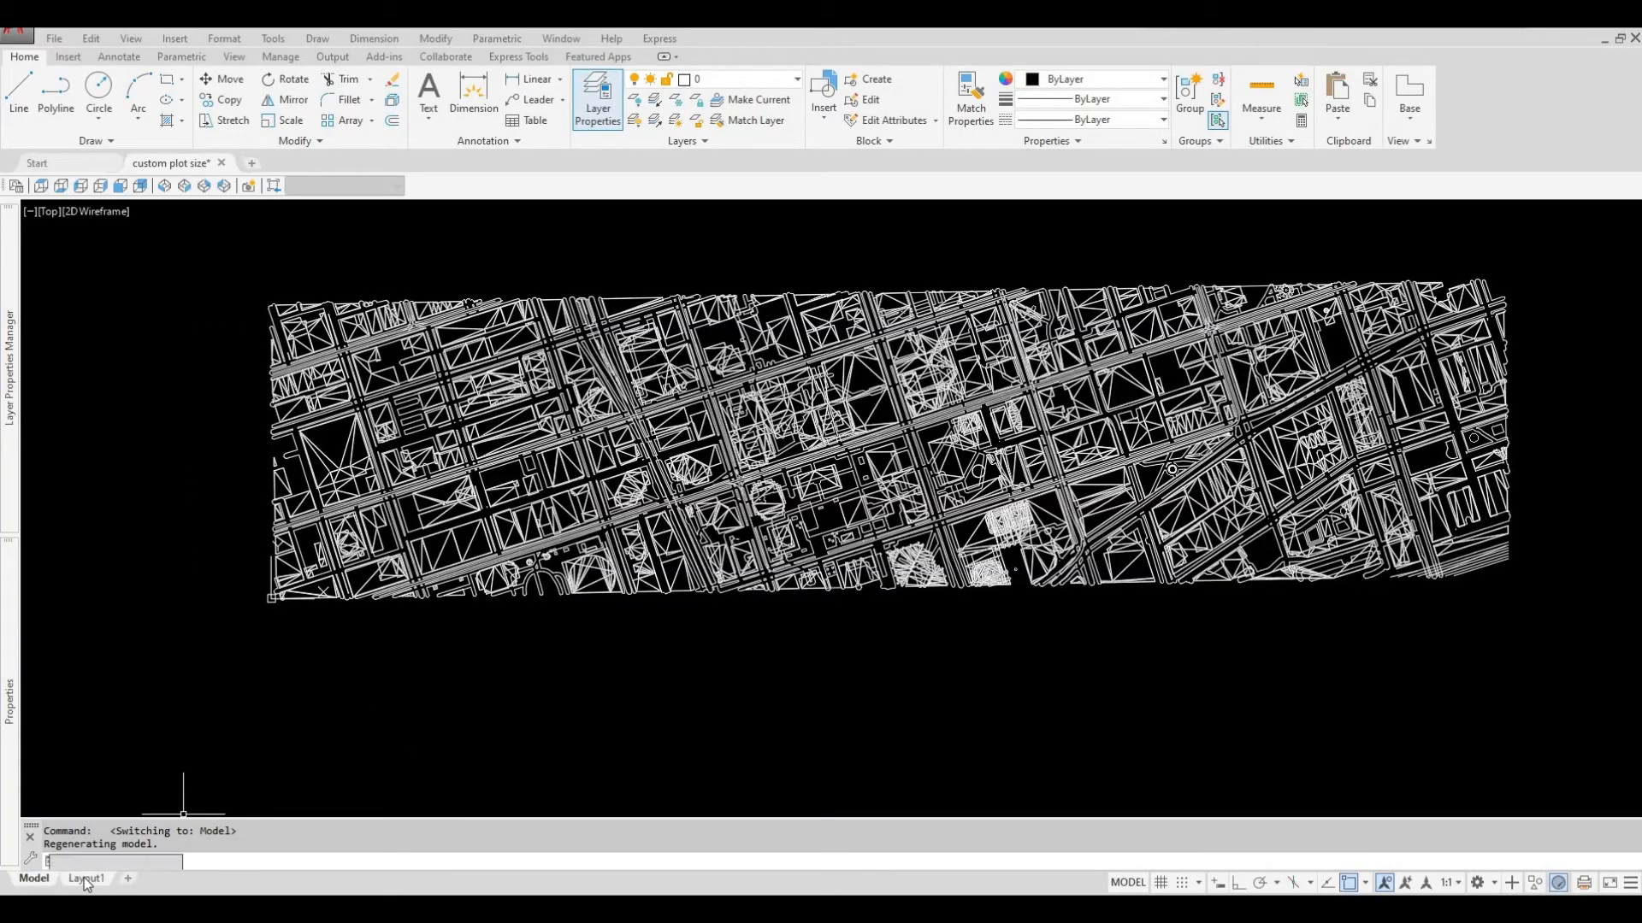
Switch to the Layout1 tab in paper space
click(85, 877)
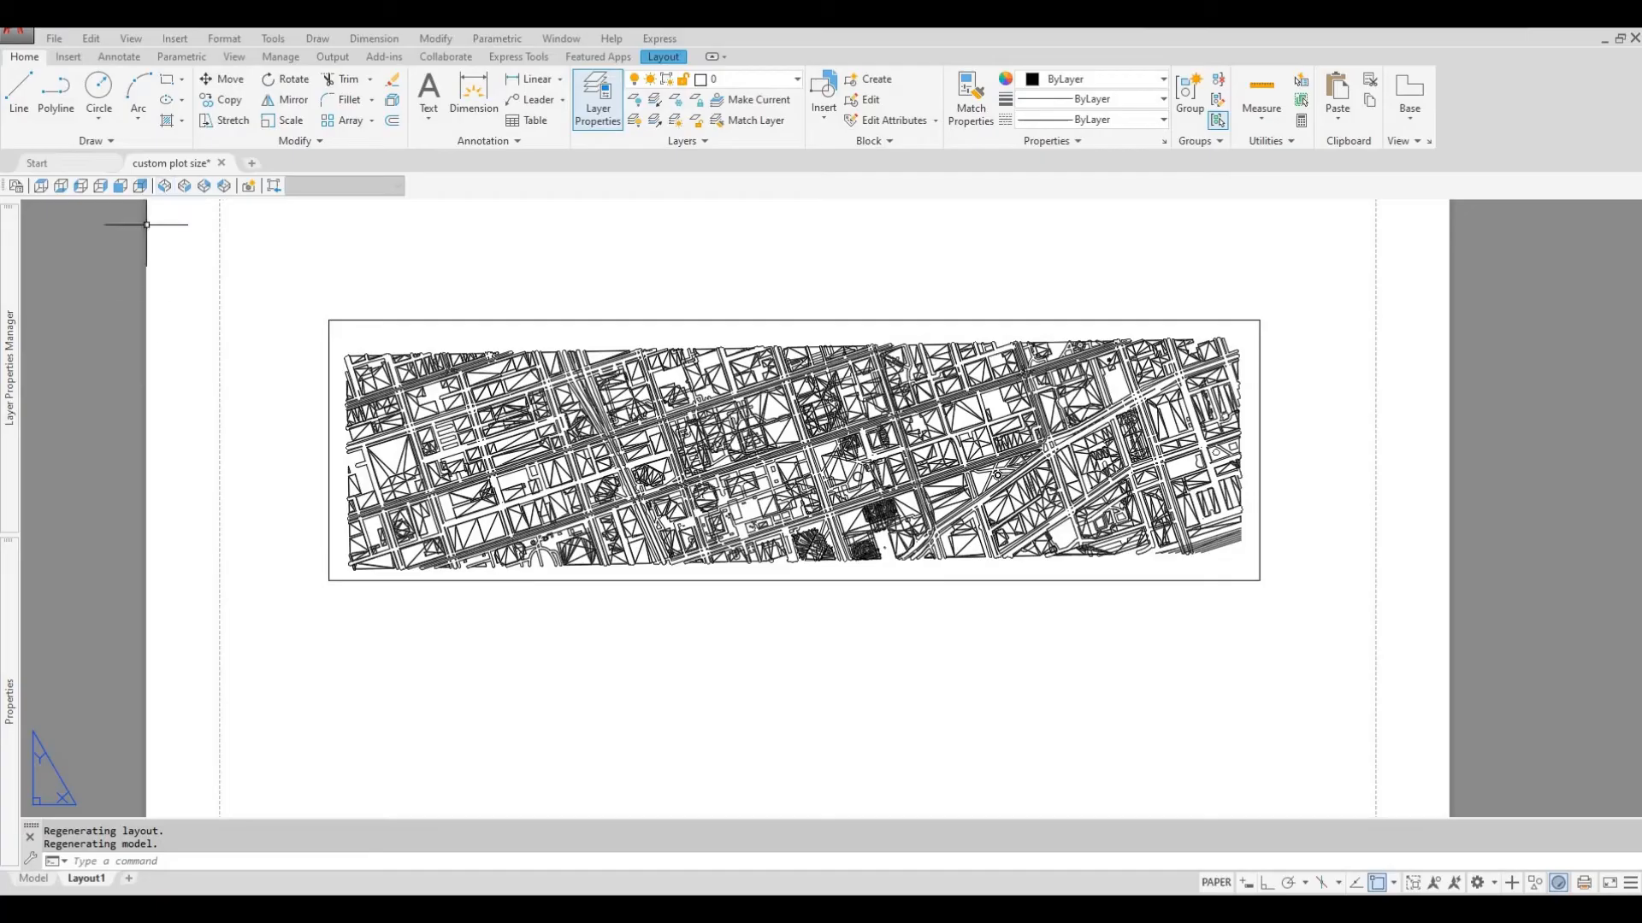
mouse_move(246, 365)
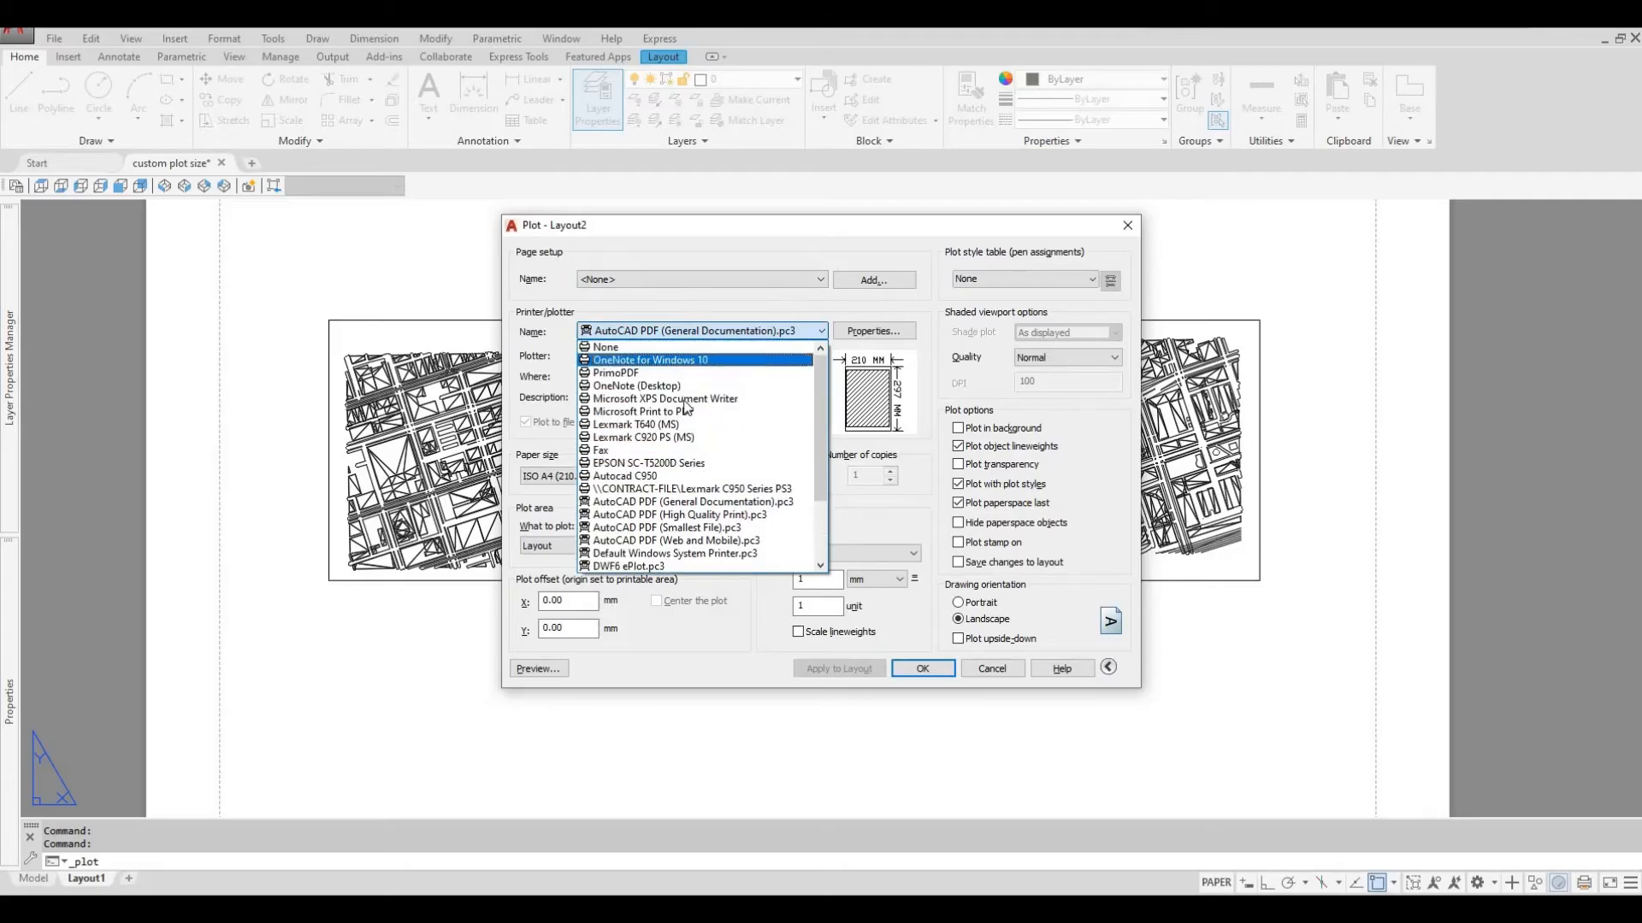
Set Layout1's plot to EPSON SC-T5200D Series on 'sample' paper, with a window plot area
click(648, 462)
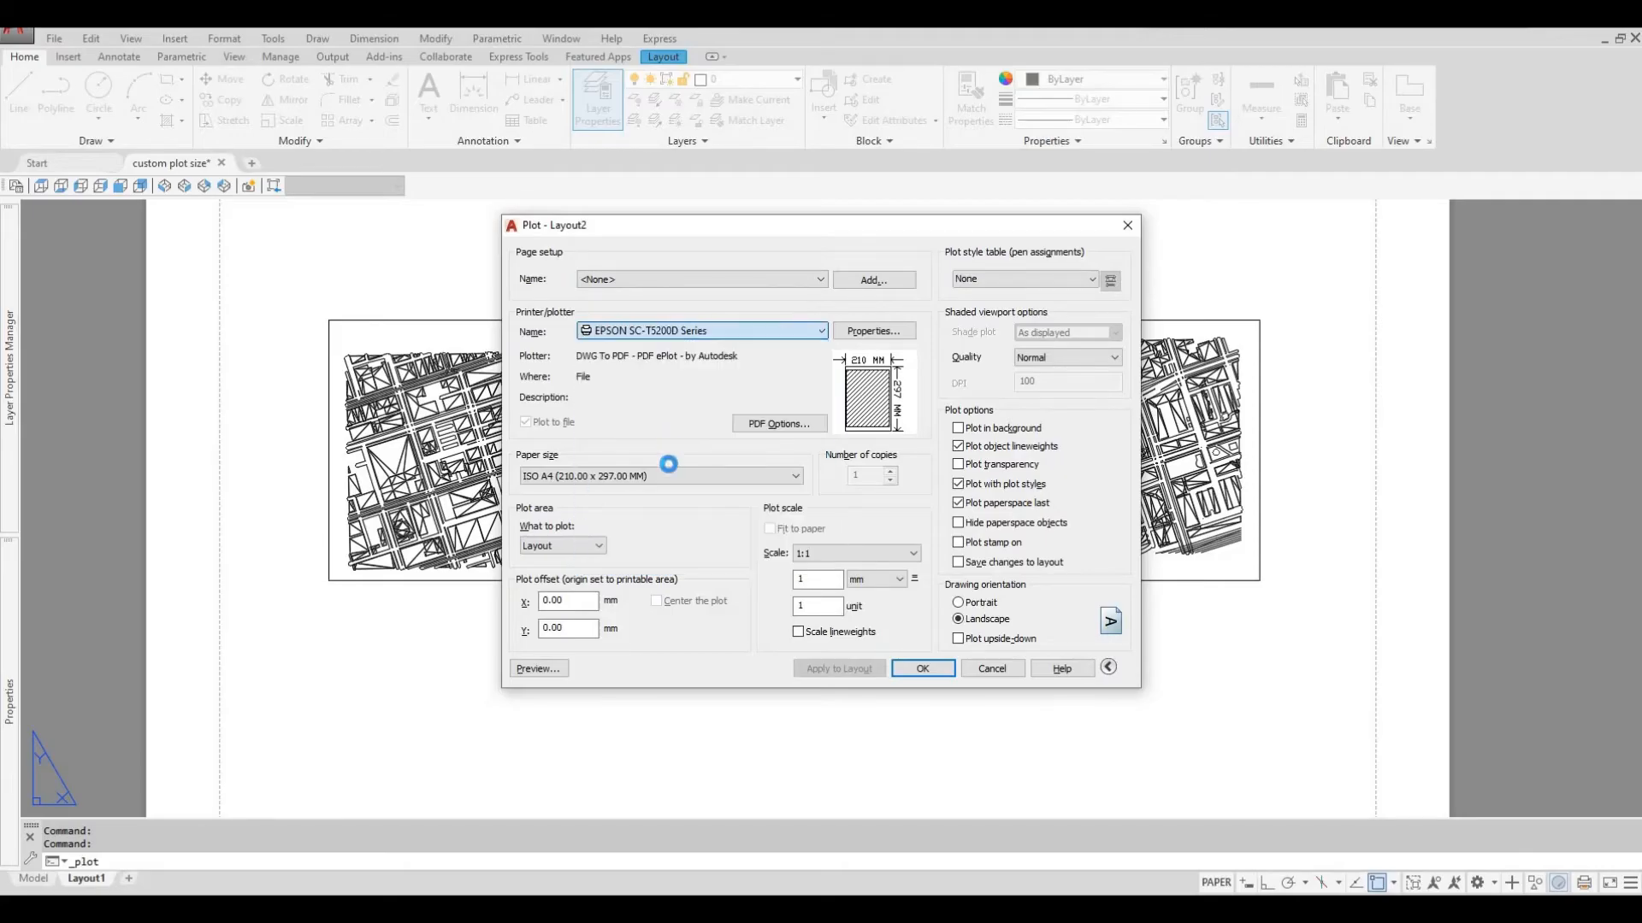
click(701, 330)
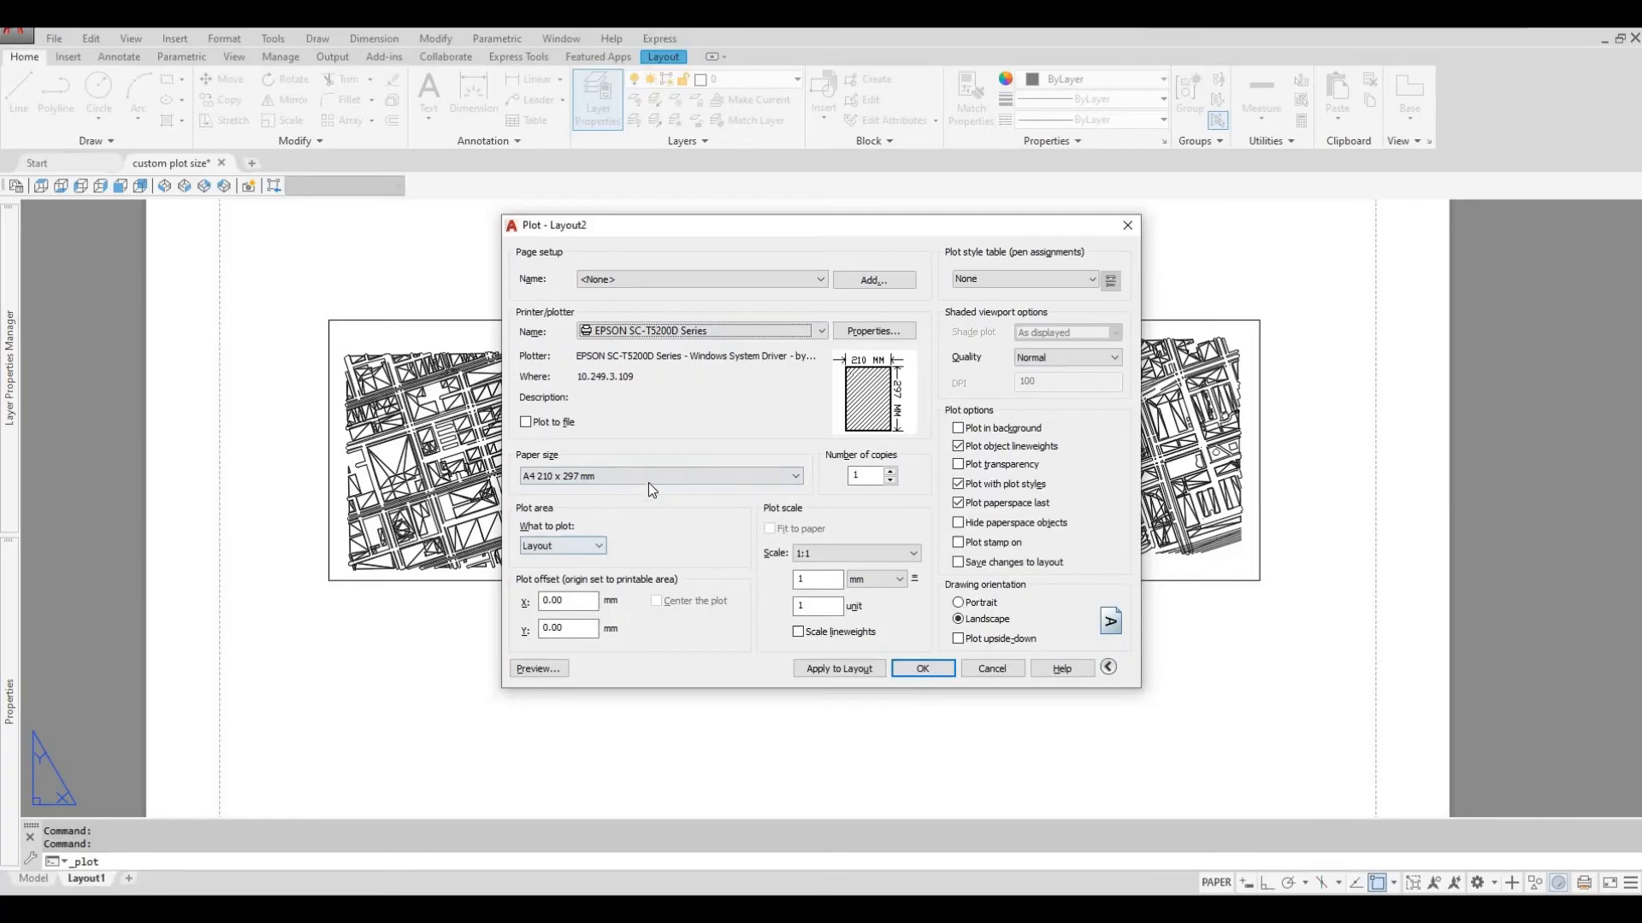
click(794, 475)
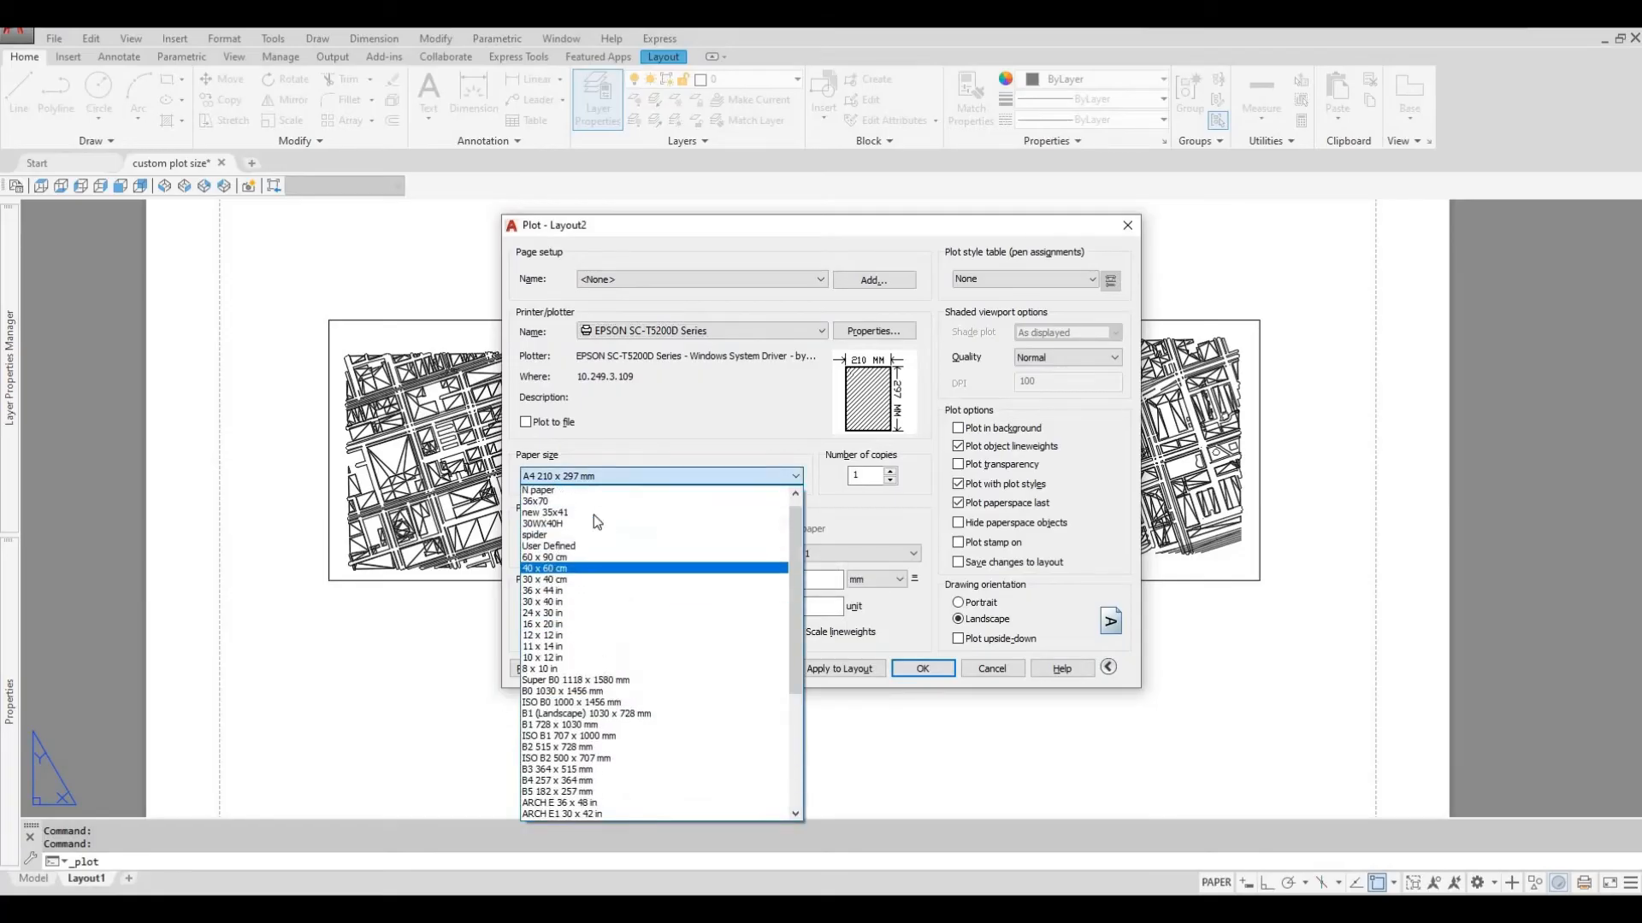
scroll(up, 3)
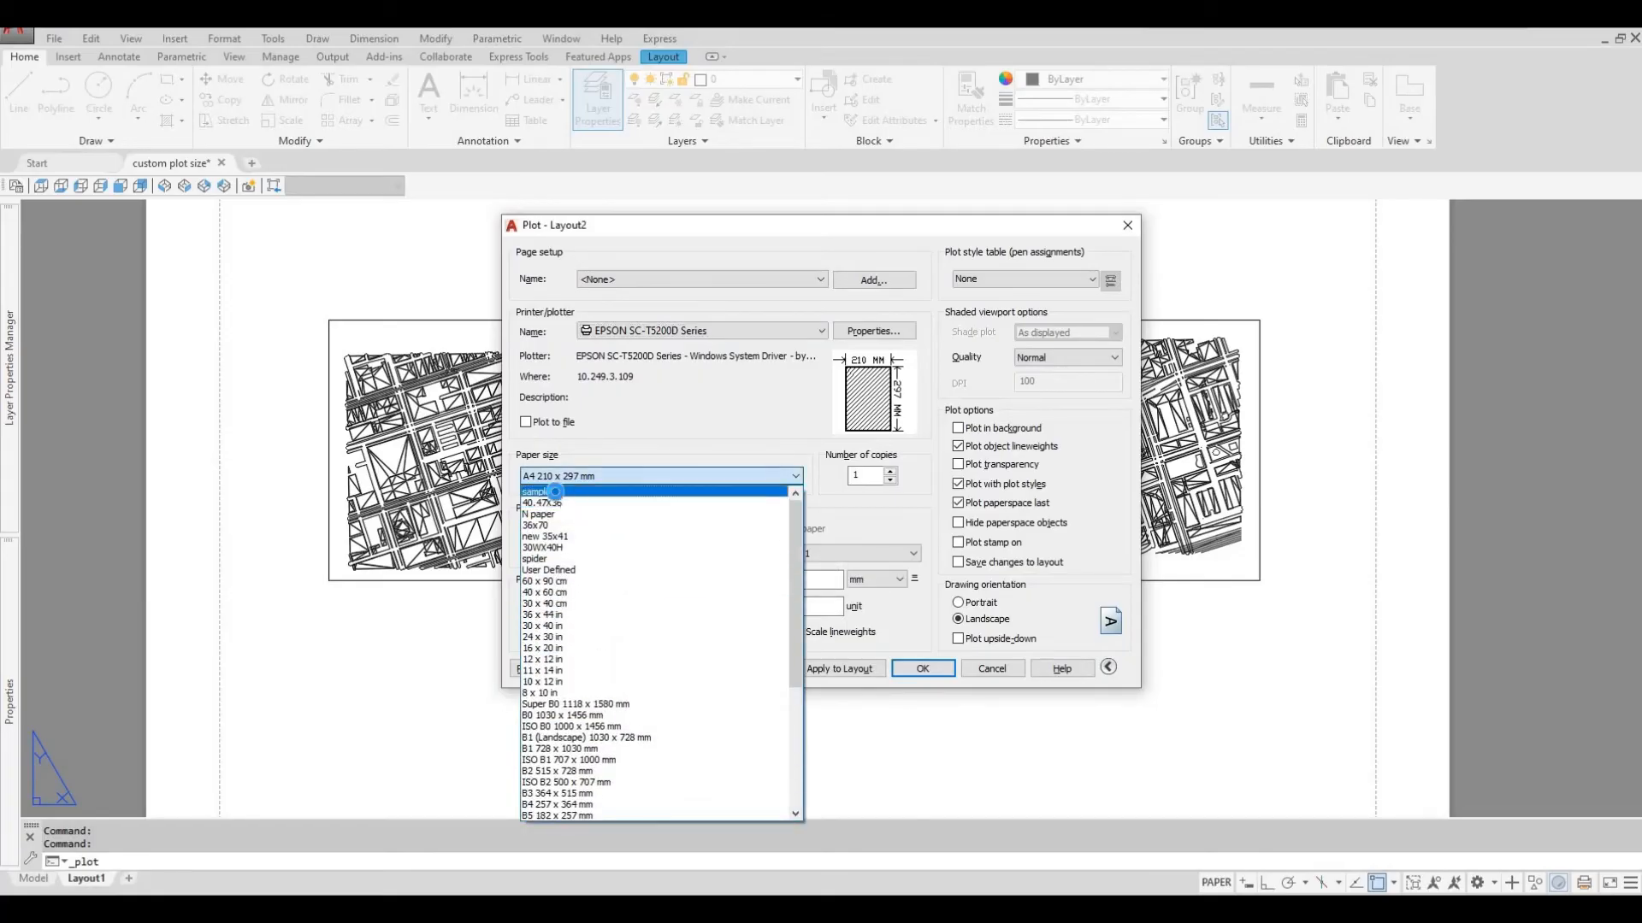
click(537, 492)
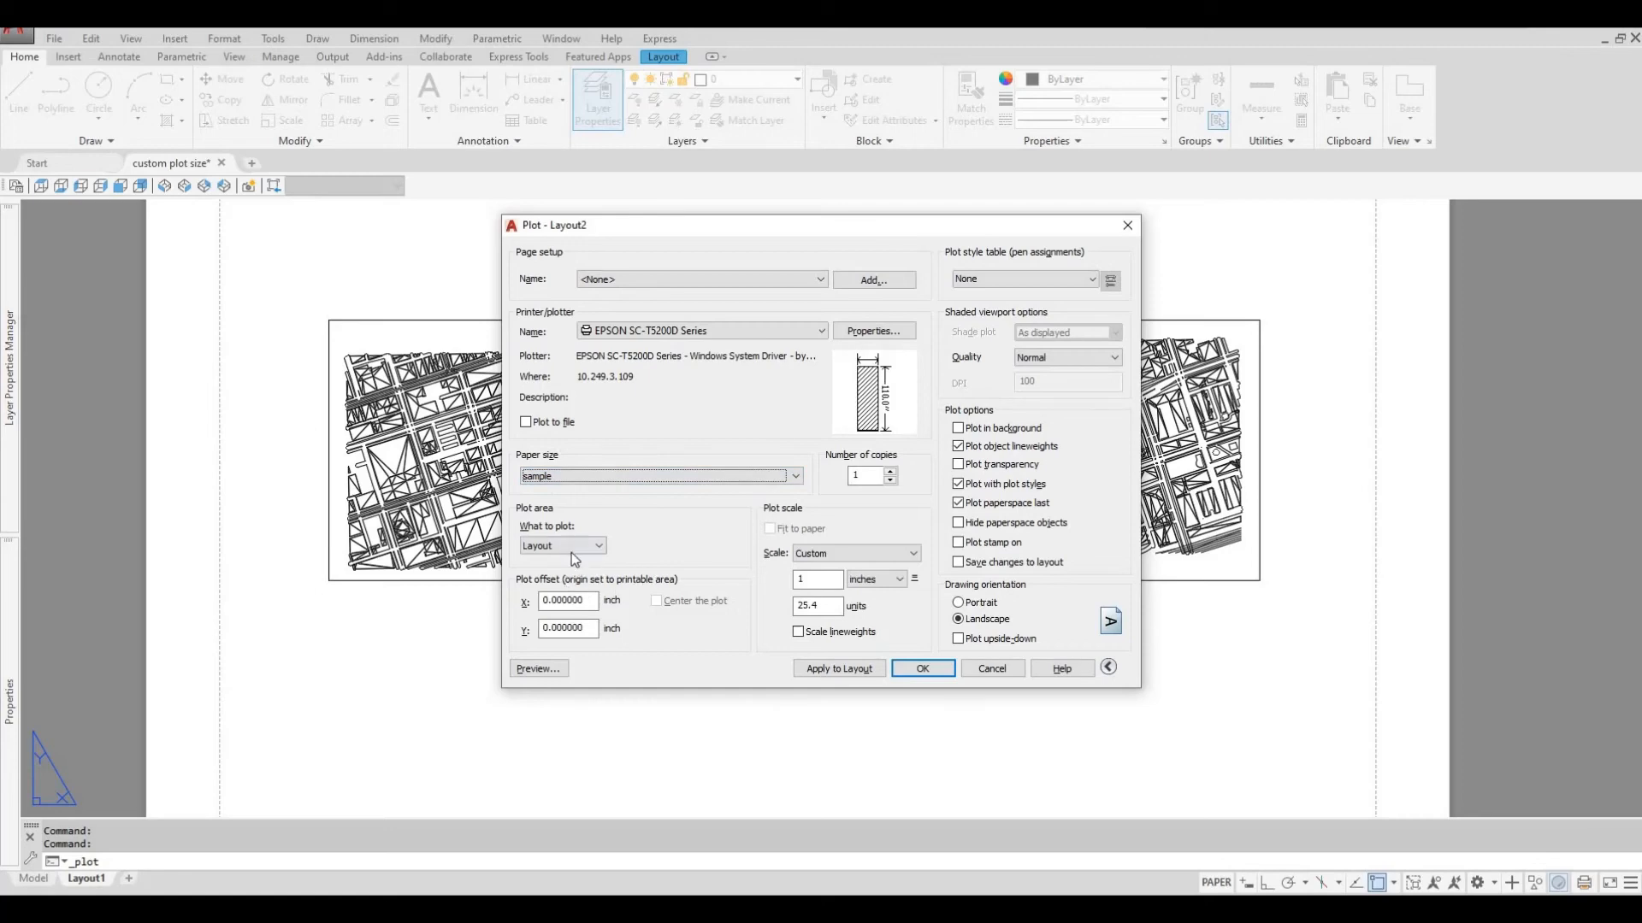
click(563, 545)
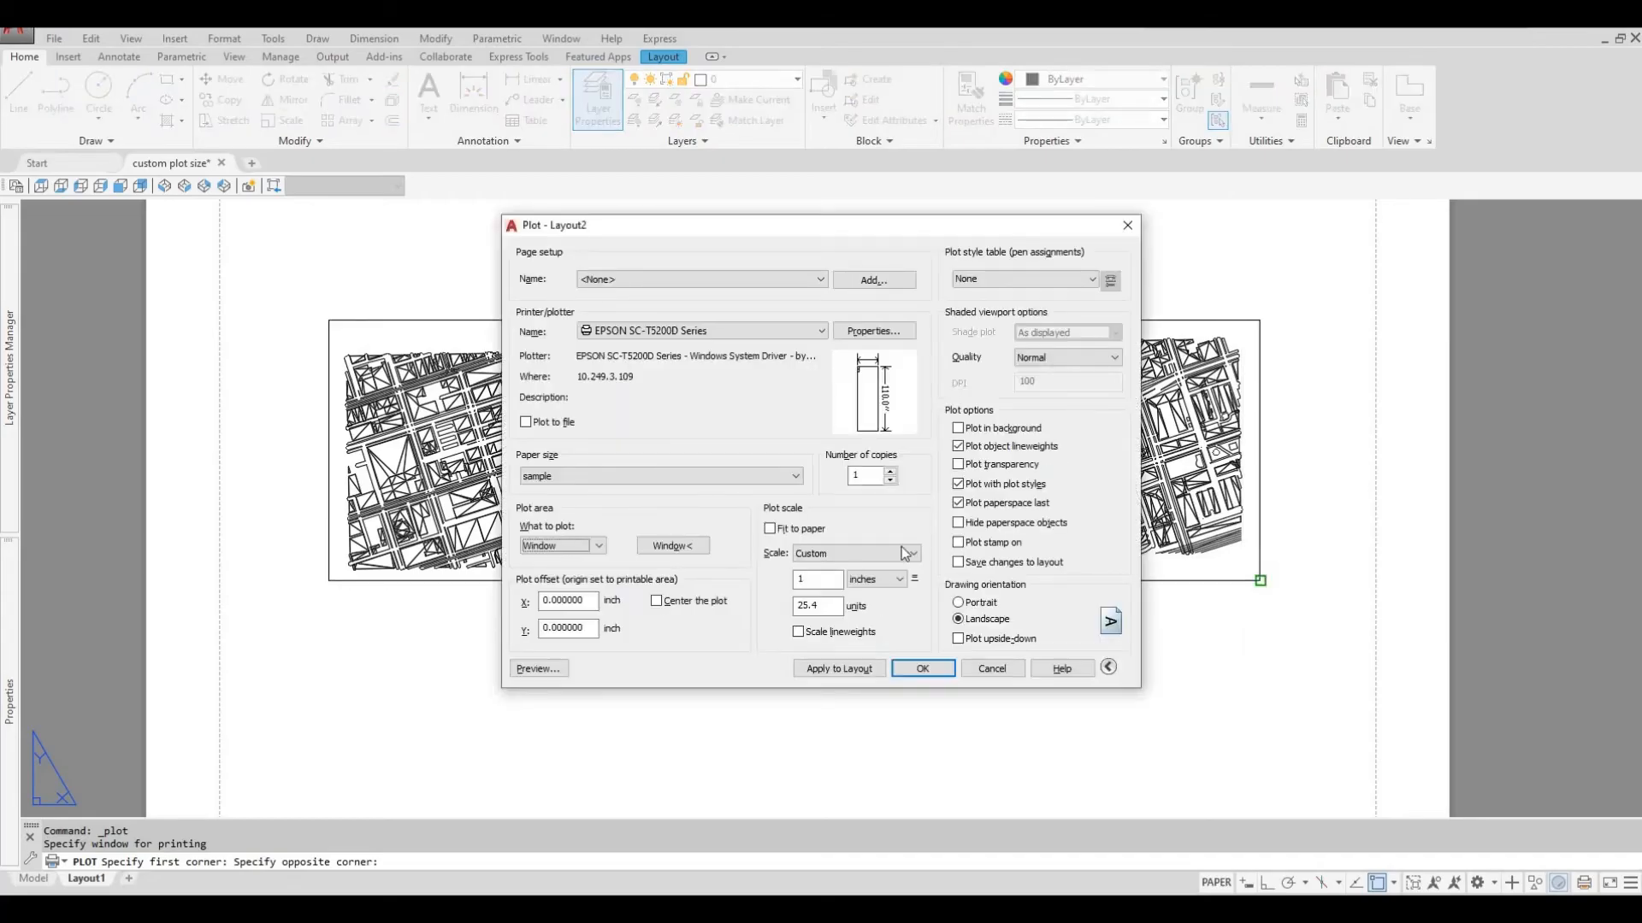
Enable Fit to paper (1:1.931) and center the plot, then preview the sheet
click(771, 528)
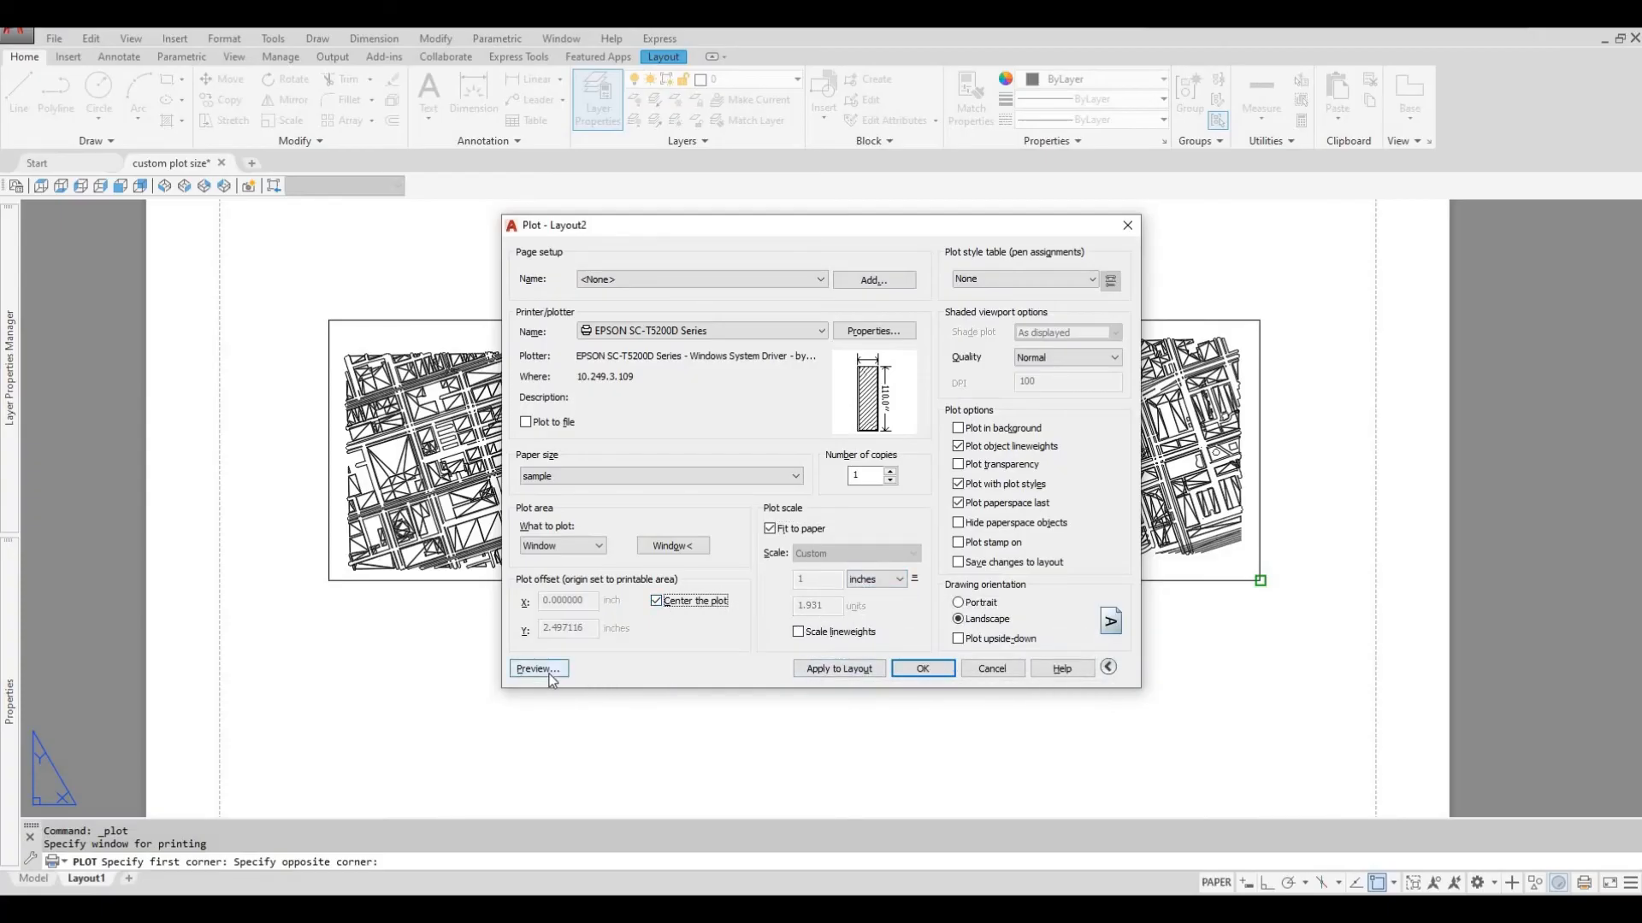
click(537, 668)
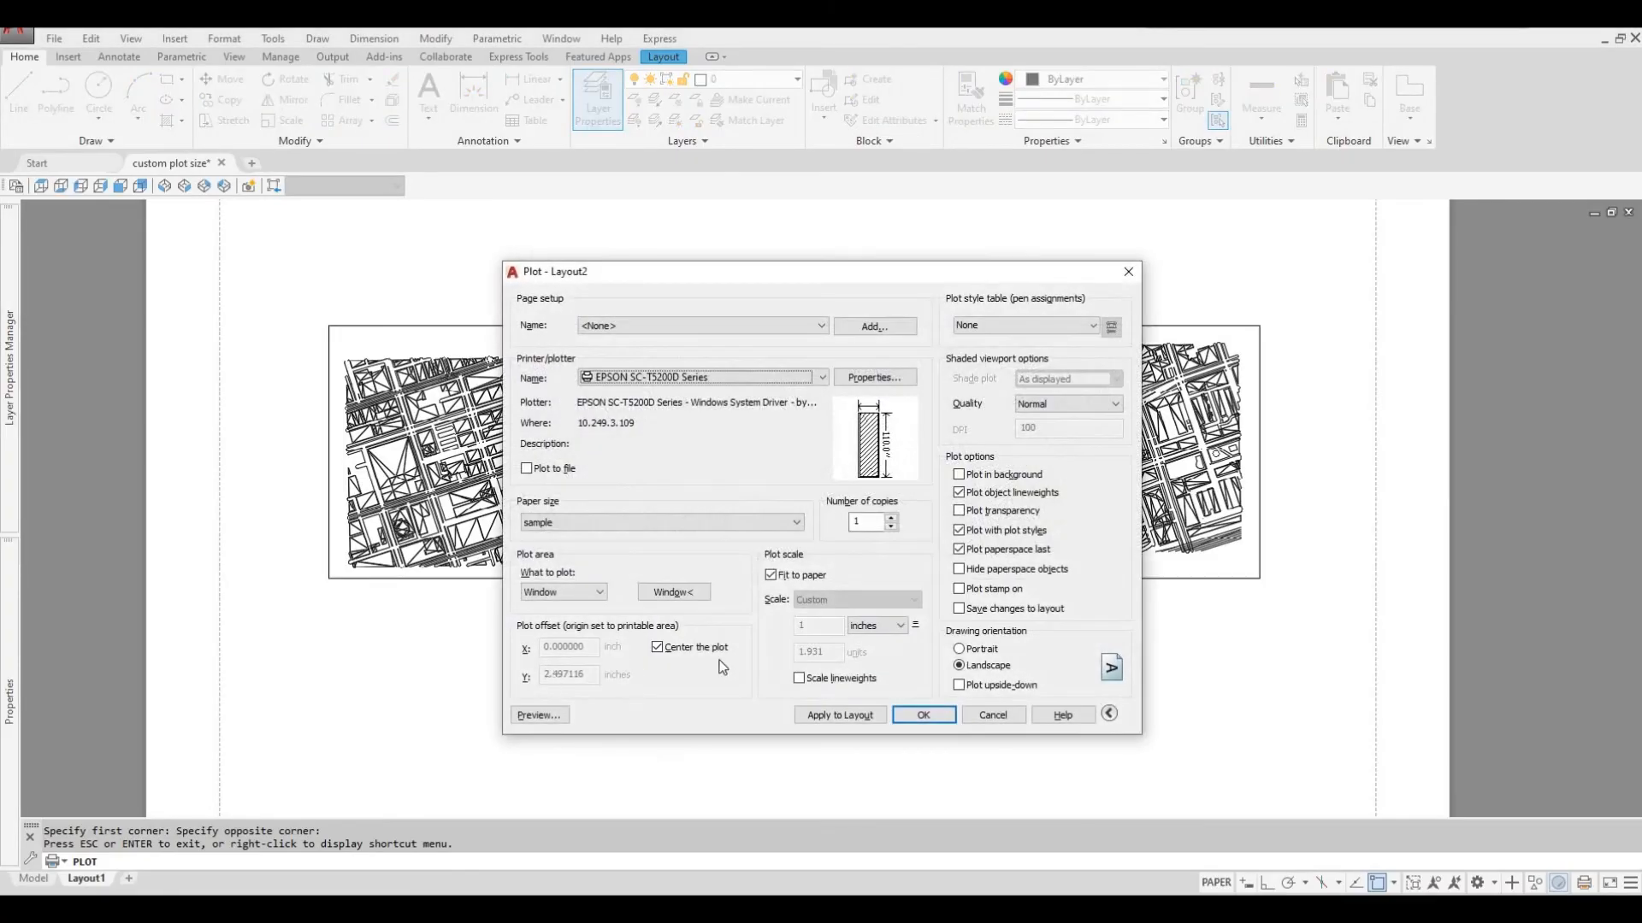
mouse_move(819, 658)
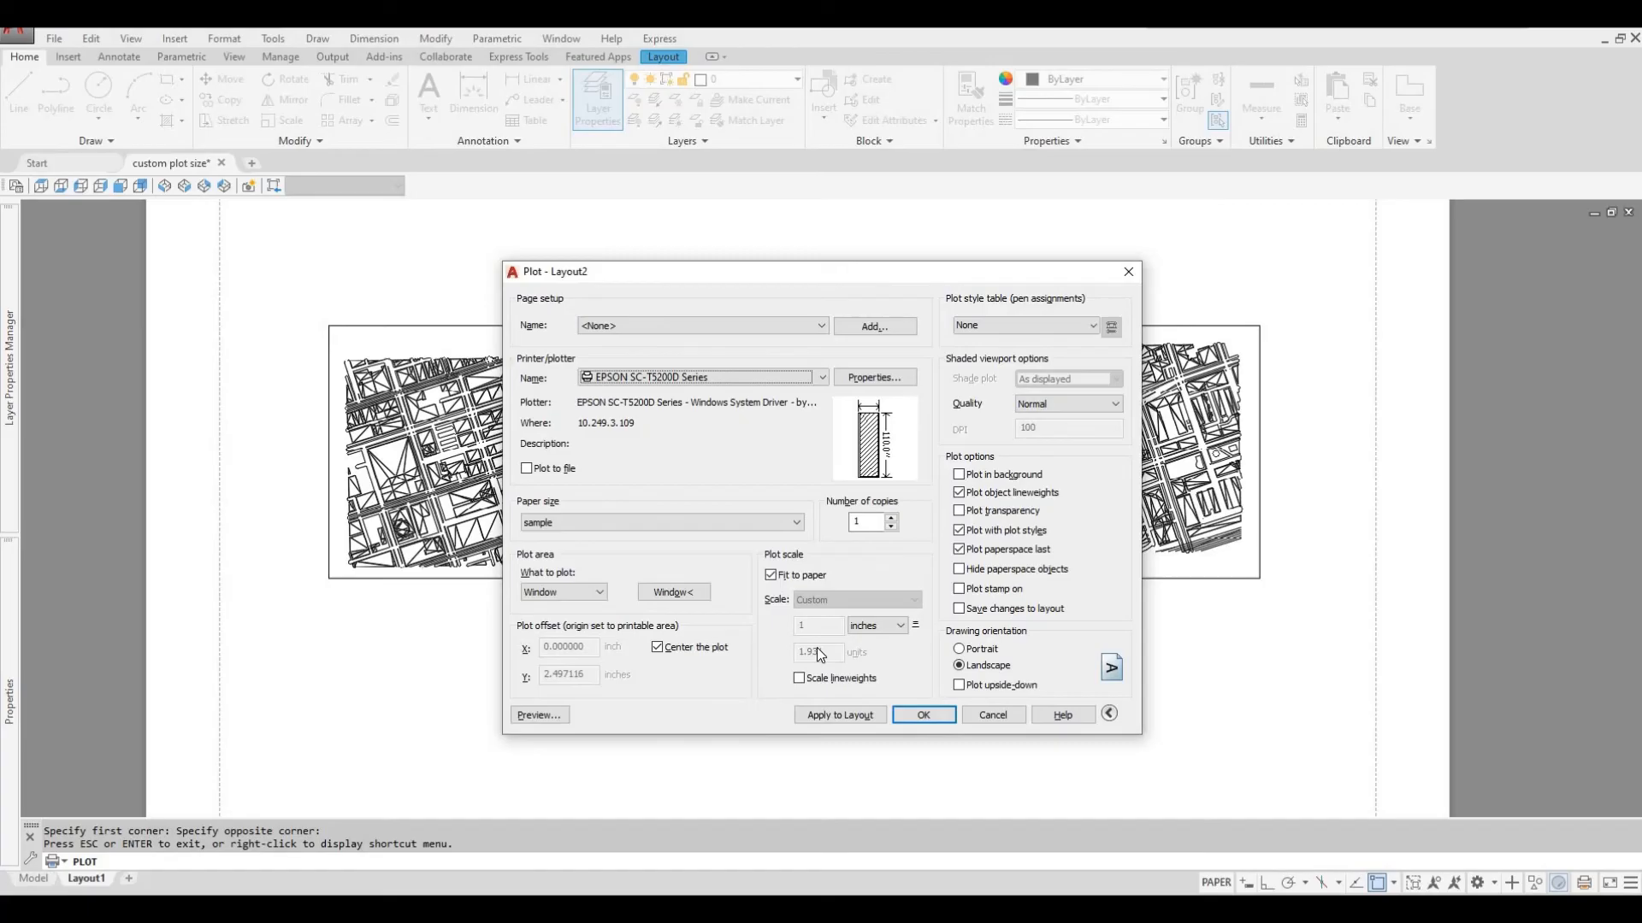